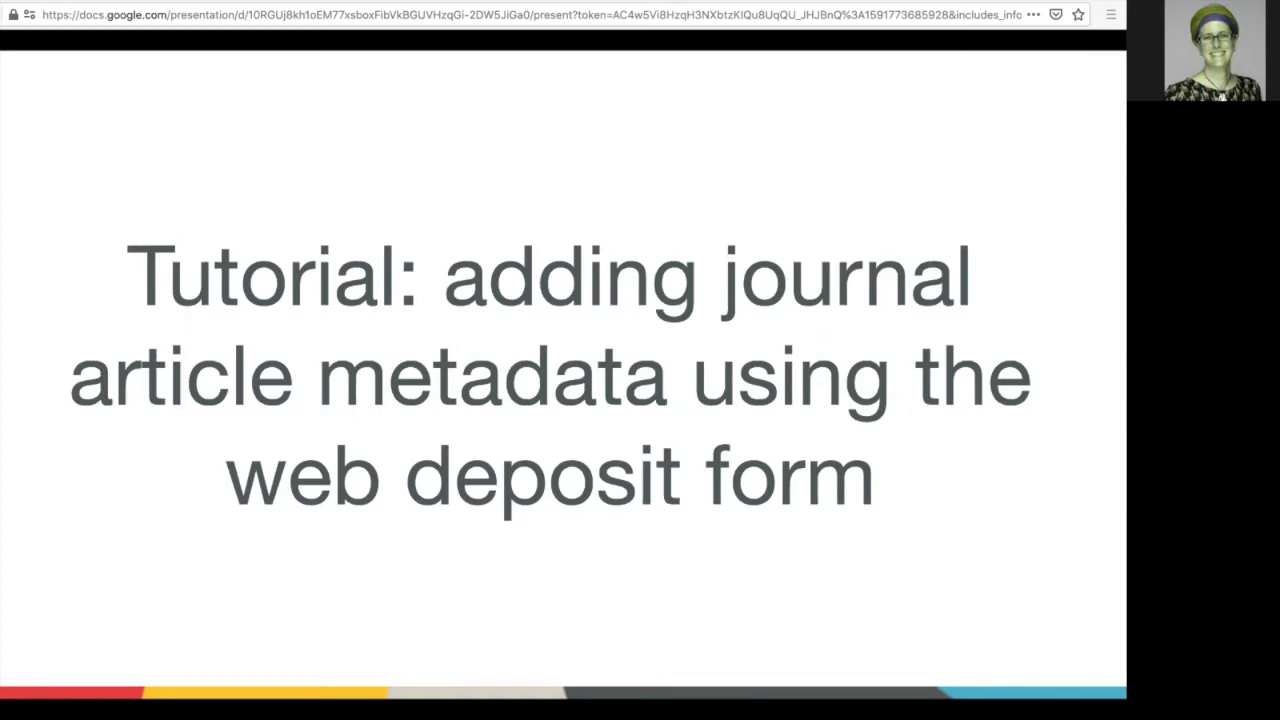
pyautogui.moveTo(1060, 638)
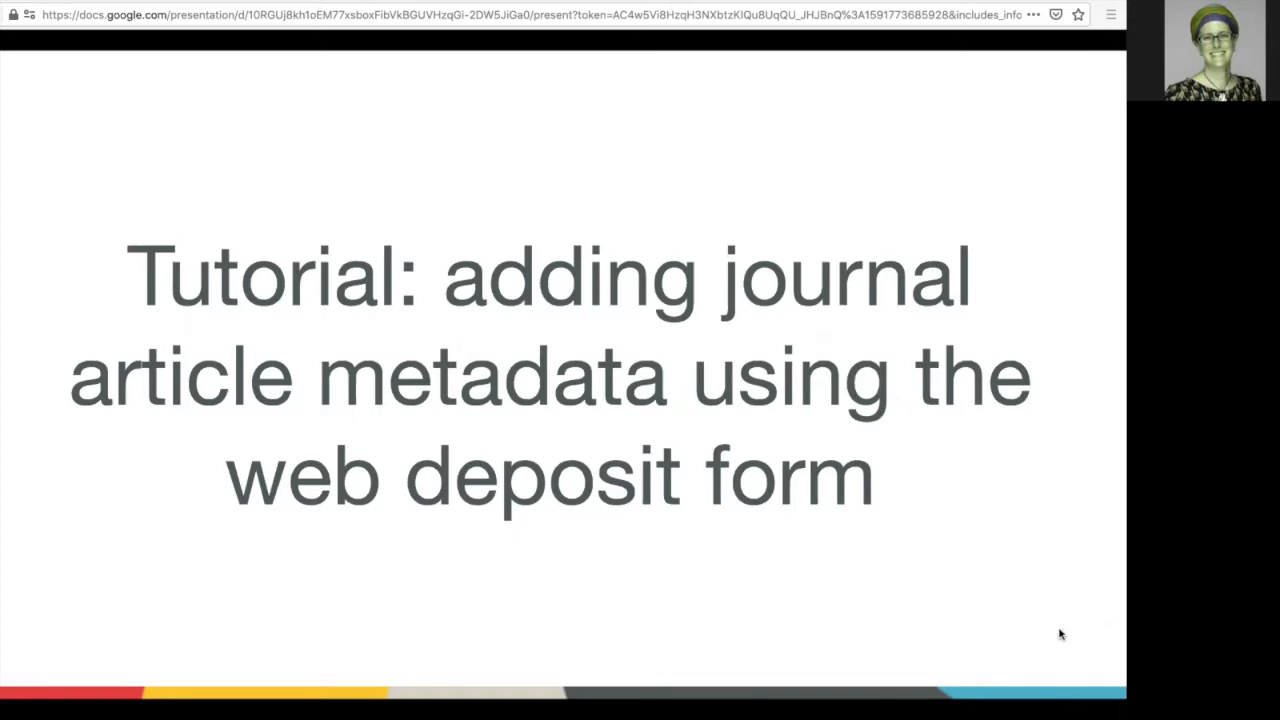
pyautogui.press('Right')
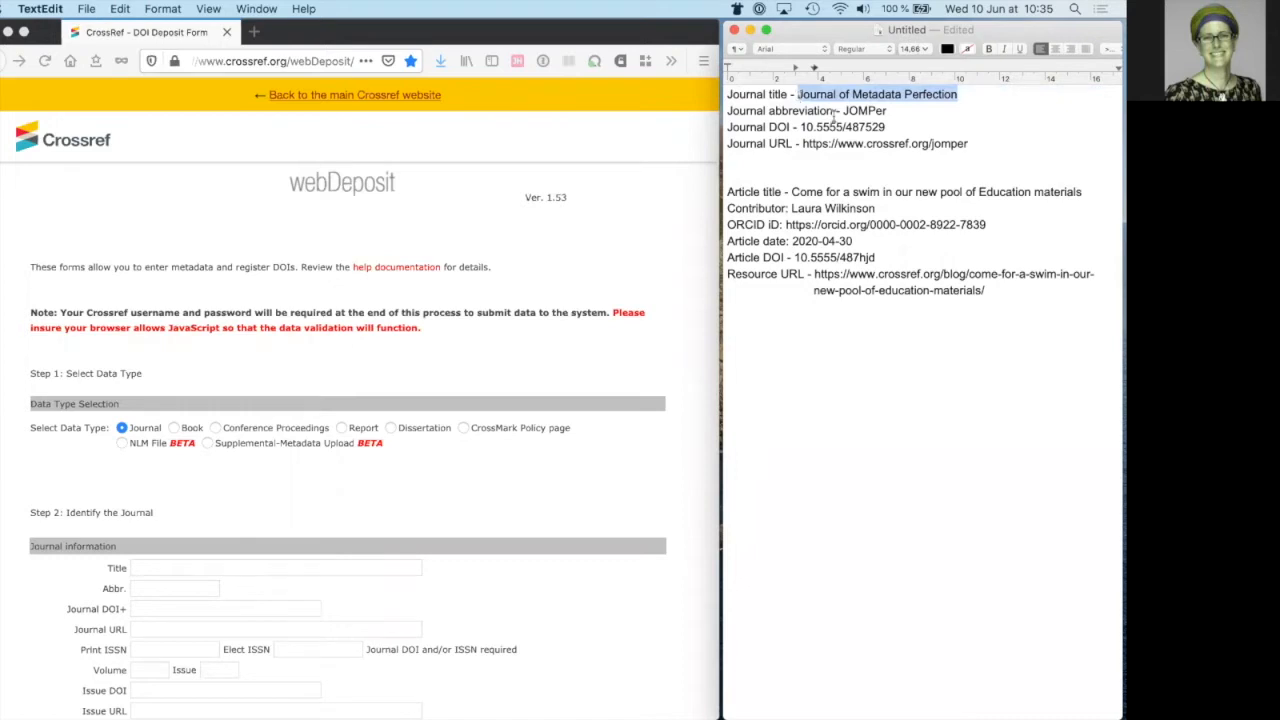
pyautogui.moveTo(488, 462)
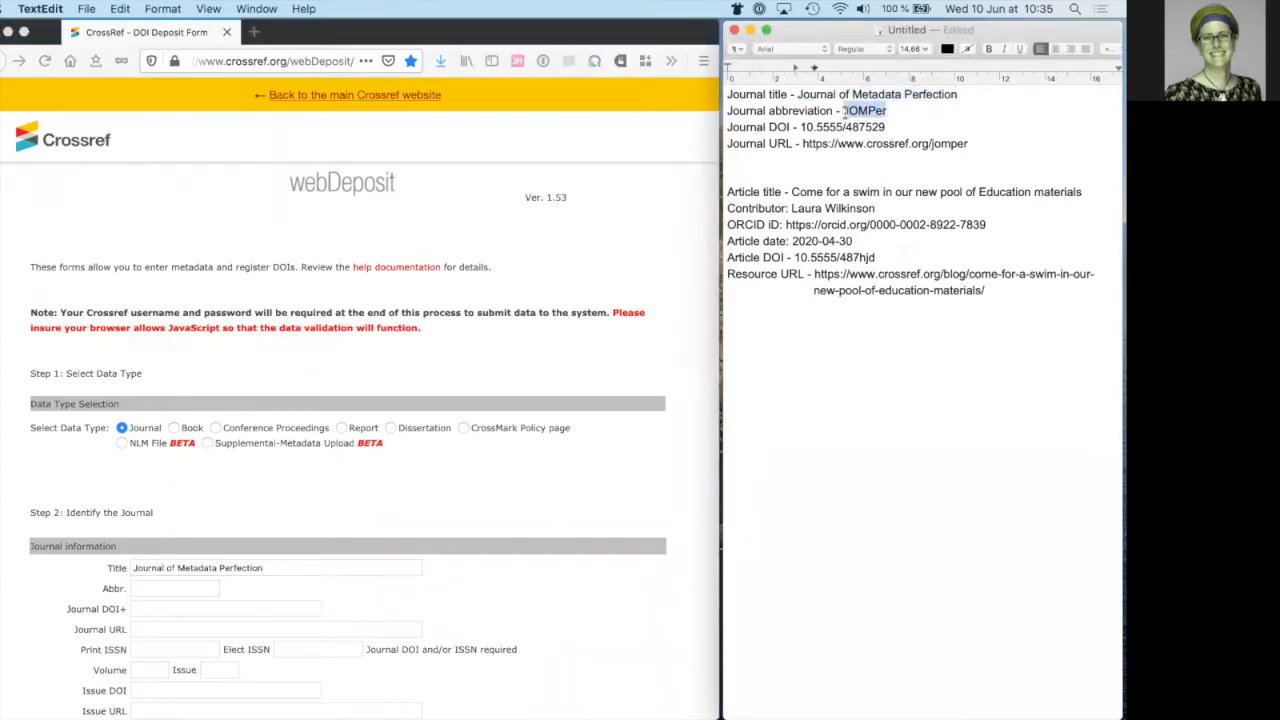
pyautogui.click(276, 568)
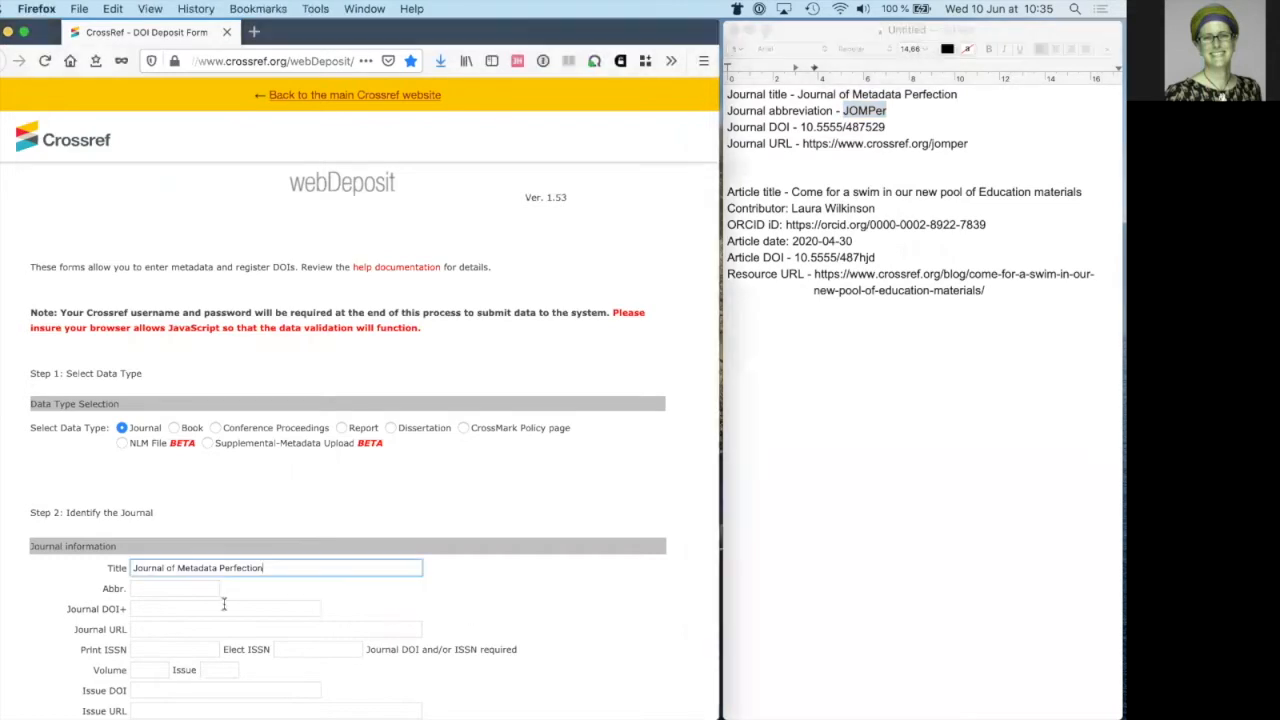
pyautogui.write('JOMPer')
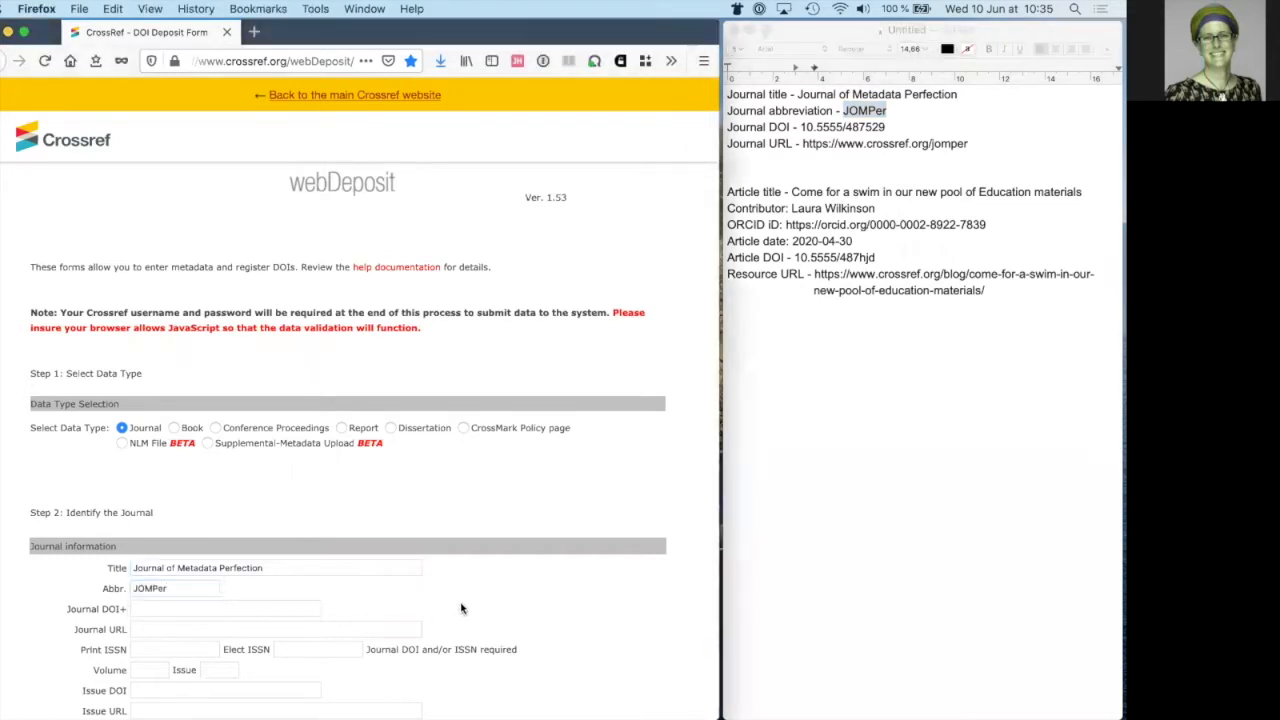
pyautogui.scroll(-3)
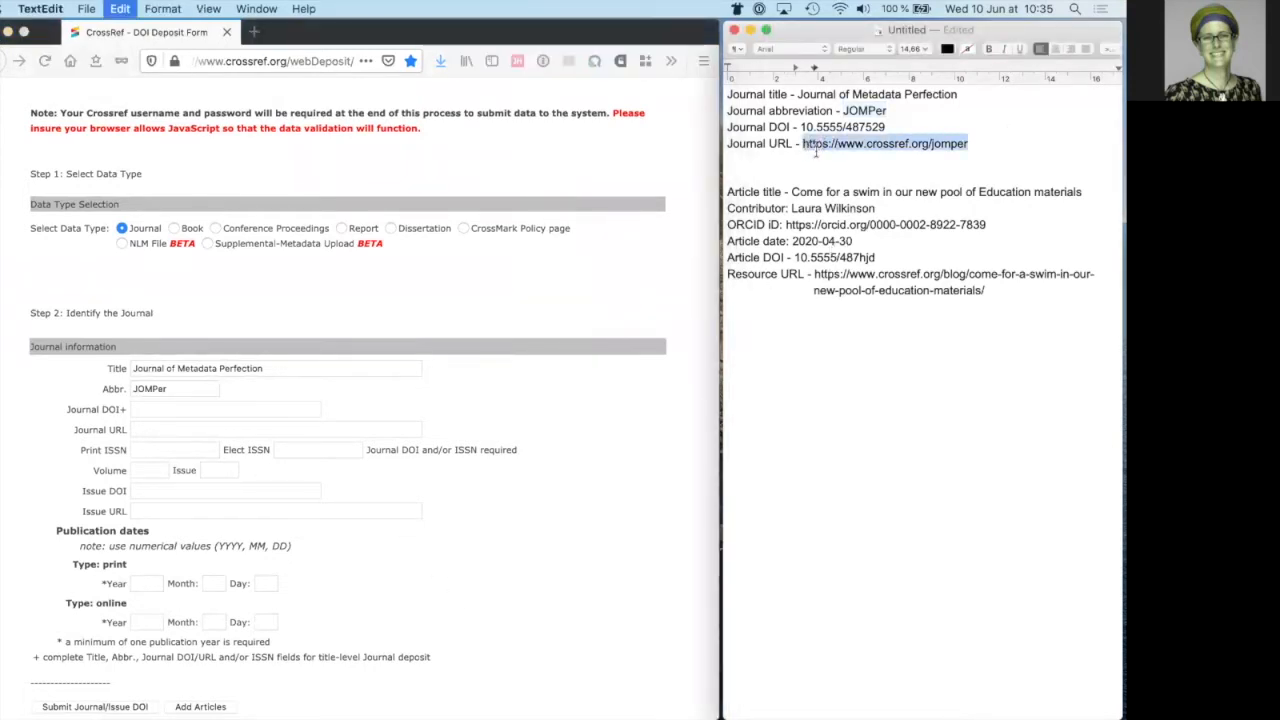
pyautogui.click(276, 428)
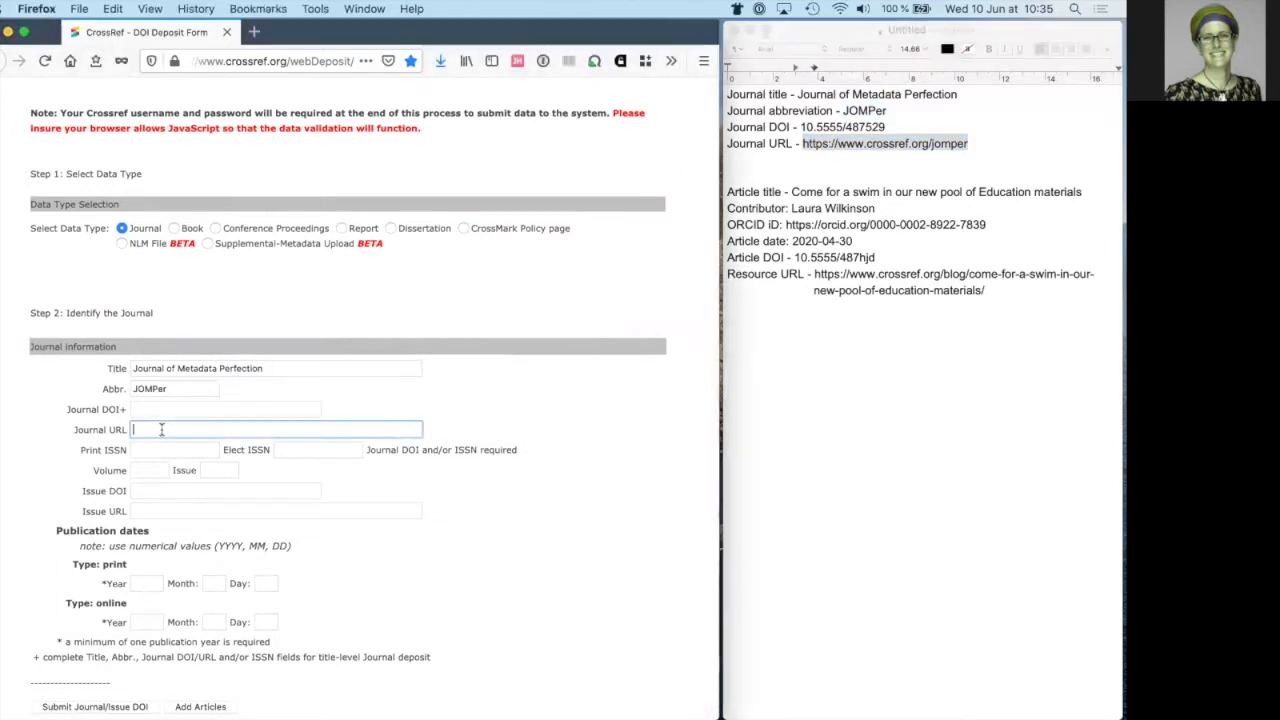
pyautogui.write('https://www.crossref.org/jomper')
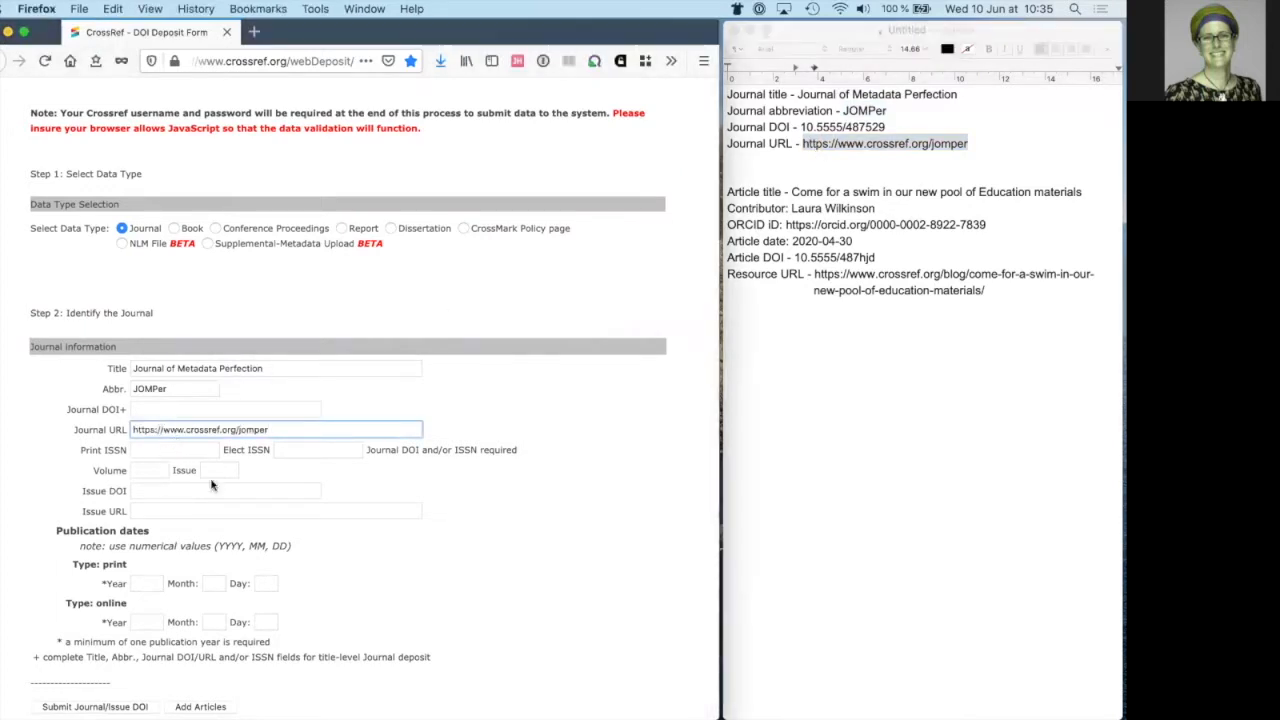
# Step: Set the journal's online publication date to year 2020, month 05, day 07
pyautogui.click(144, 622)
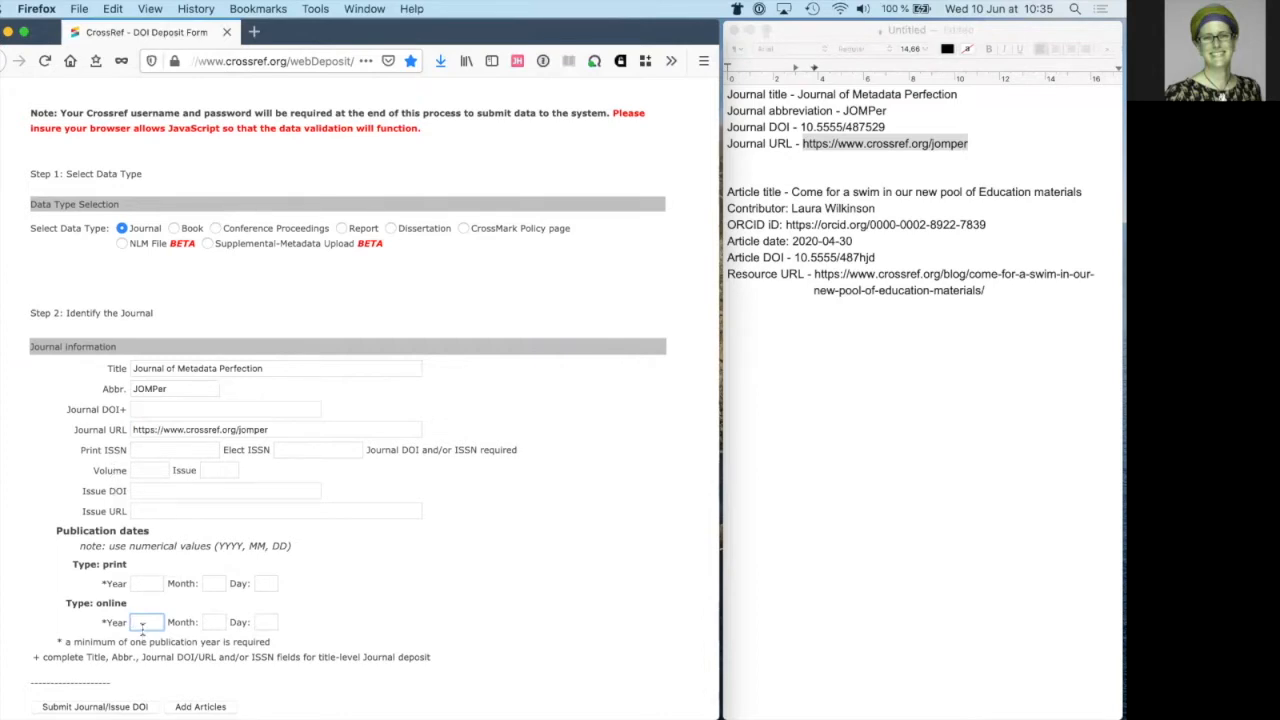
pyautogui.moveTo(146, 622)
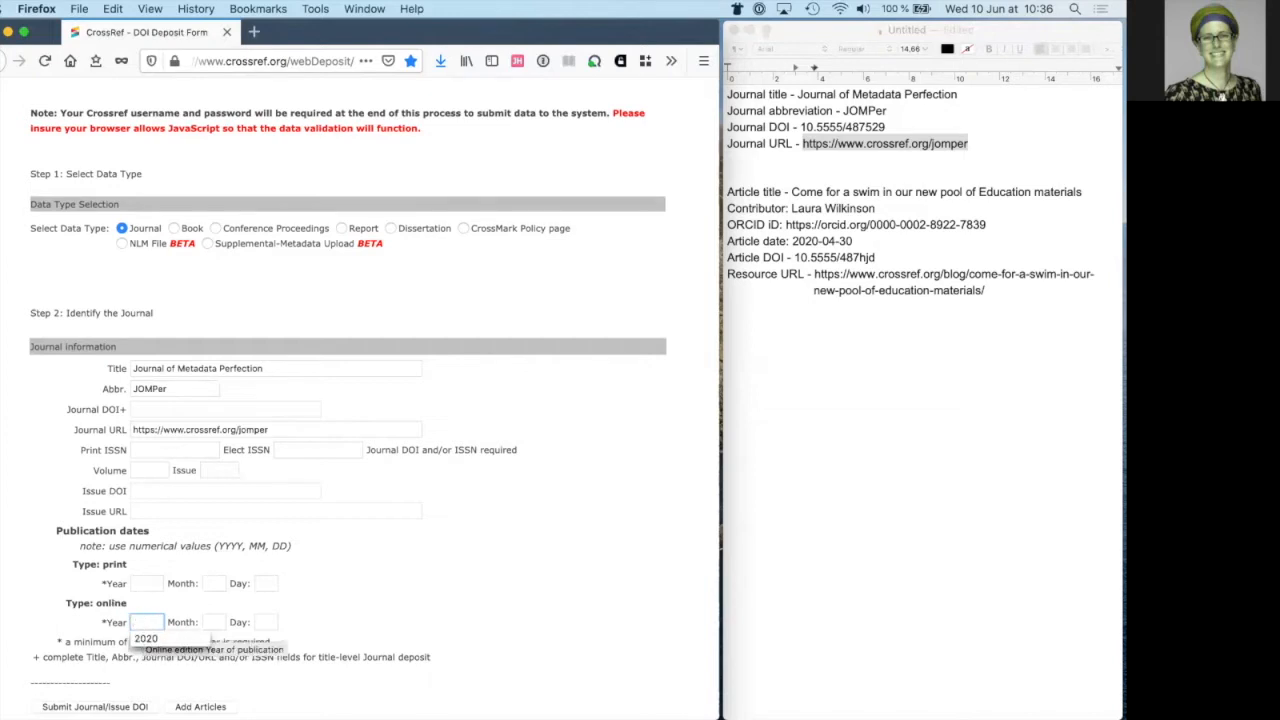
pyautogui.click(212, 620)
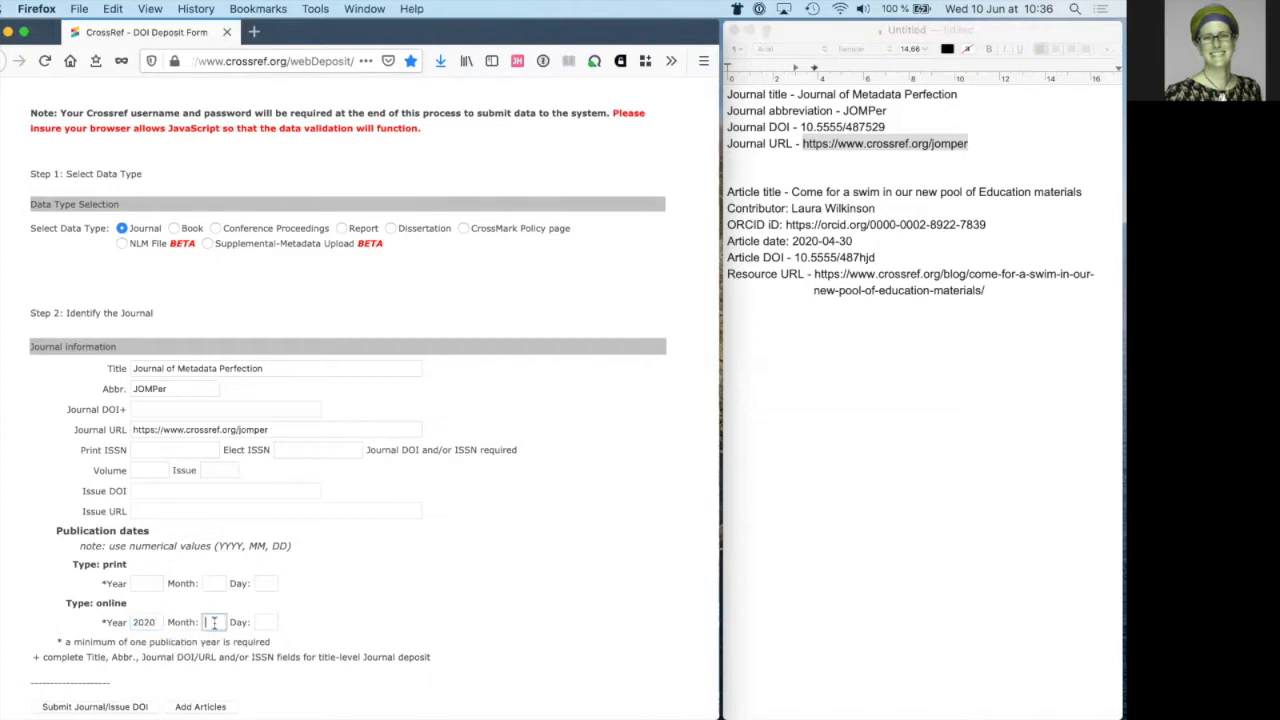
pyautogui.write('05')
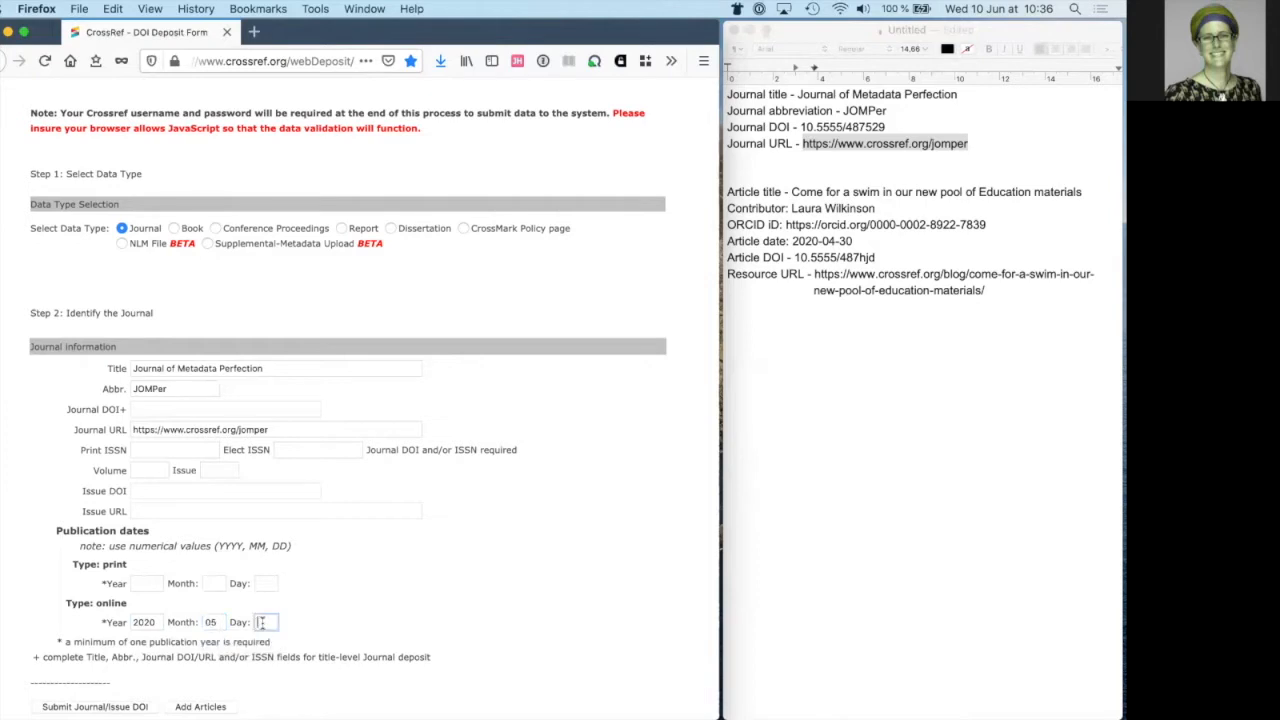
pyautogui.write('07')
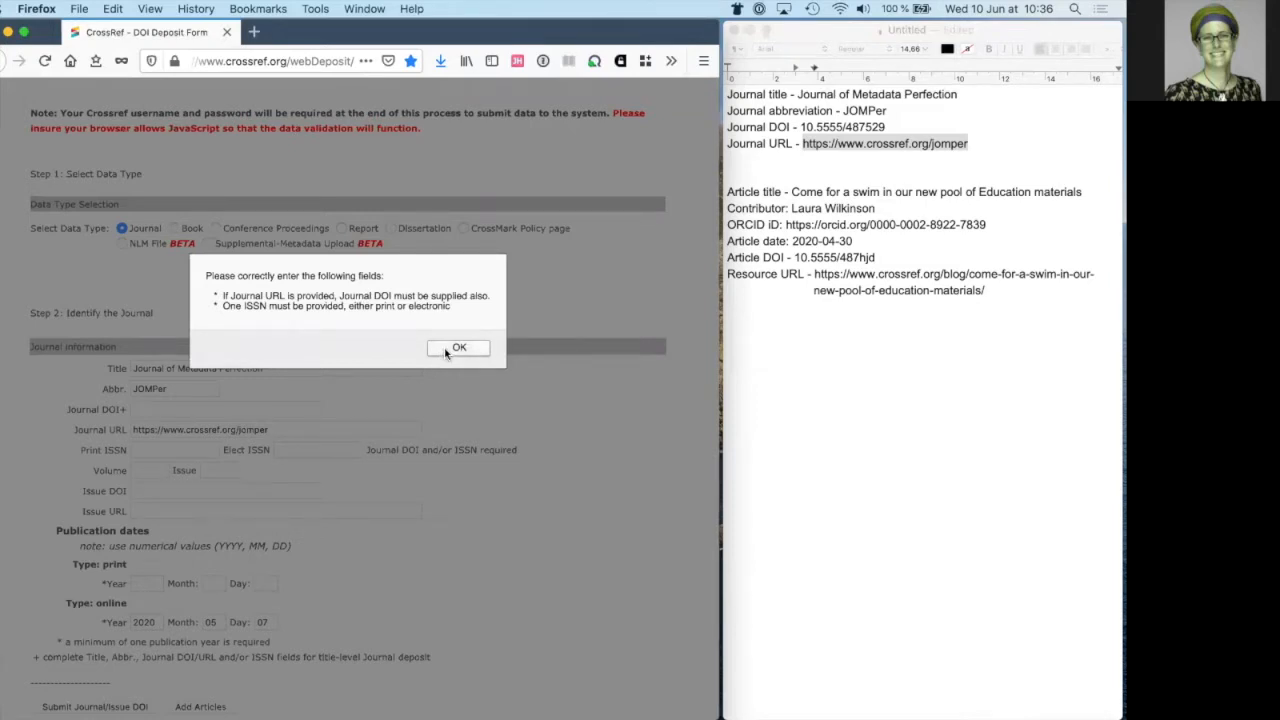
# Step: Dismiss the missing DOI/ISSN warning and enter journal DOI 10.5555/487529
pyautogui.click(458, 348)
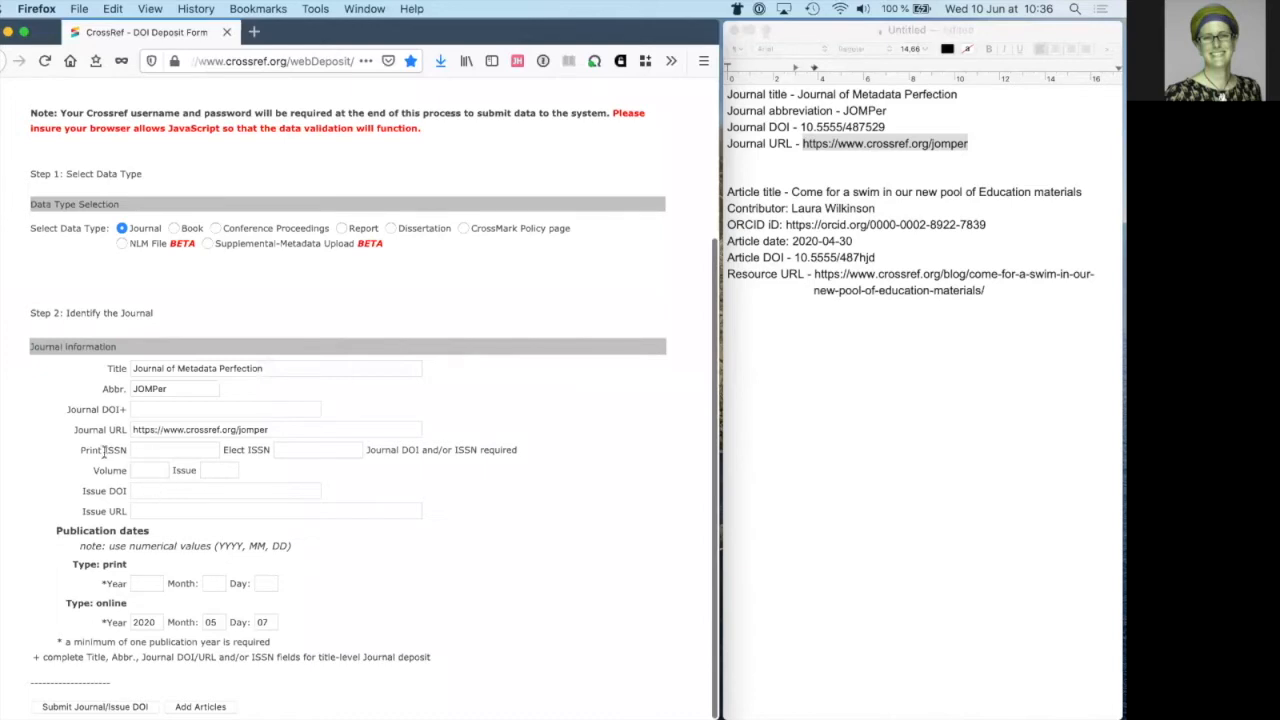
pyautogui.moveTo(172, 448)
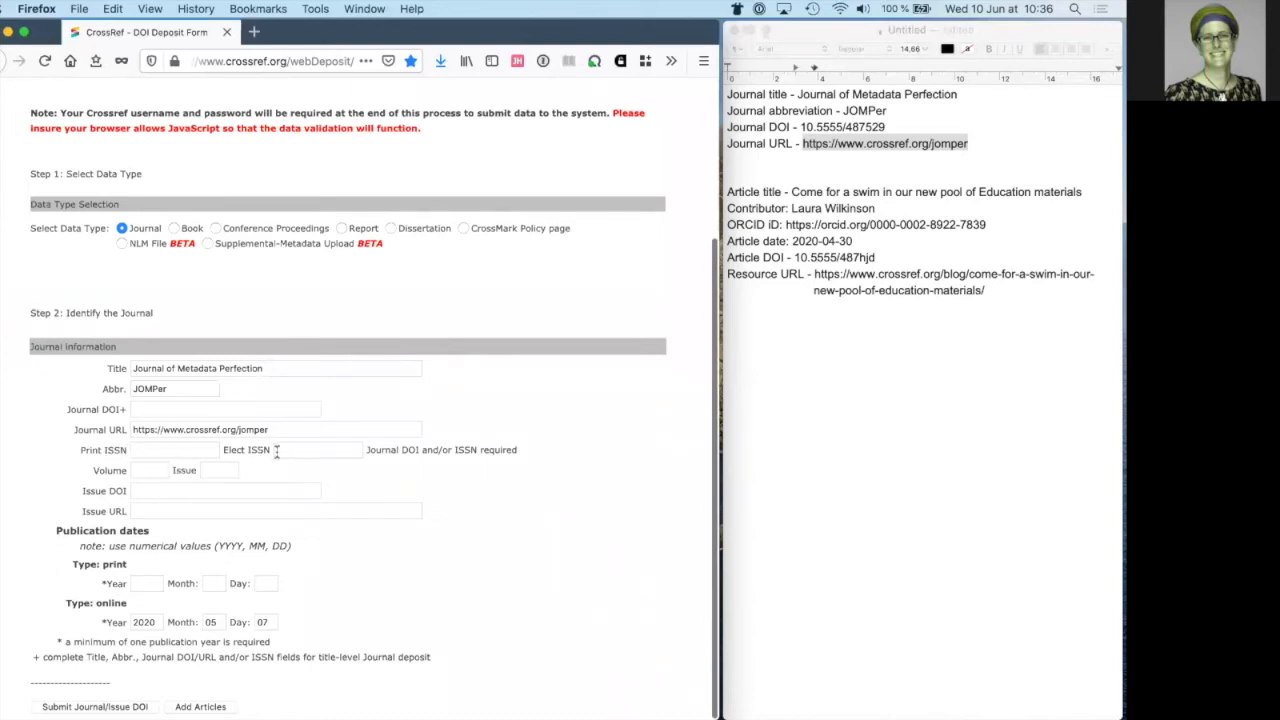
pyautogui.moveTo(890, 196)
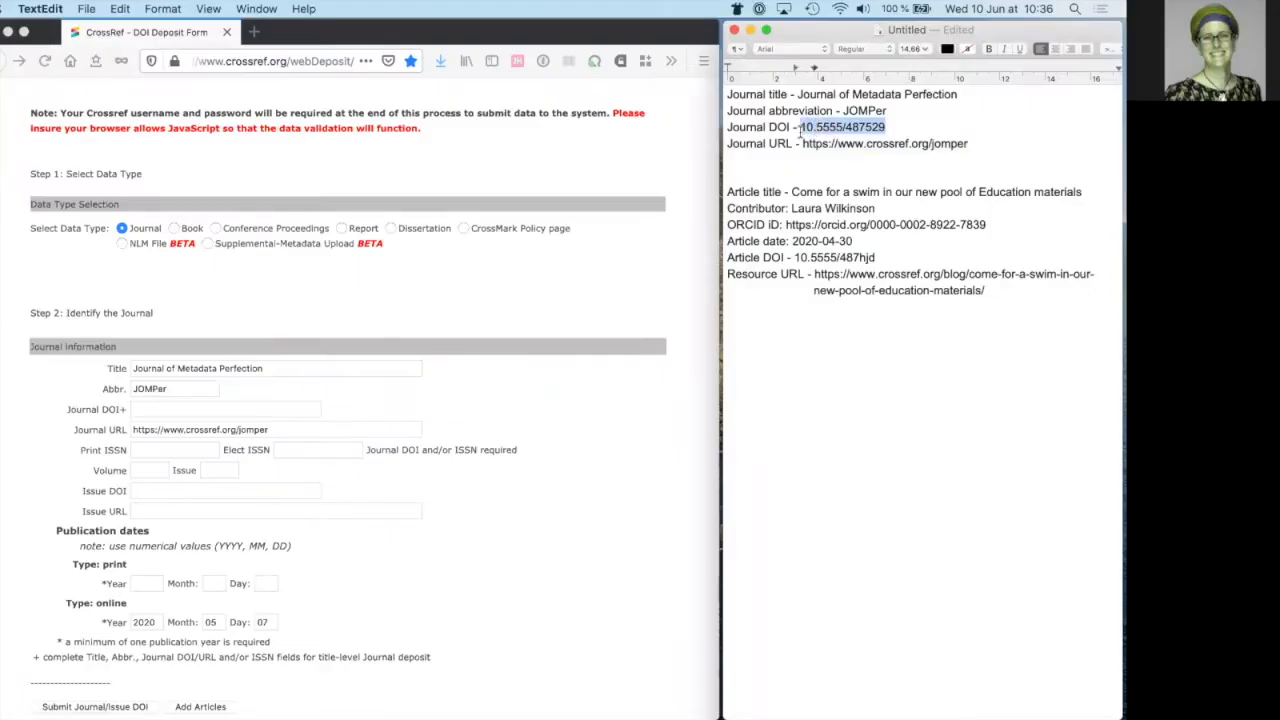
pyautogui.click(224, 408)
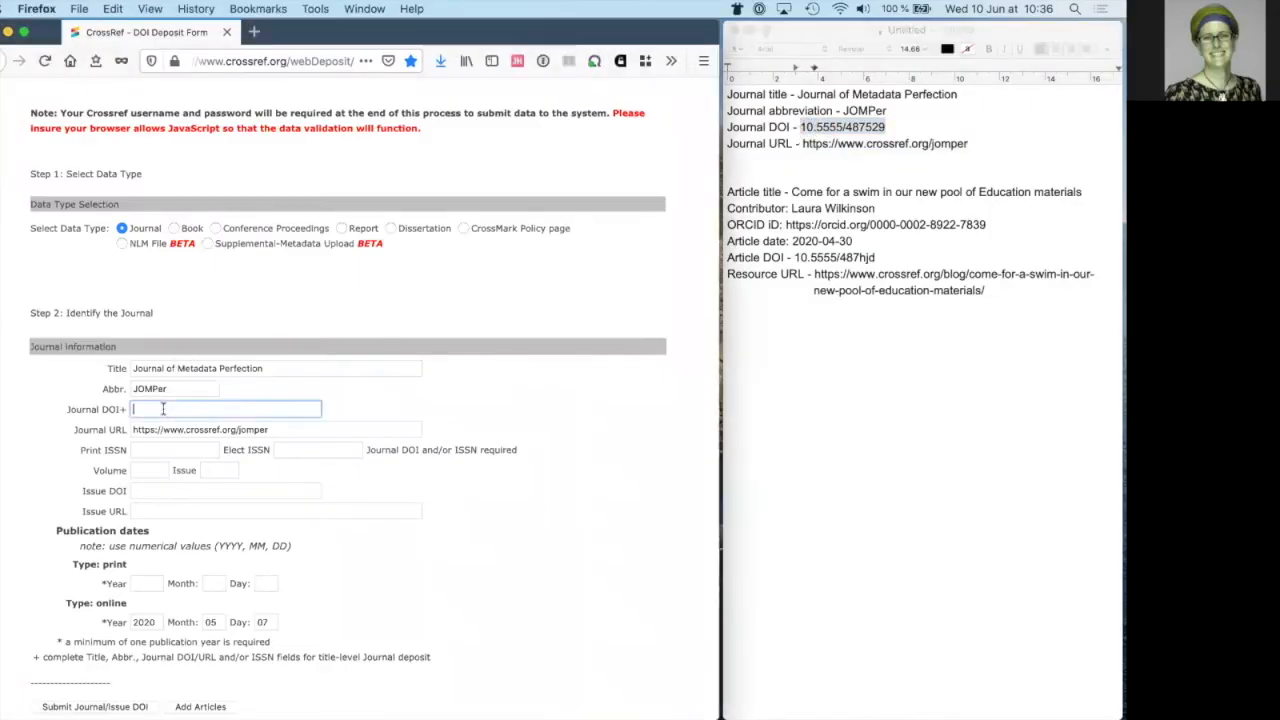
pyautogui.write('10.5555/487529')
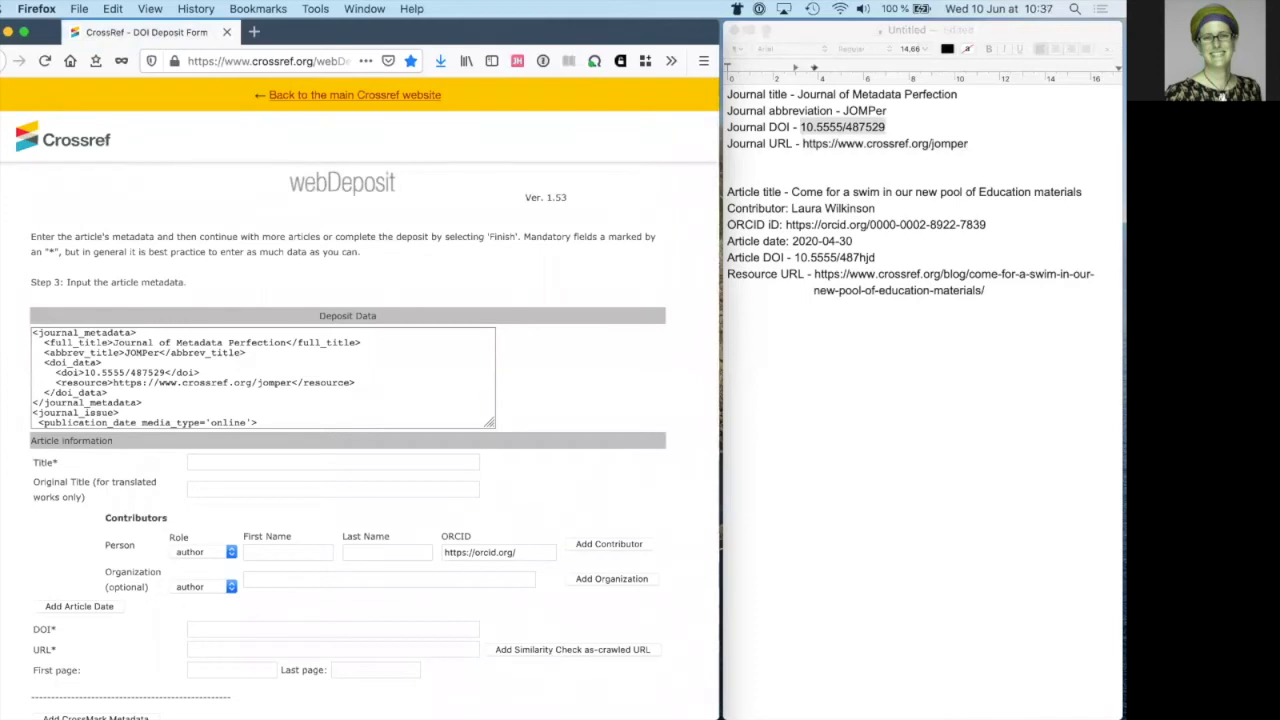
pyautogui.moveTo(378, 510)
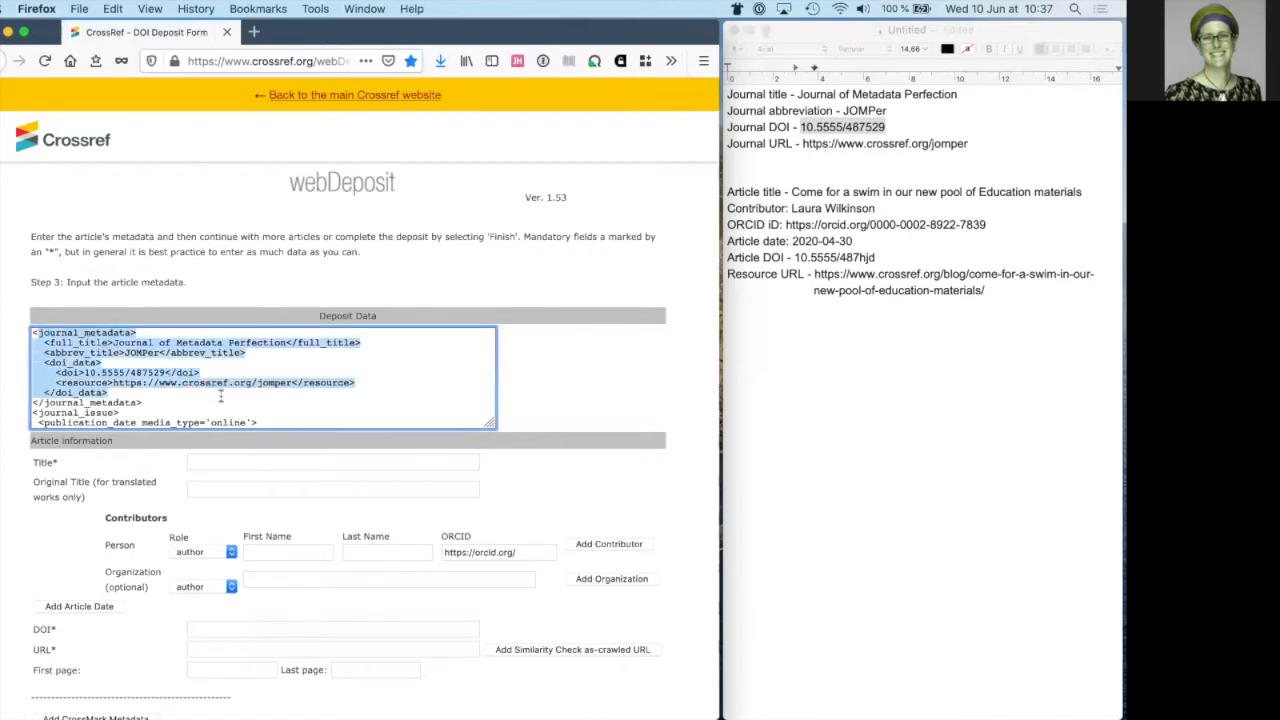
# Step: Review the generated journal XML down to the 2020-05-07 online date
pyautogui.scroll(-3)
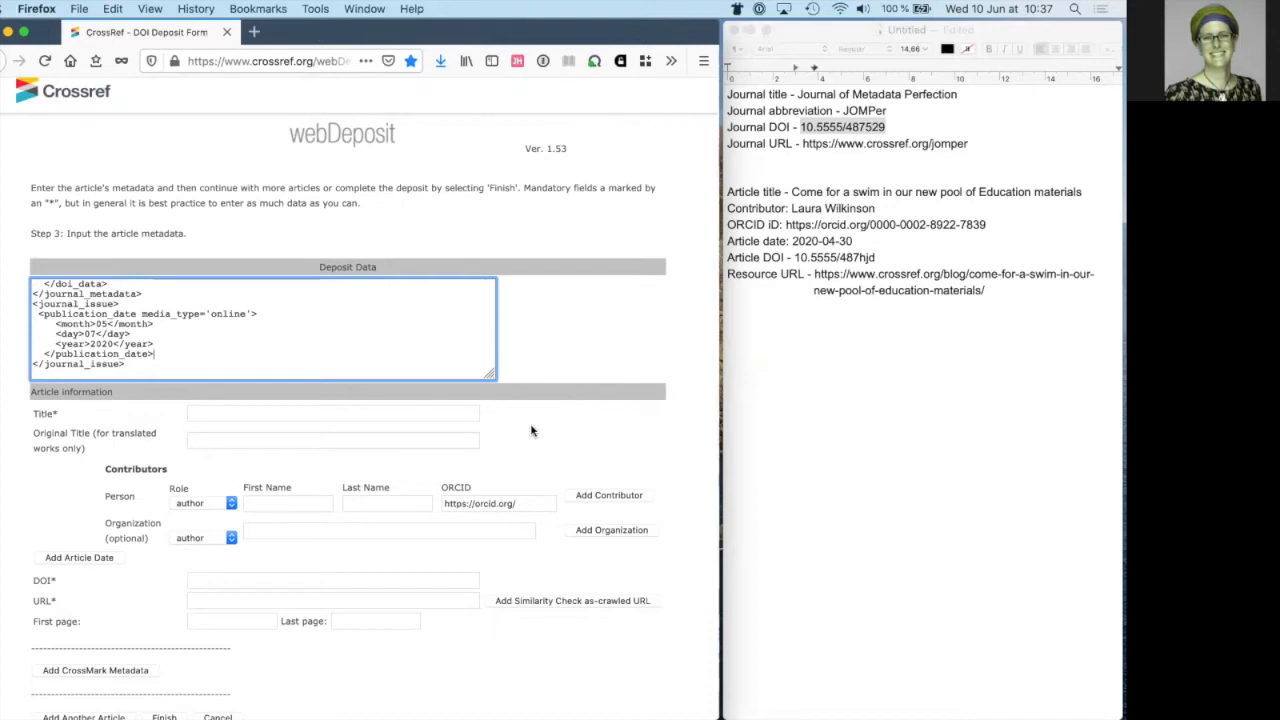
pyautogui.moveTo(524, 444)
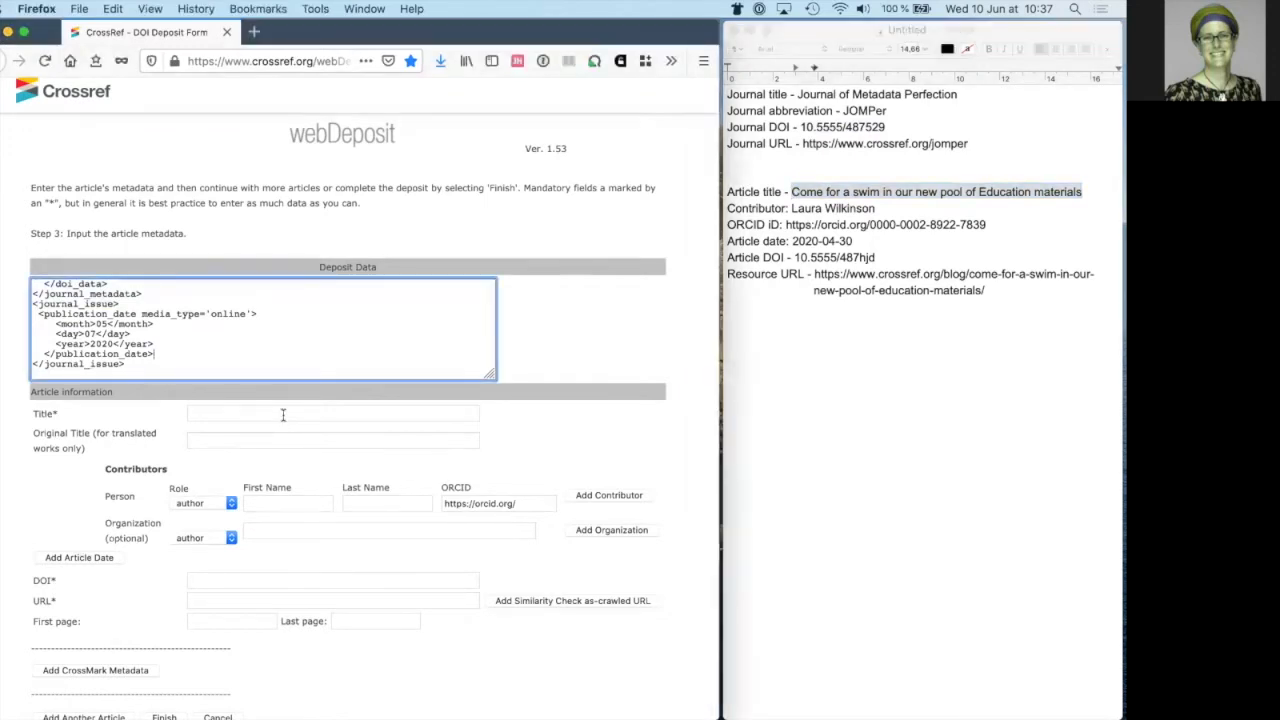
# Step: Enter the article title 'Come for a swim in our new pool of Education materials'
pyautogui.write('Come for a swim in our new pool of Education materials')
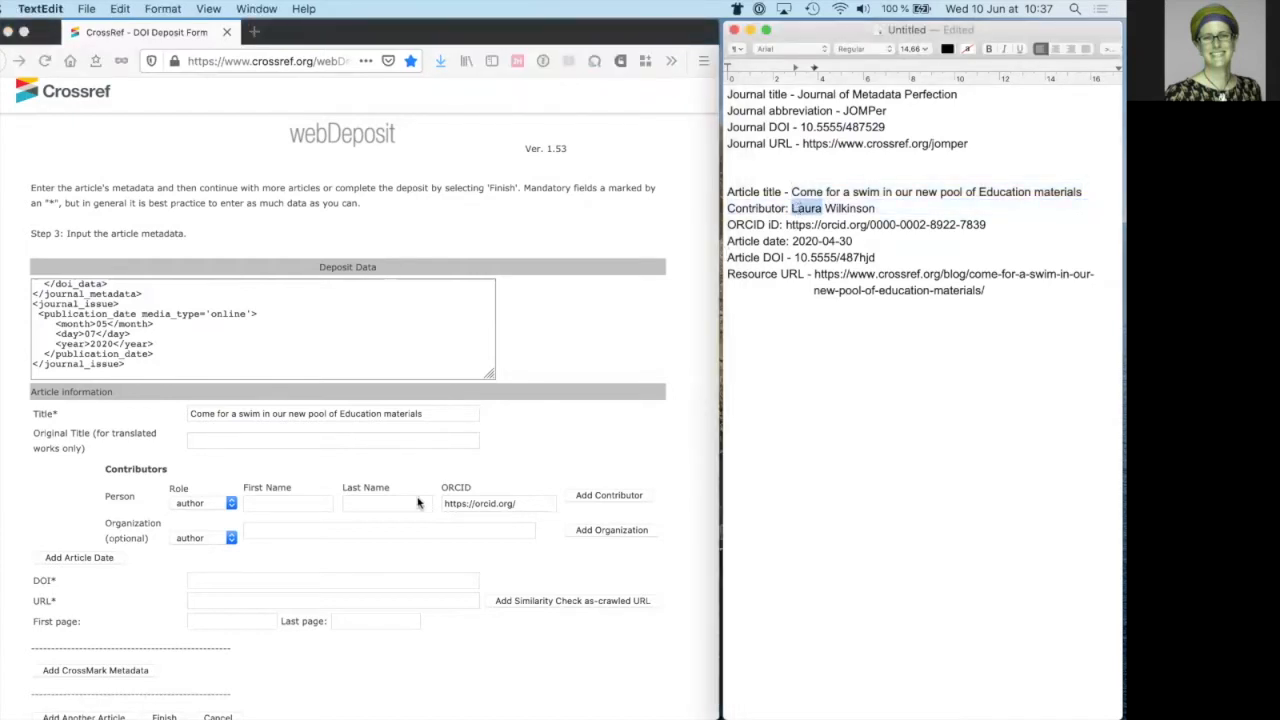
# Step: Add author contributor Wilkinson with ORCID iD and a second contributor row
pyautogui.click(288, 504)
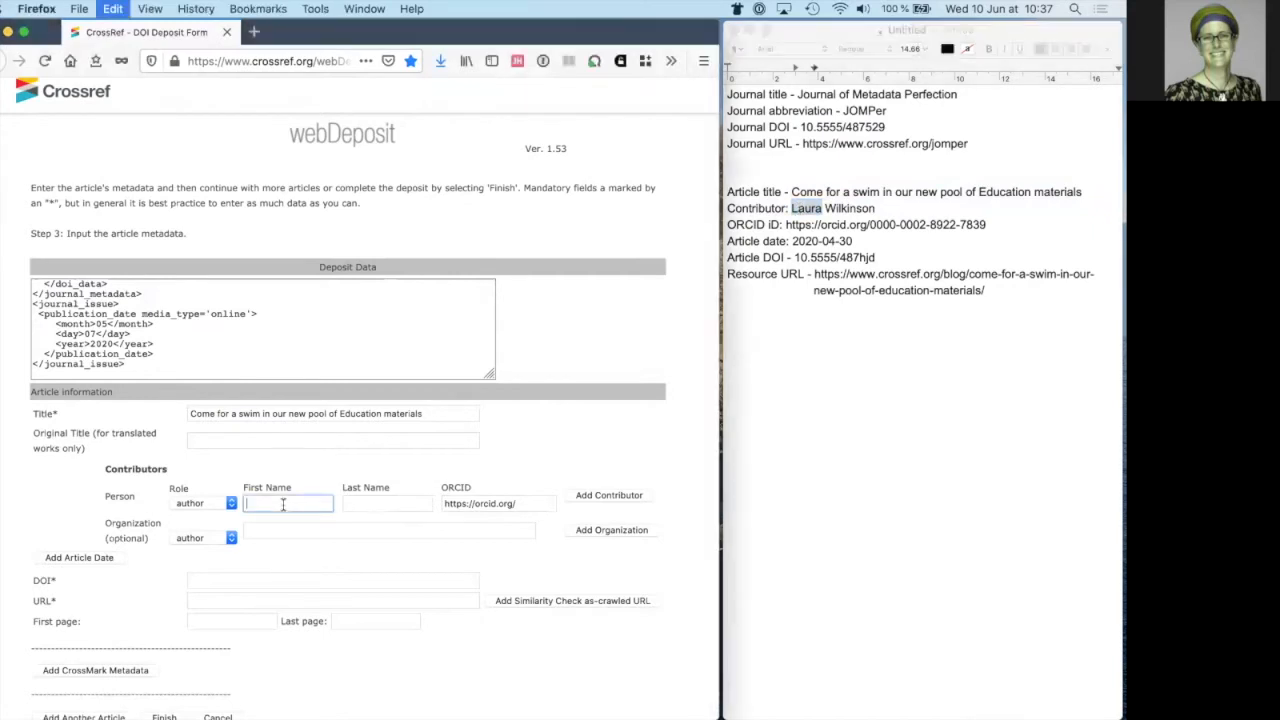
pyautogui.click(204, 504)
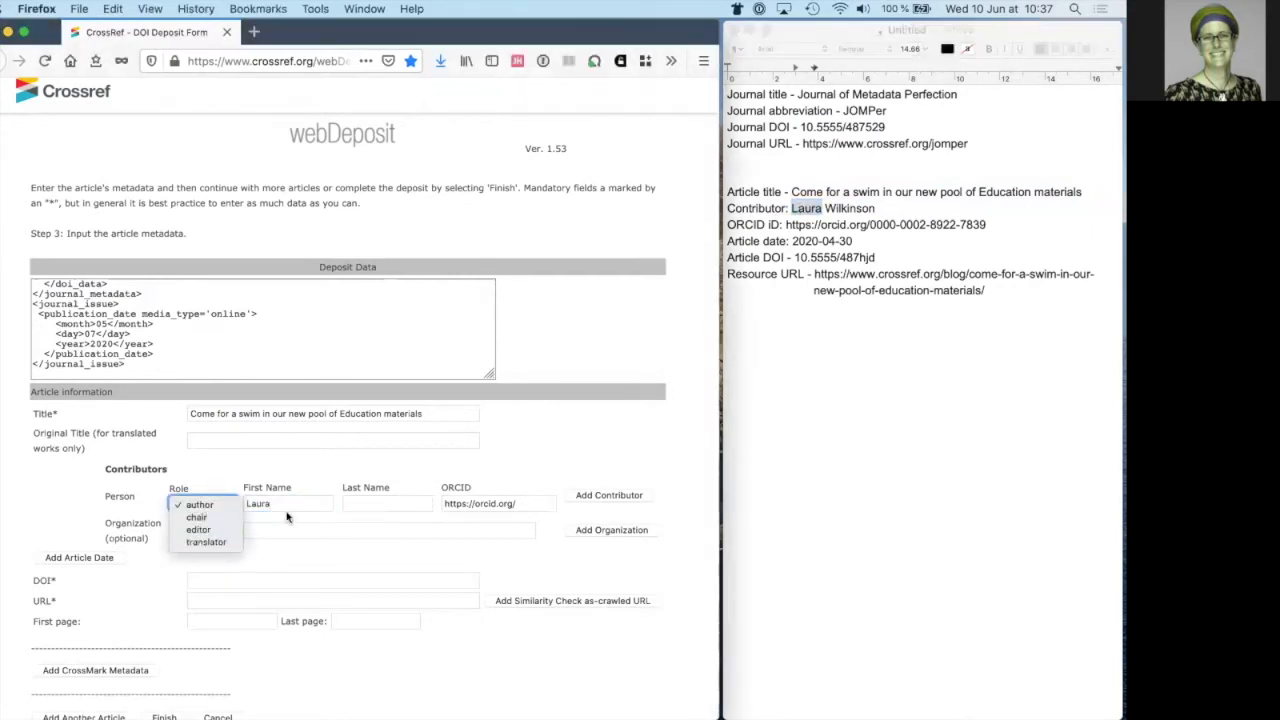
pyautogui.click(200, 504)
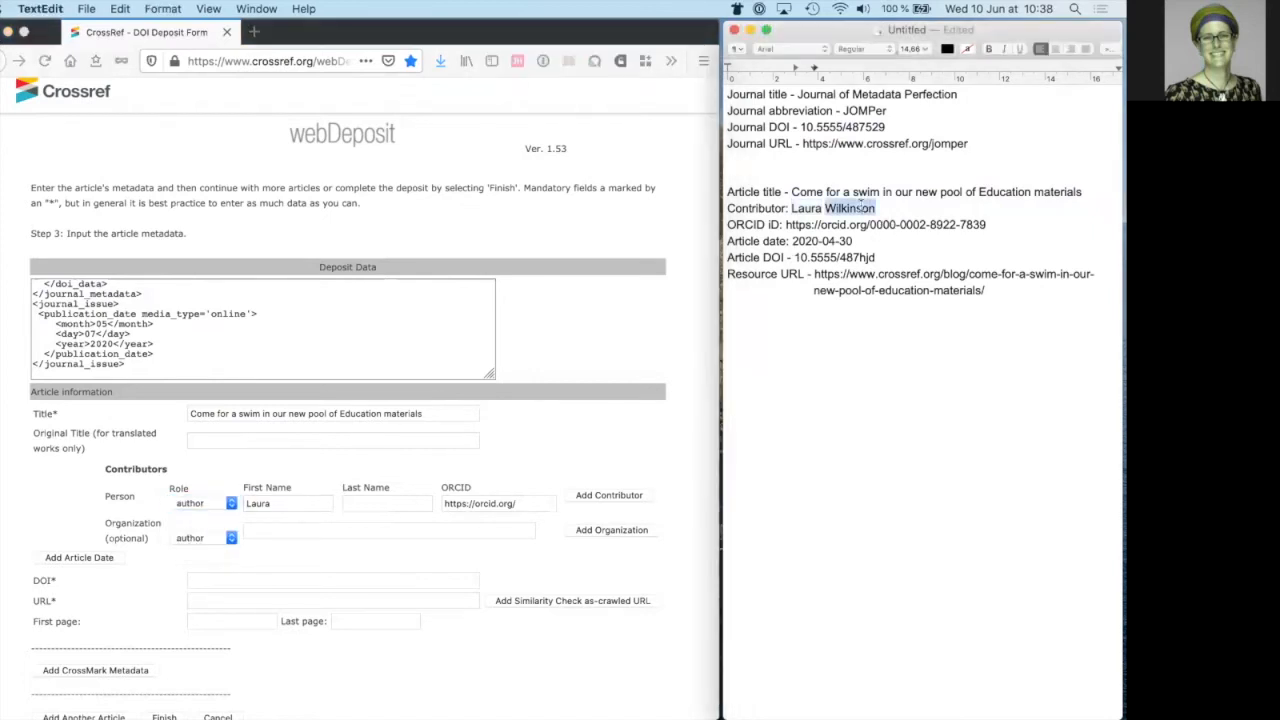
pyautogui.write('Wilkinson')
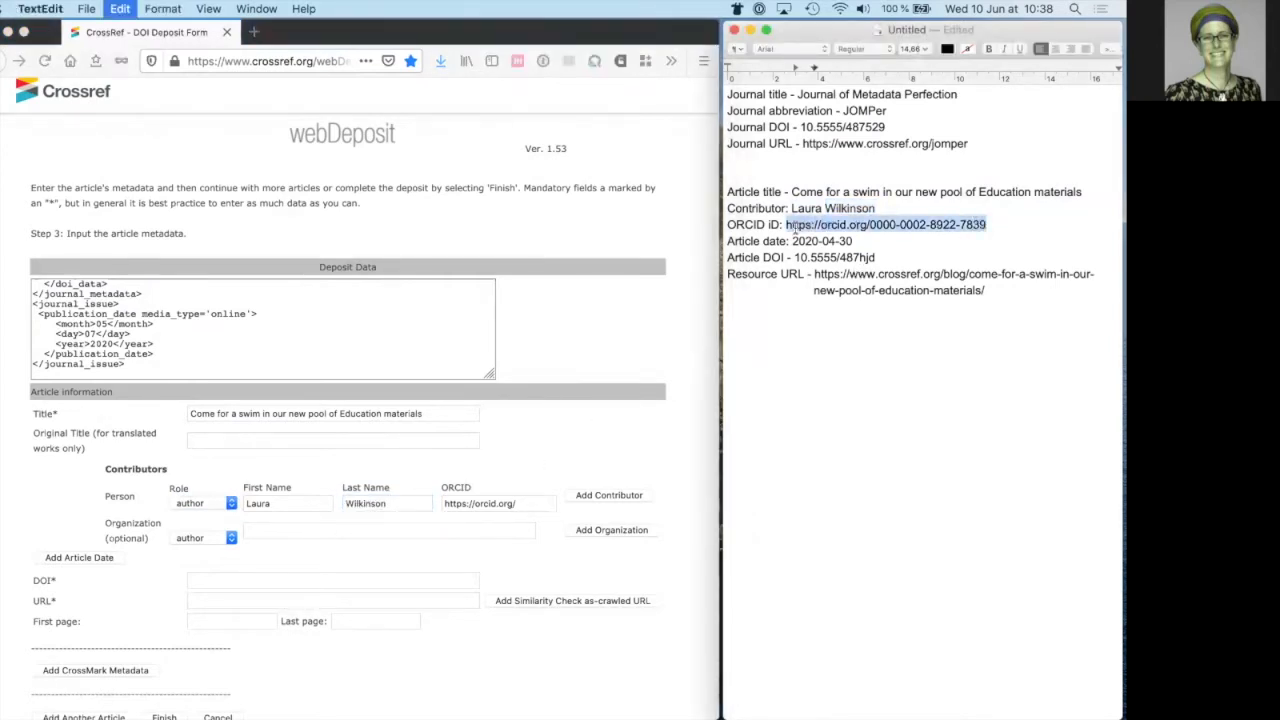
pyautogui.click(496, 504)
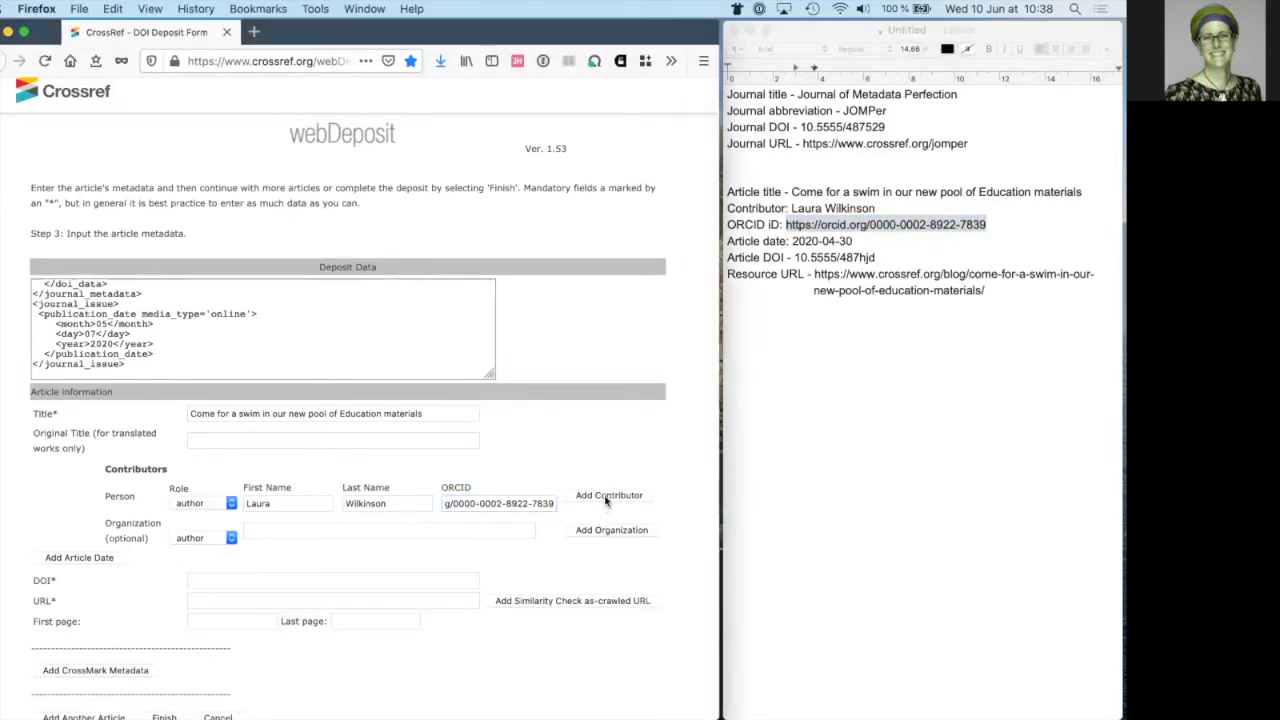
pyautogui.click(608, 496)
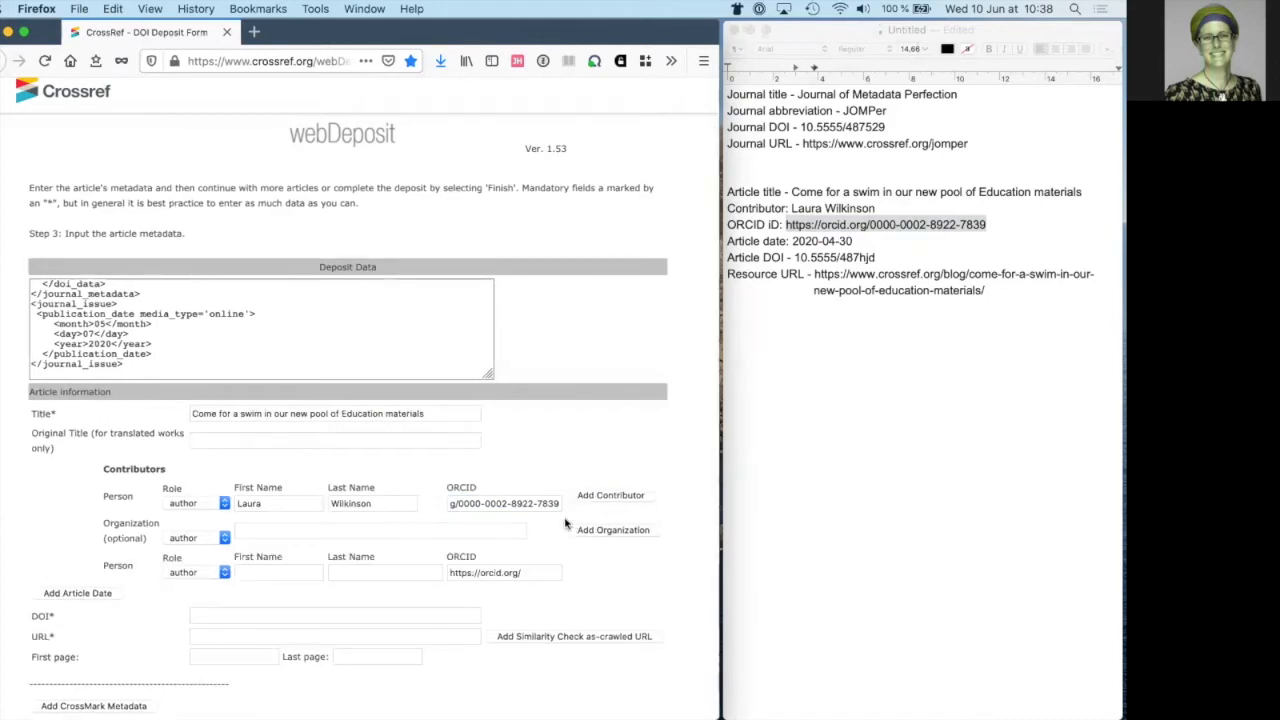
pyautogui.scroll(-3)
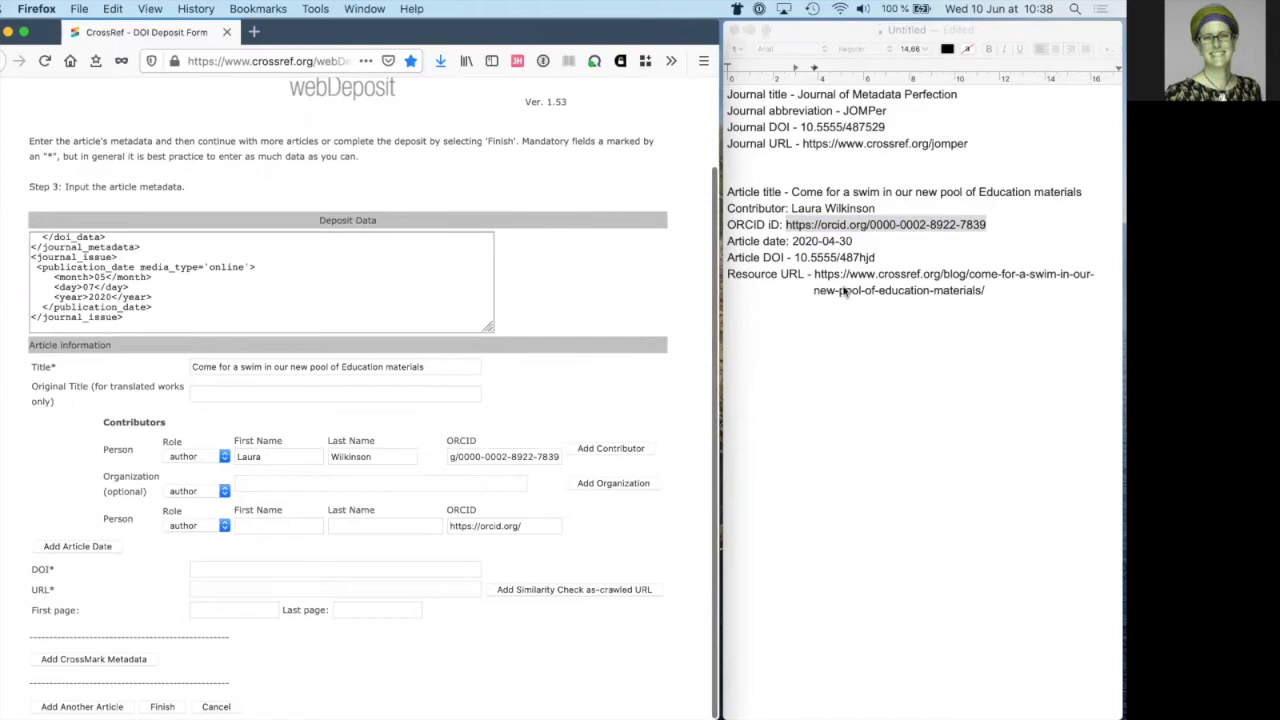
pyautogui.moveTo(72, 550)
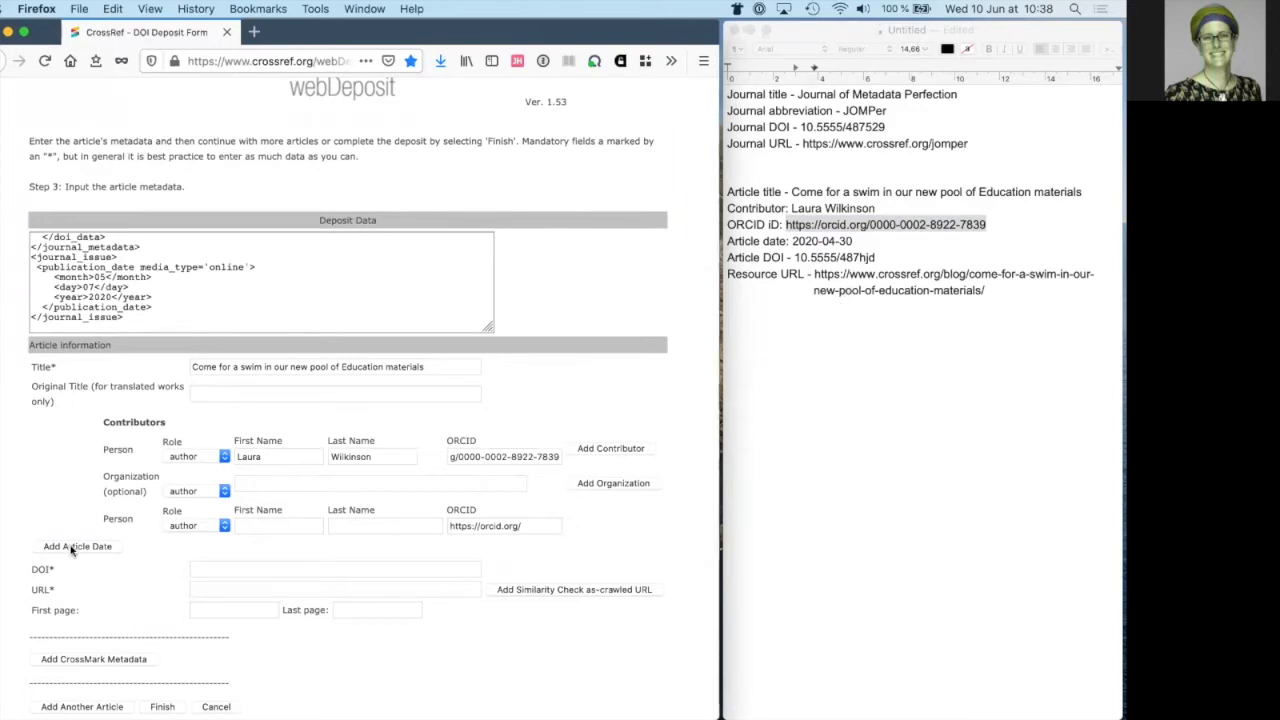
# Step: Add an article online publication date of 2020-04-30
pyautogui.click(76, 546)
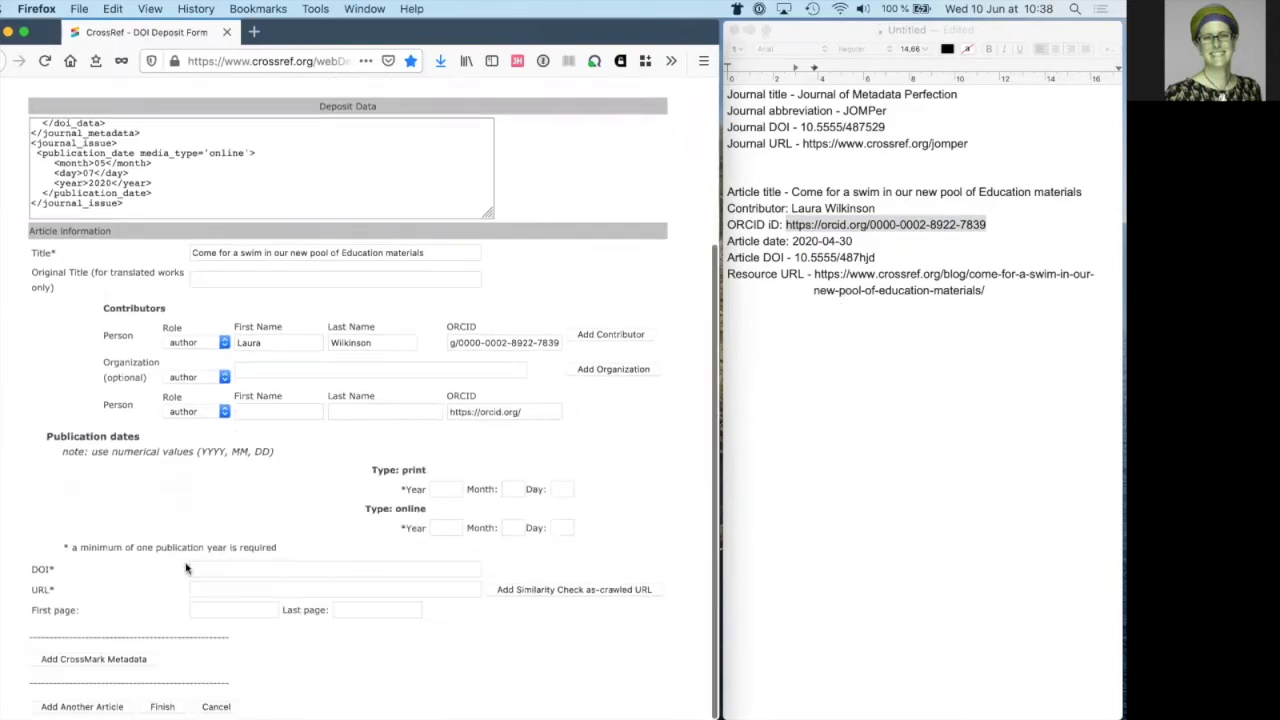
pyautogui.click(446, 528)
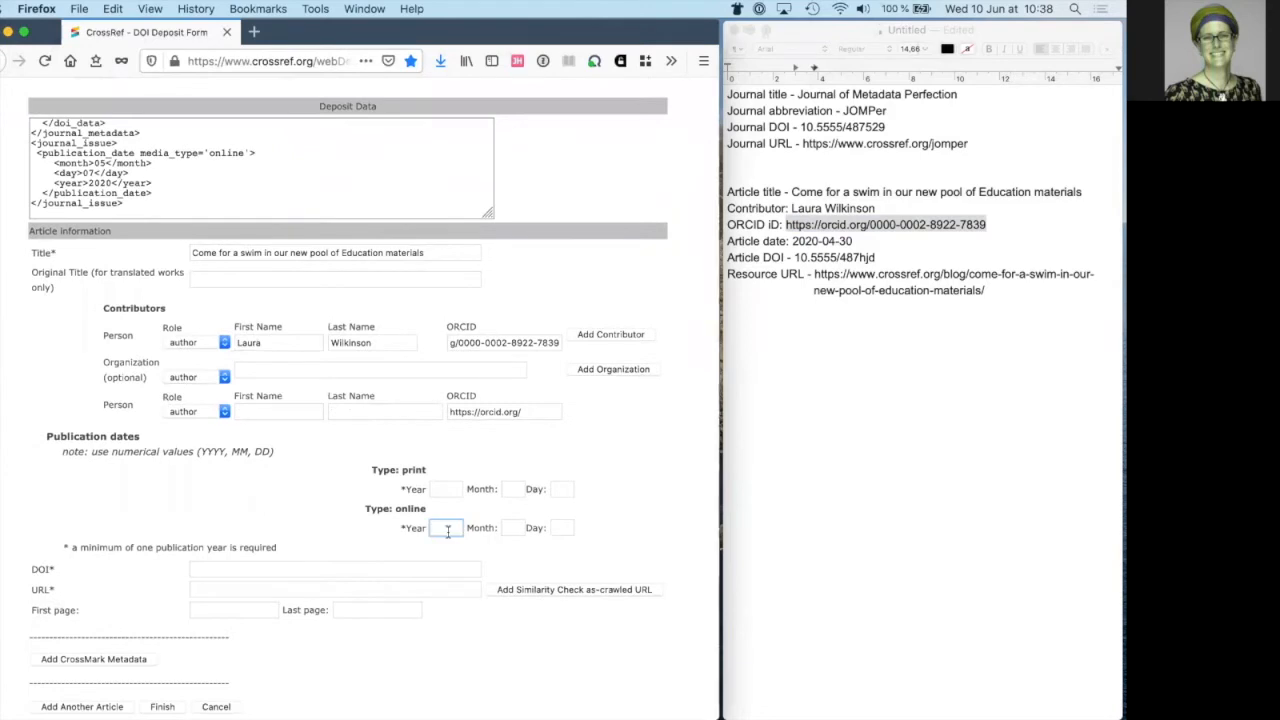
pyautogui.write('2020')
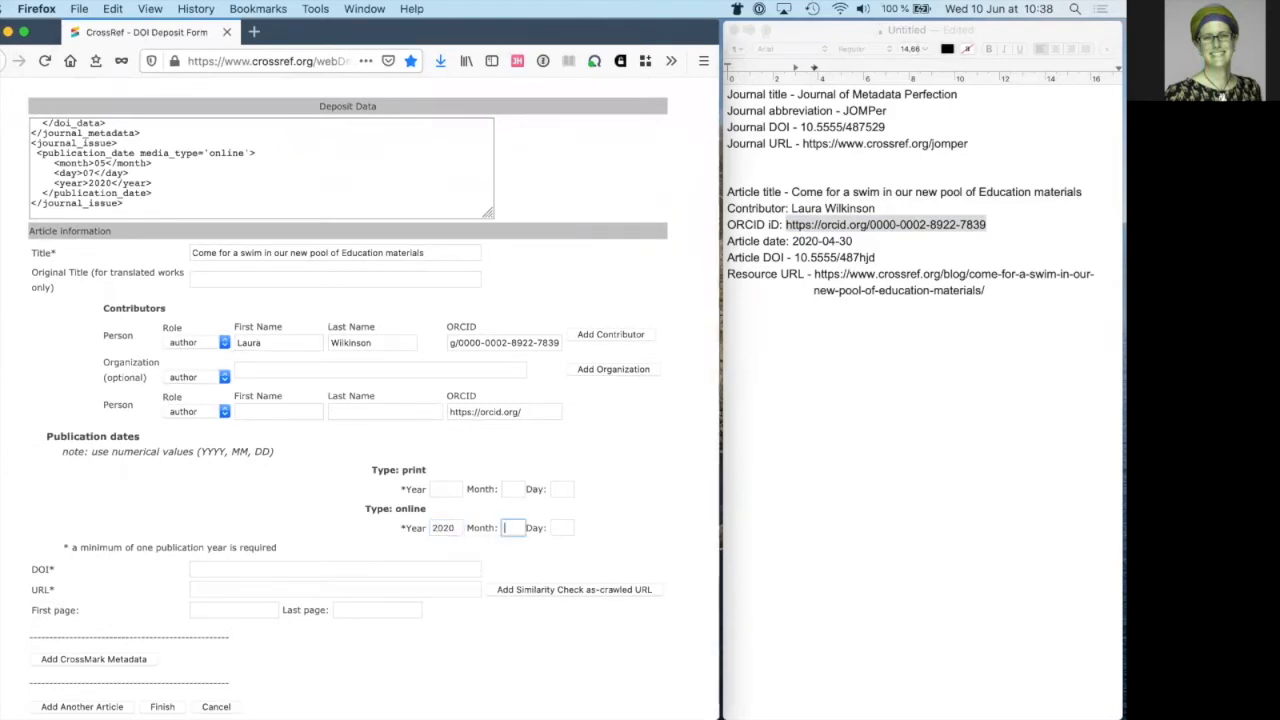
pyautogui.write('30')
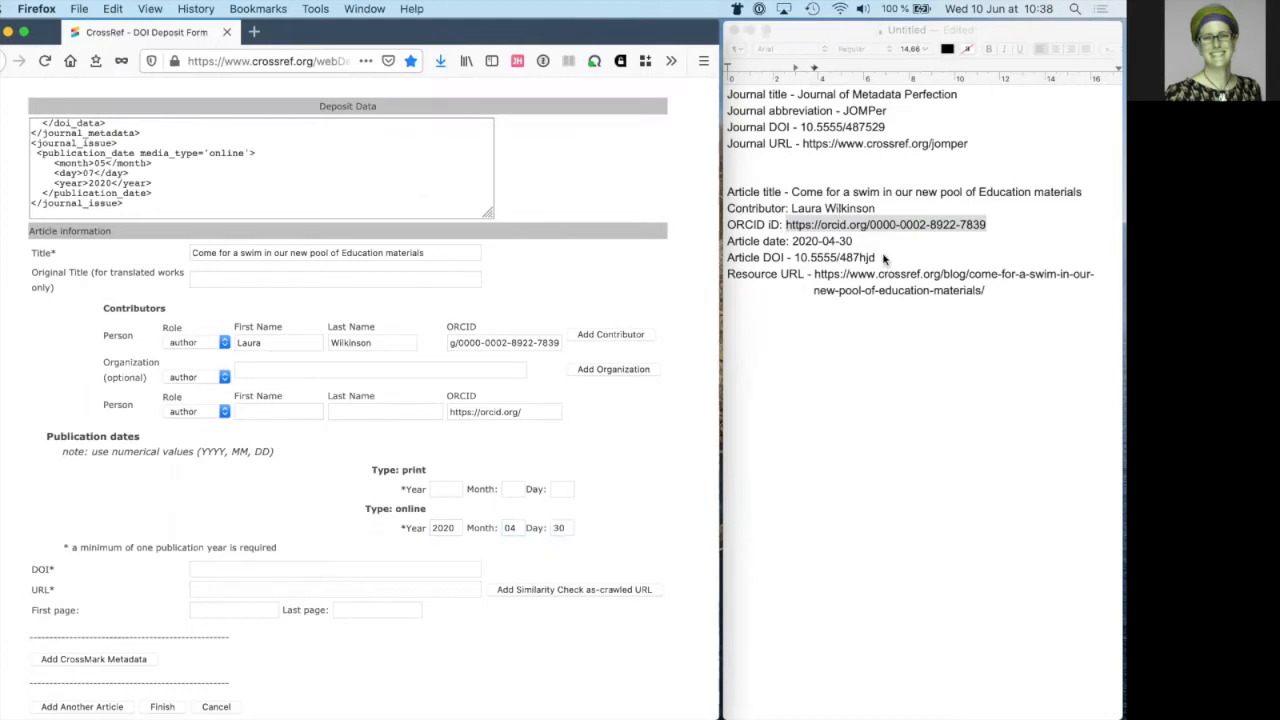
# Step: Enter article DOI 10.5555/487hjd and its Crossref blog resource URL, then finish the metadata
pyautogui.doubleClick(832, 256)
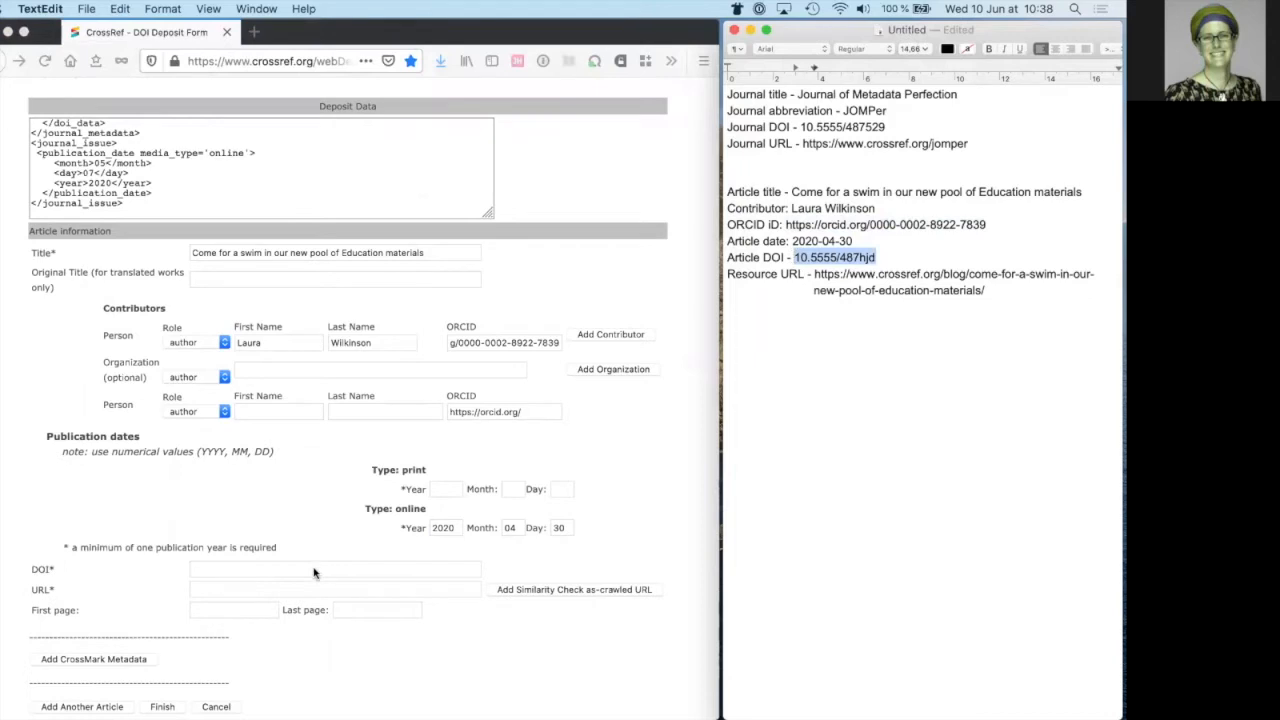
pyautogui.write('10.5555/487hjd')
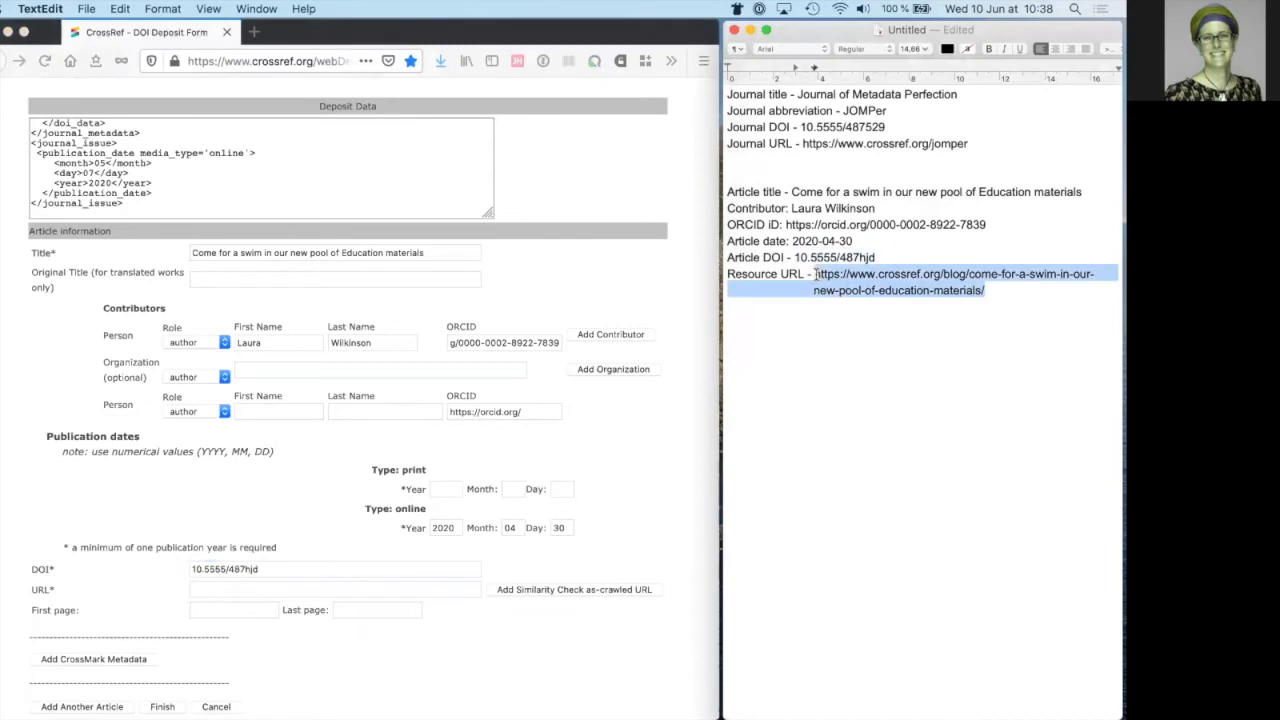
pyautogui.click(334, 588)
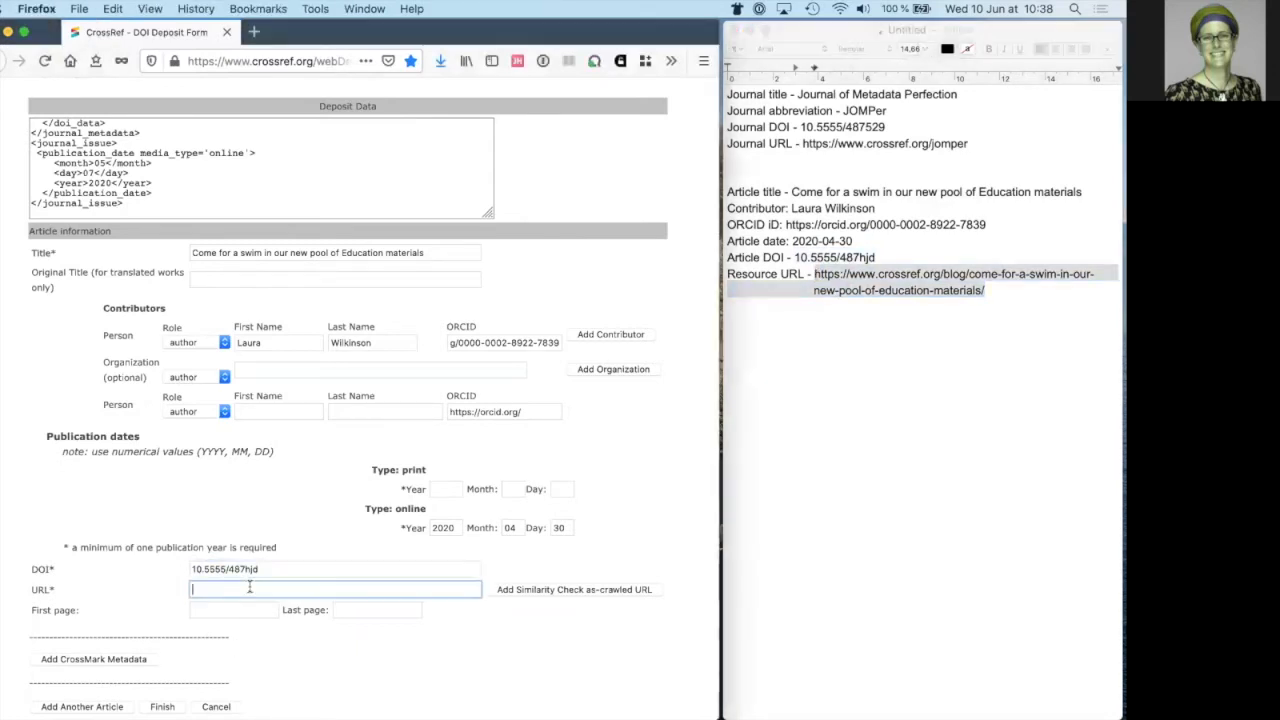
pyautogui.write('https://www.crossref.org/blog/come-for-a-swim-in-our-new-pool-of-education-materials/')
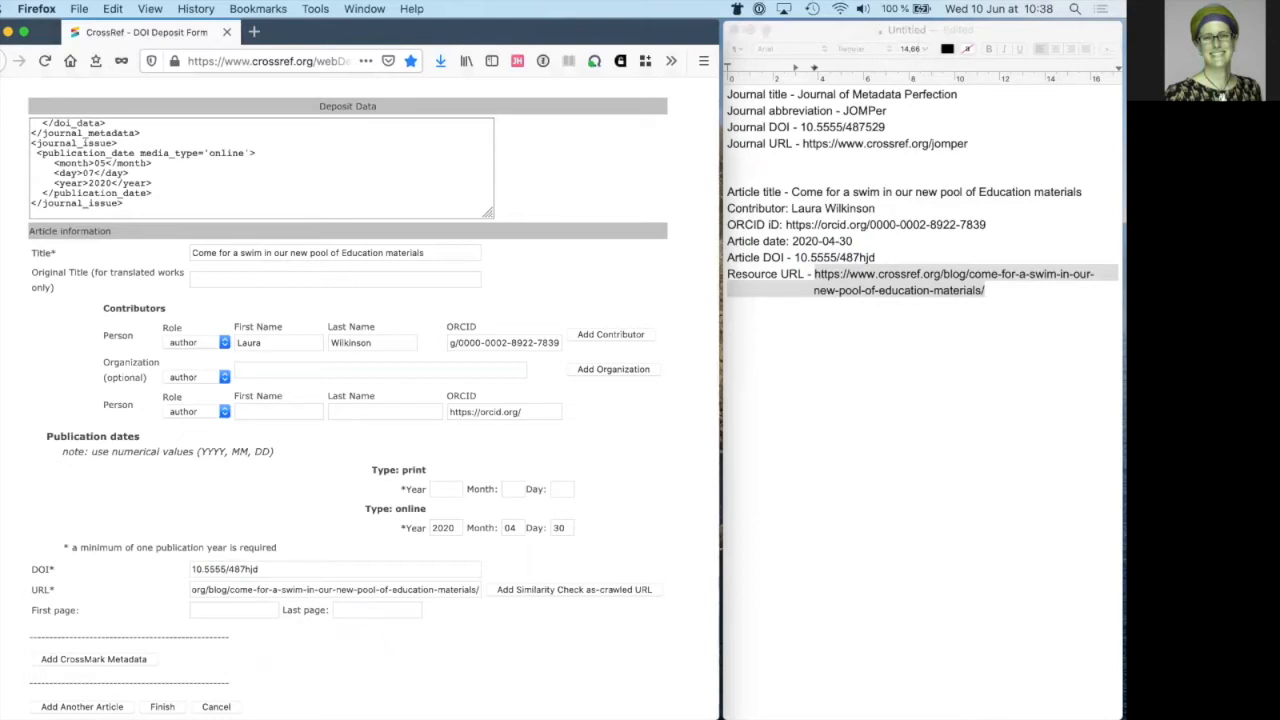
pyautogui.click(162, 706)
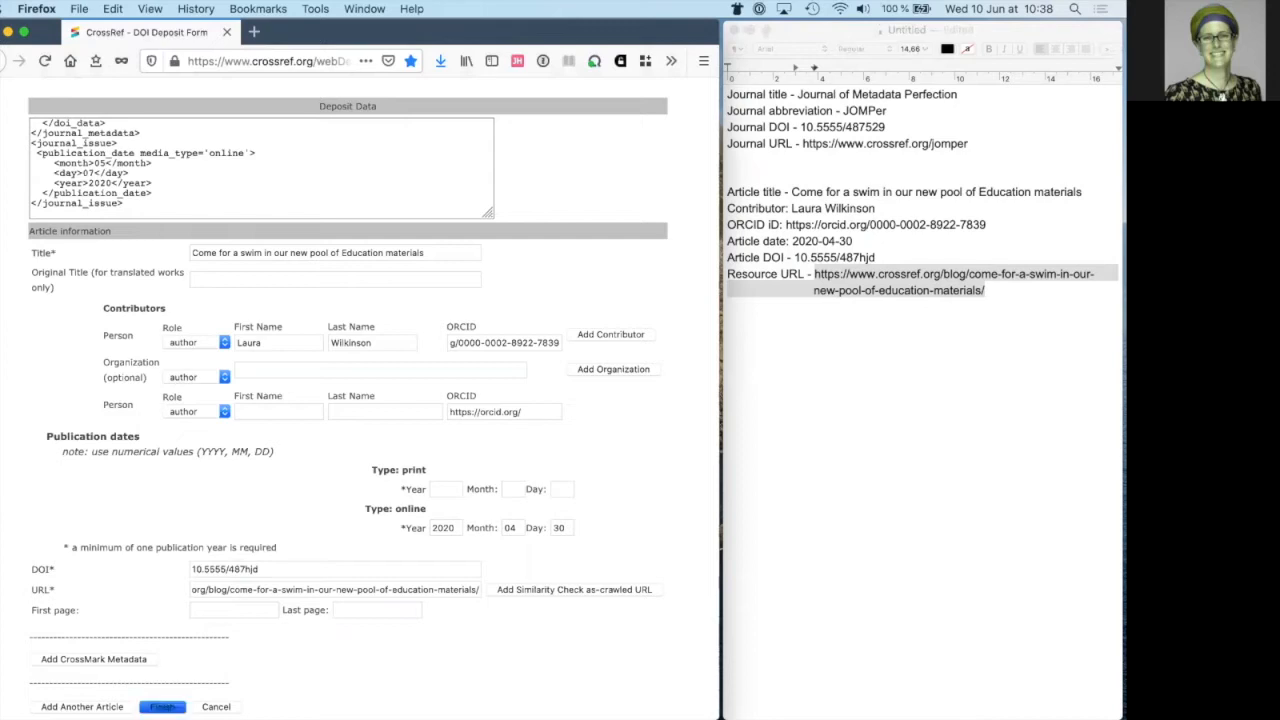
pyautogui.click(160, 706)
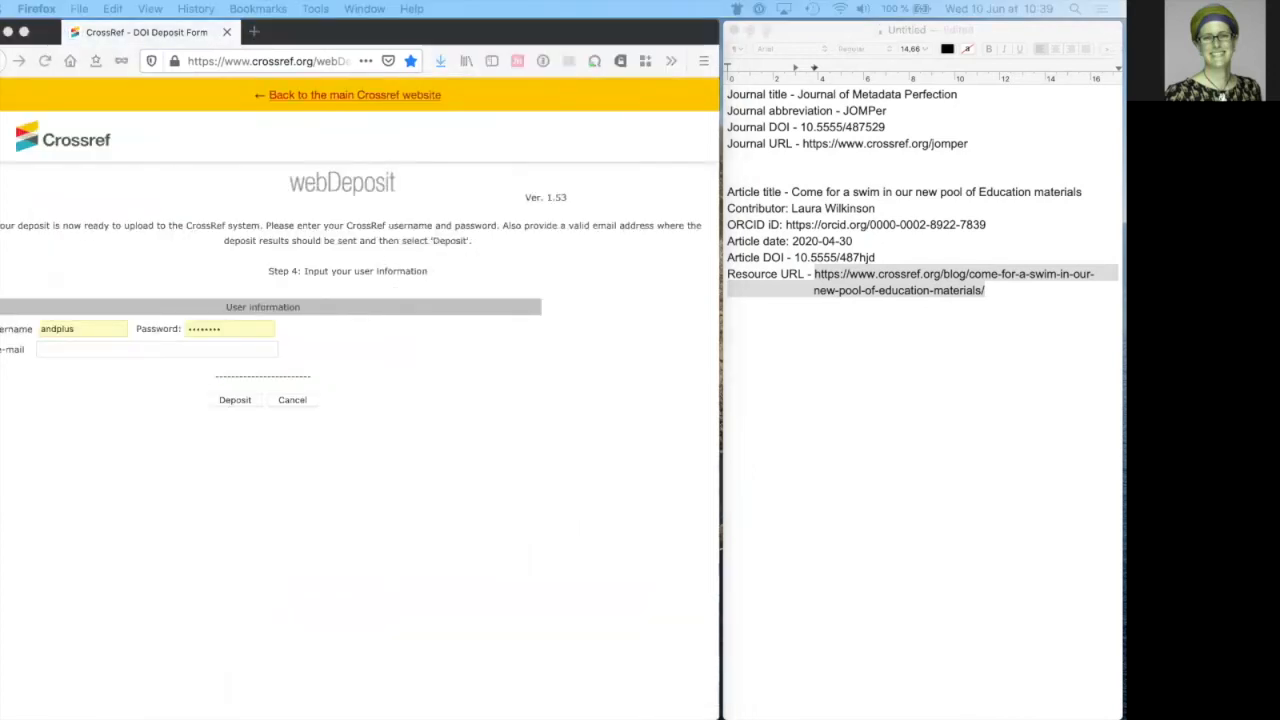
pyautogui.moveTo(134, 336)
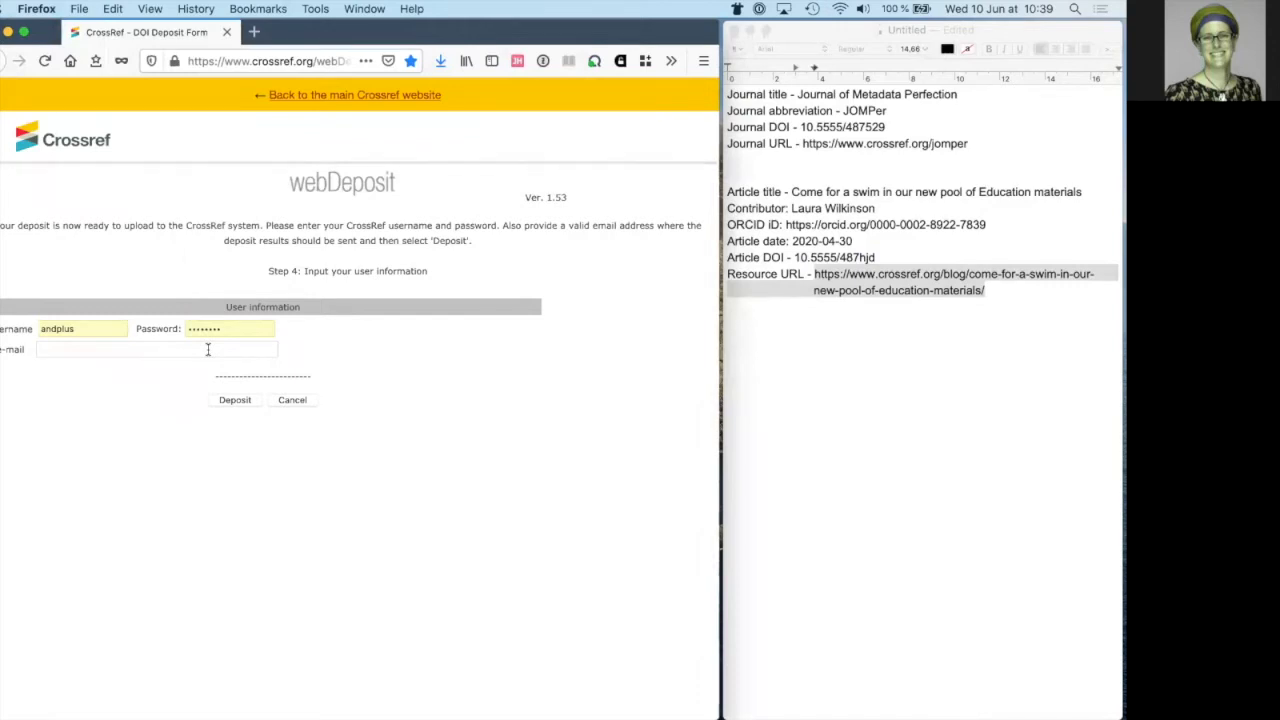
# Step: Fill the notification e-mail from the autofill suggestion and submit the deposit
pyautogui.click(156, 348)
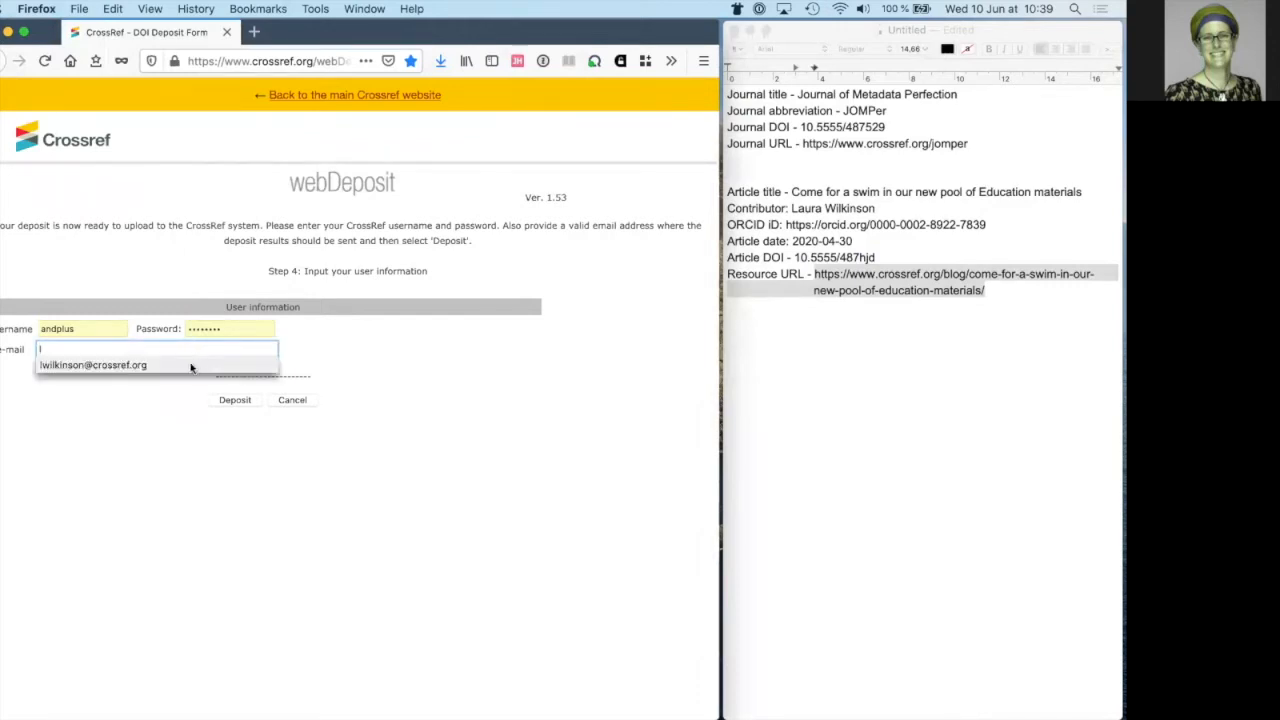
pyautogui.click(92, 364)
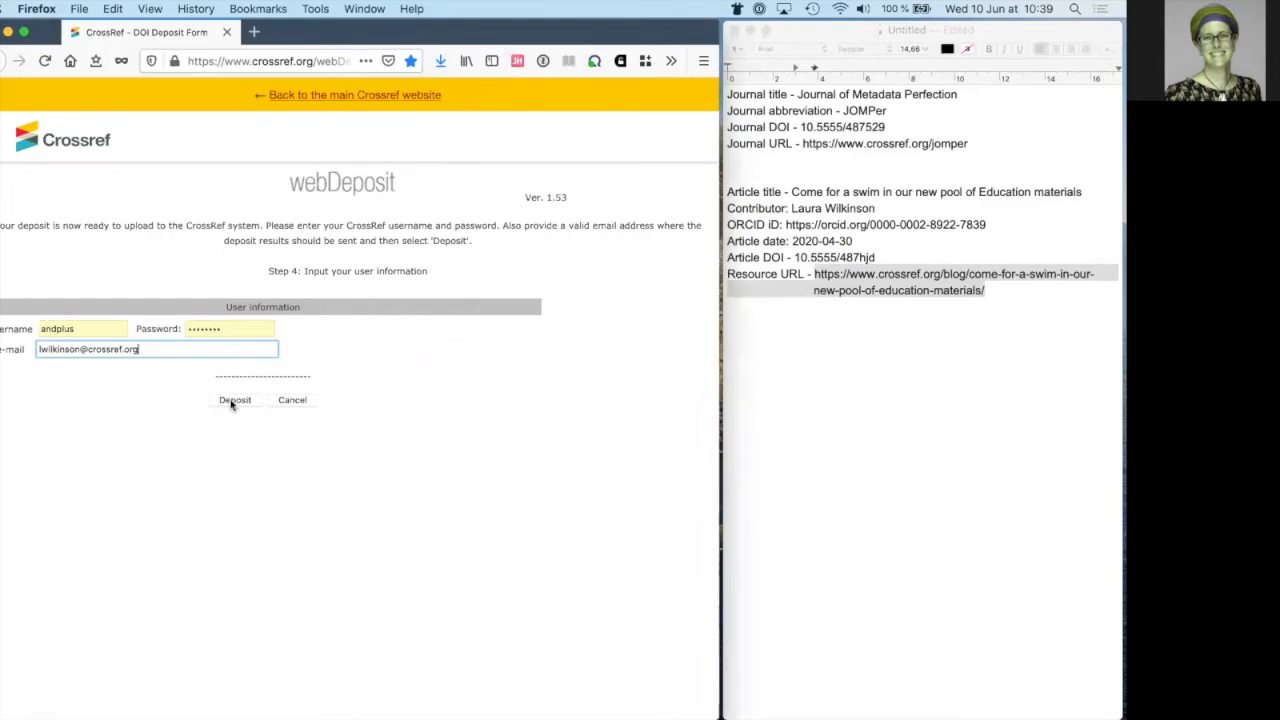
pyautogui.click(234, 400)
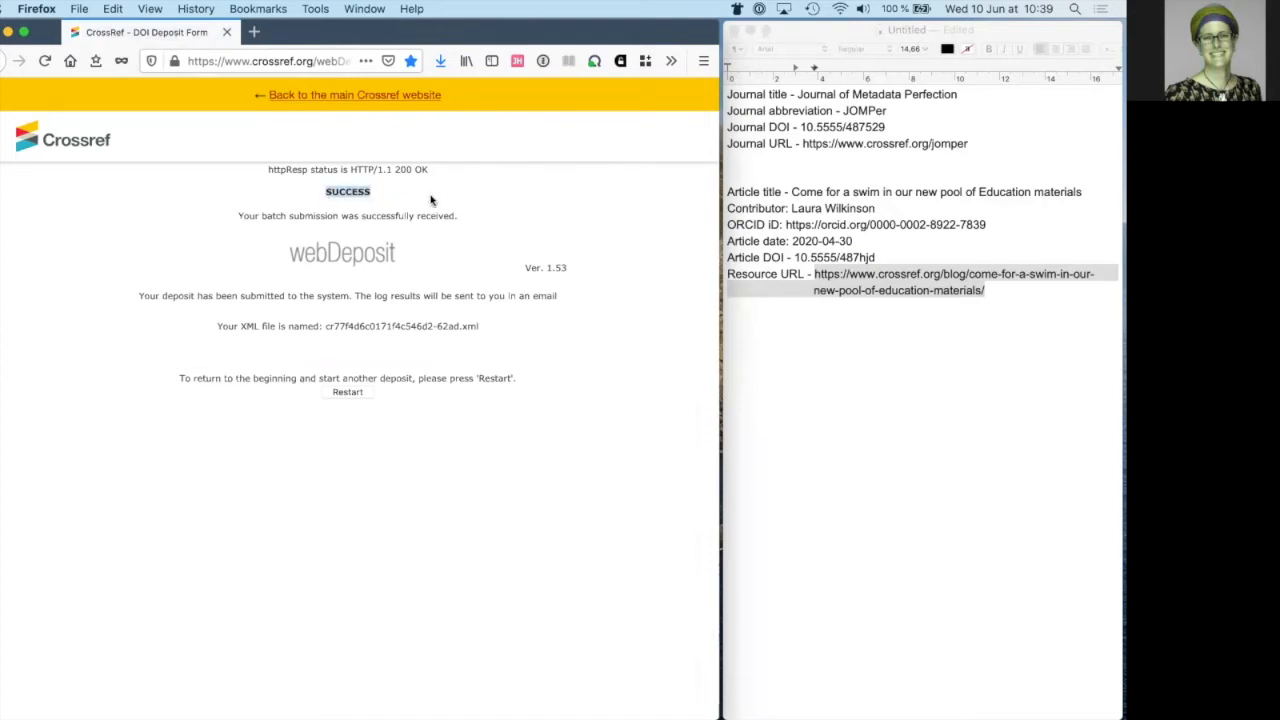
pyautogui.moveTo(444, 410)
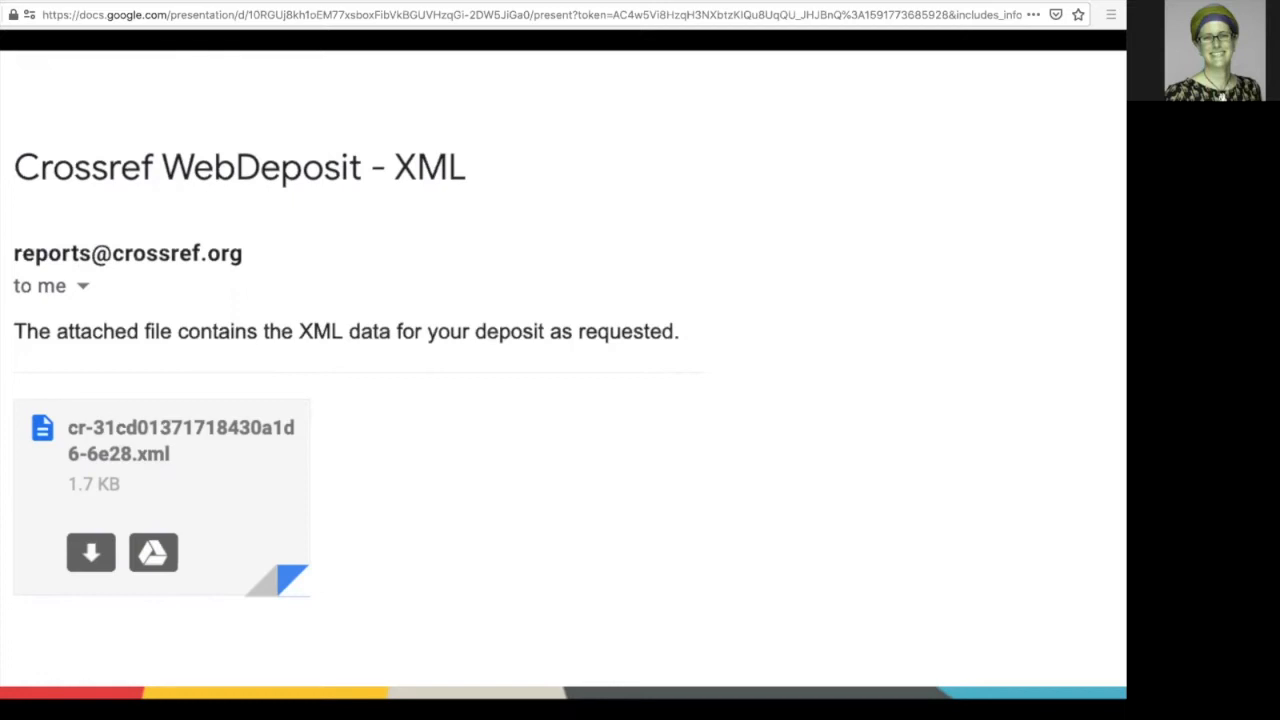
pyautogui.moveTo(944, 370)
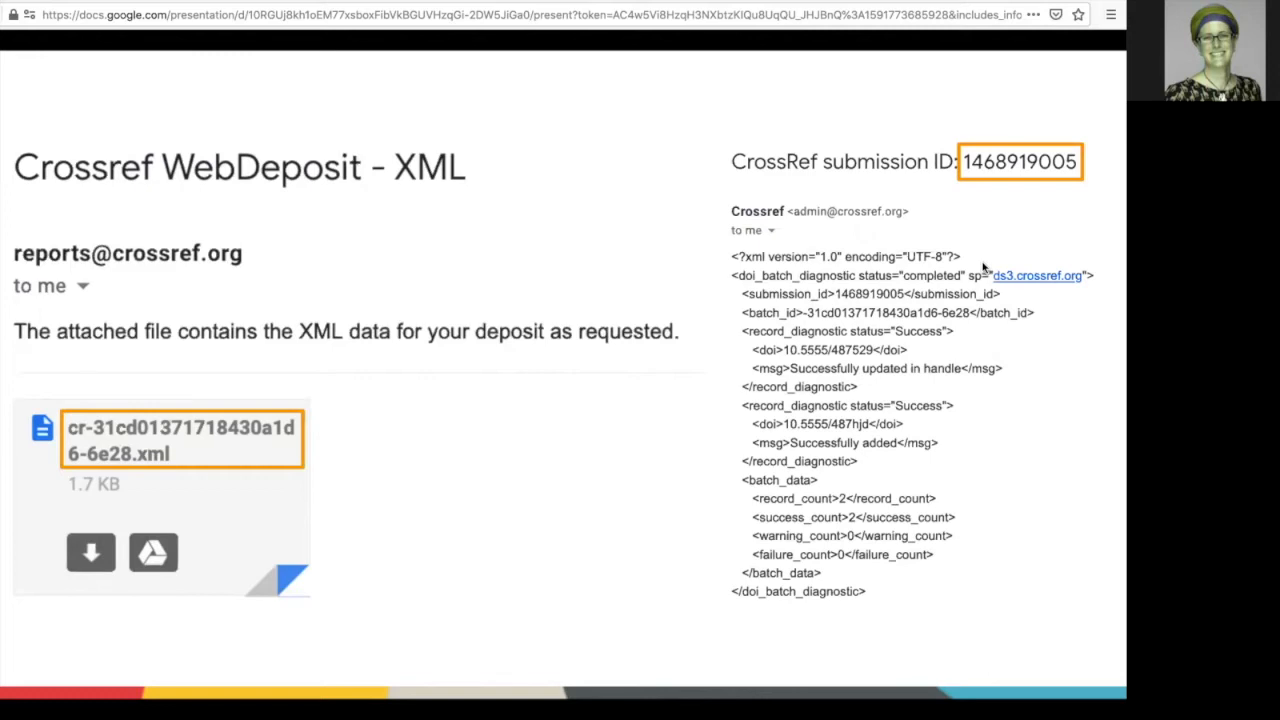
# Step: Advance to the slide on viewing the submission in the admin tool
pyautogui.press('right')
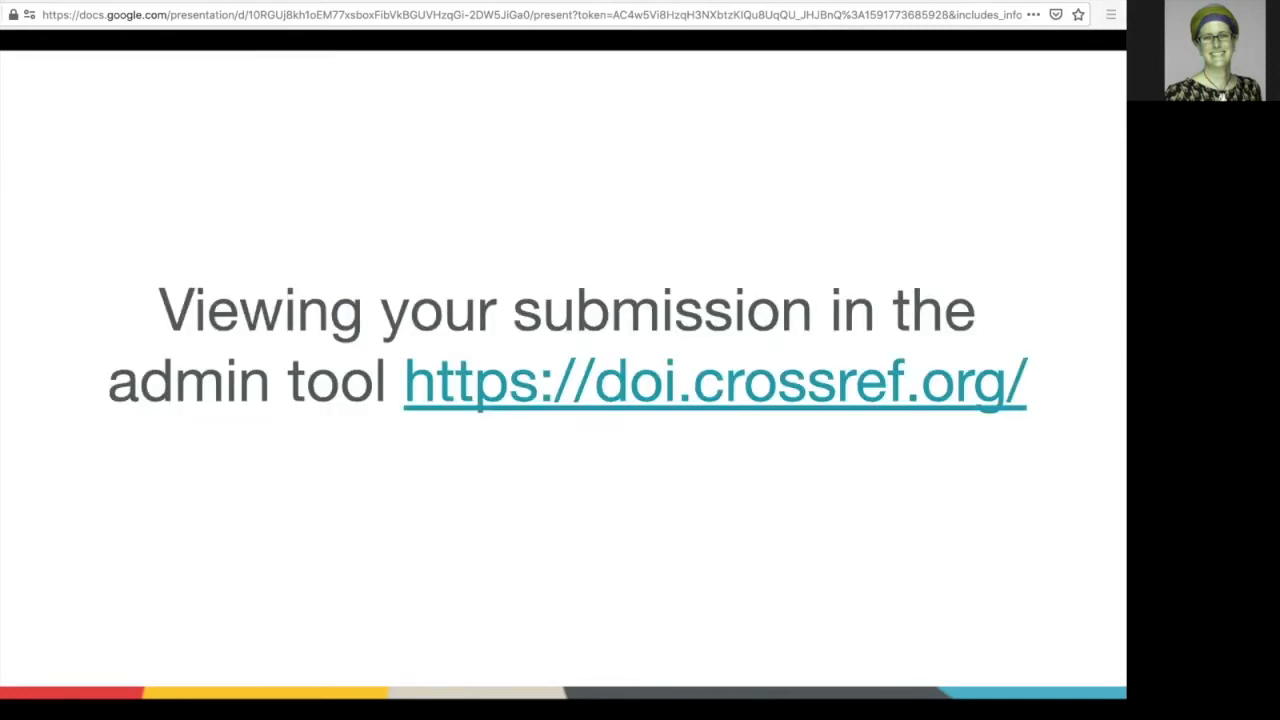
# Step: Log into the Crossref Admin Tool at doi.crossref.org with the saved administrator login
pyautogui.click(712, 380)
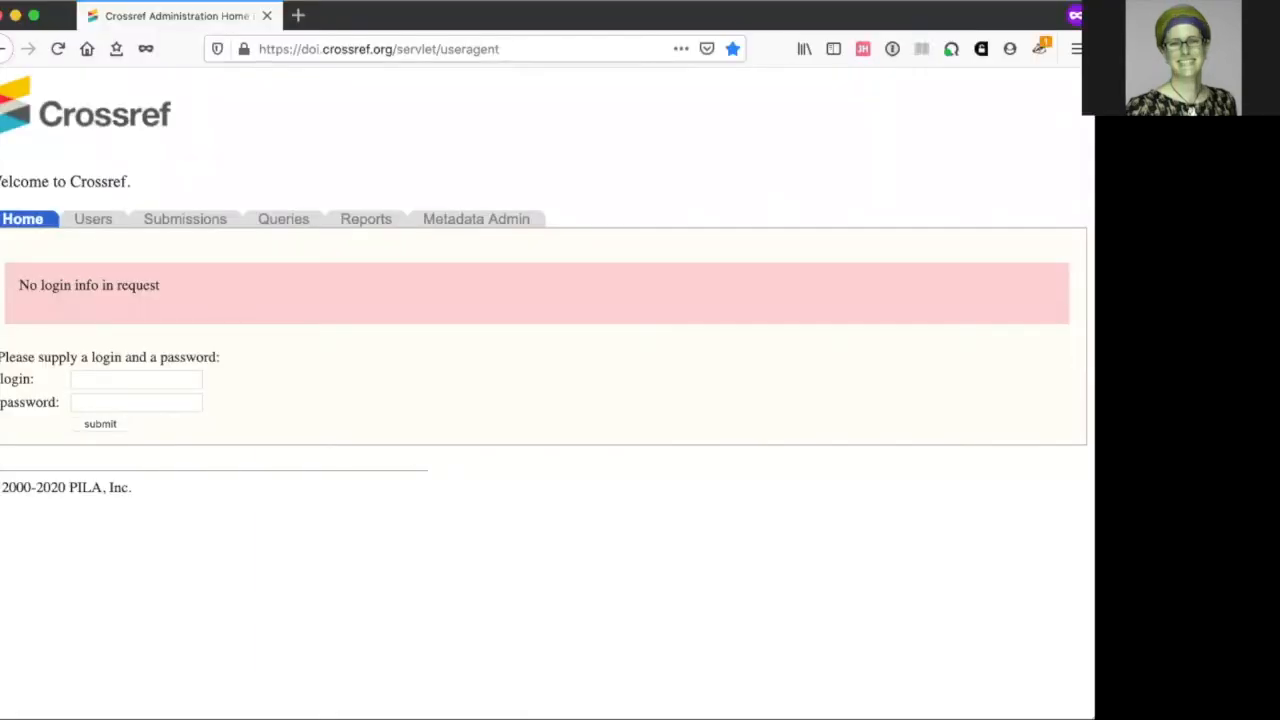
pyautogui.moveTo(436, 444)
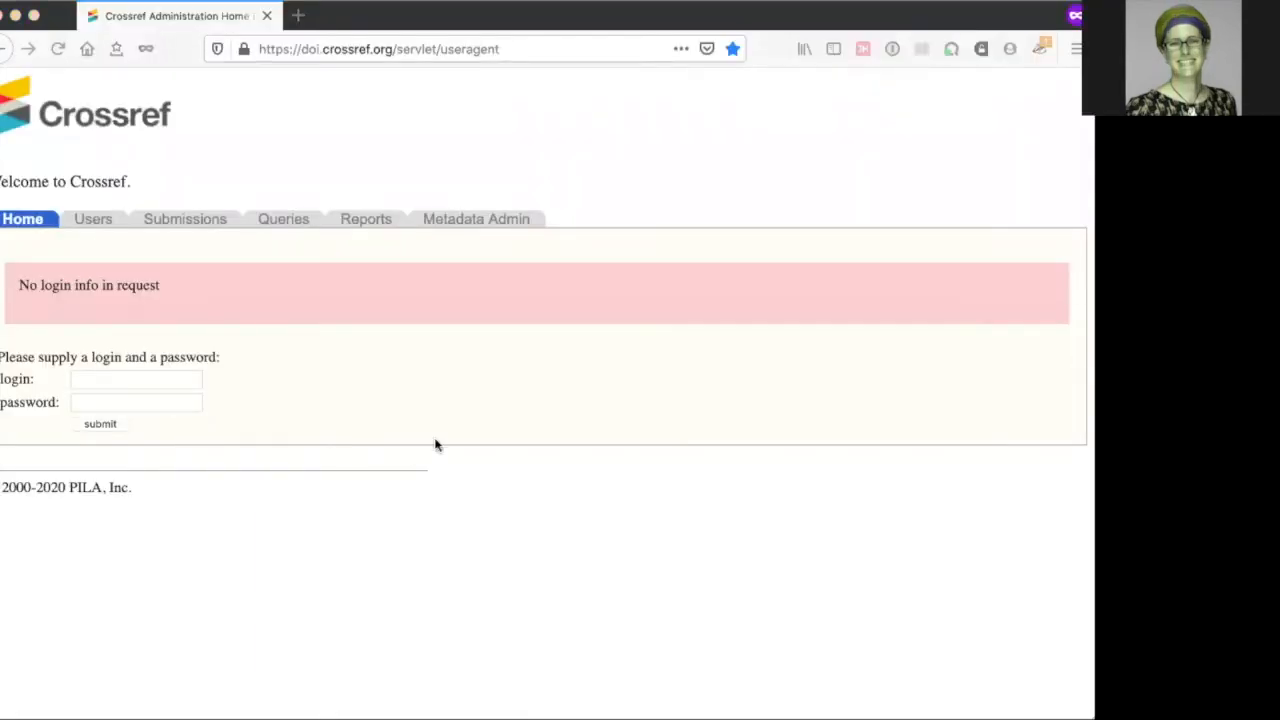
pyautogui.click(136, 378)
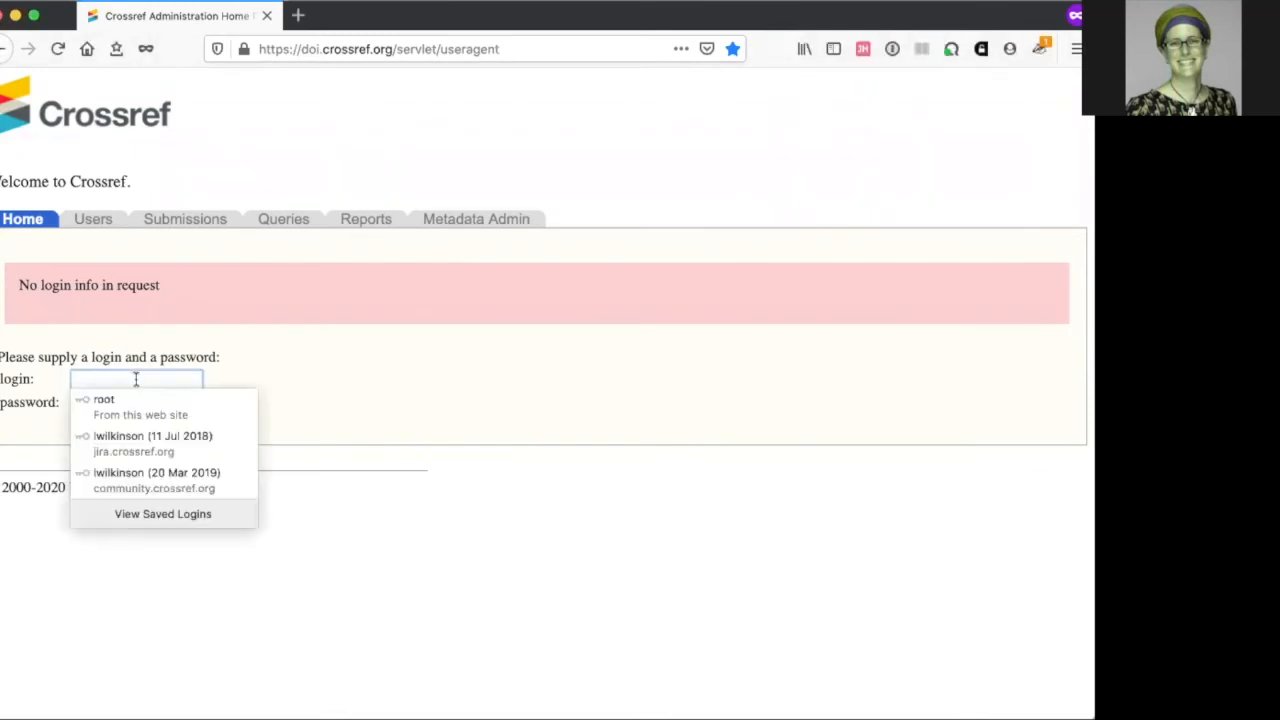
pyautogui.click(104, 400)
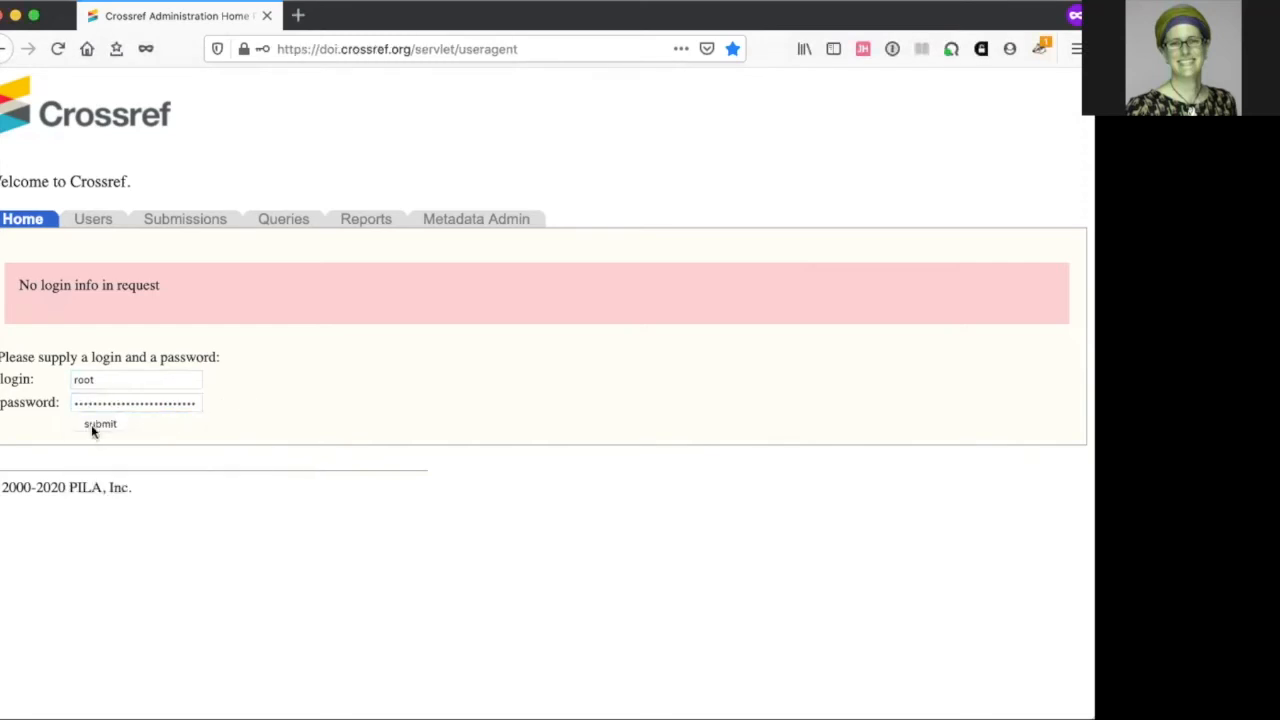
pyautogui.click(100, 424)
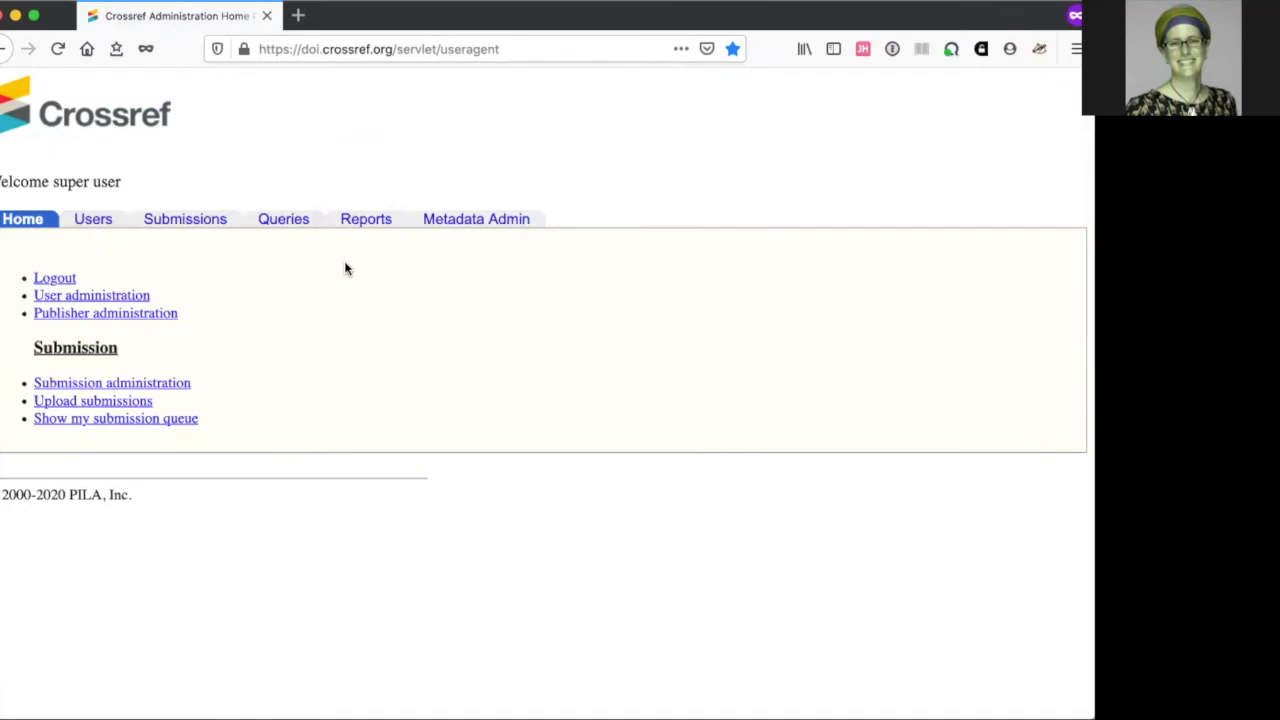
pyautogui.moveTo(184, 218)
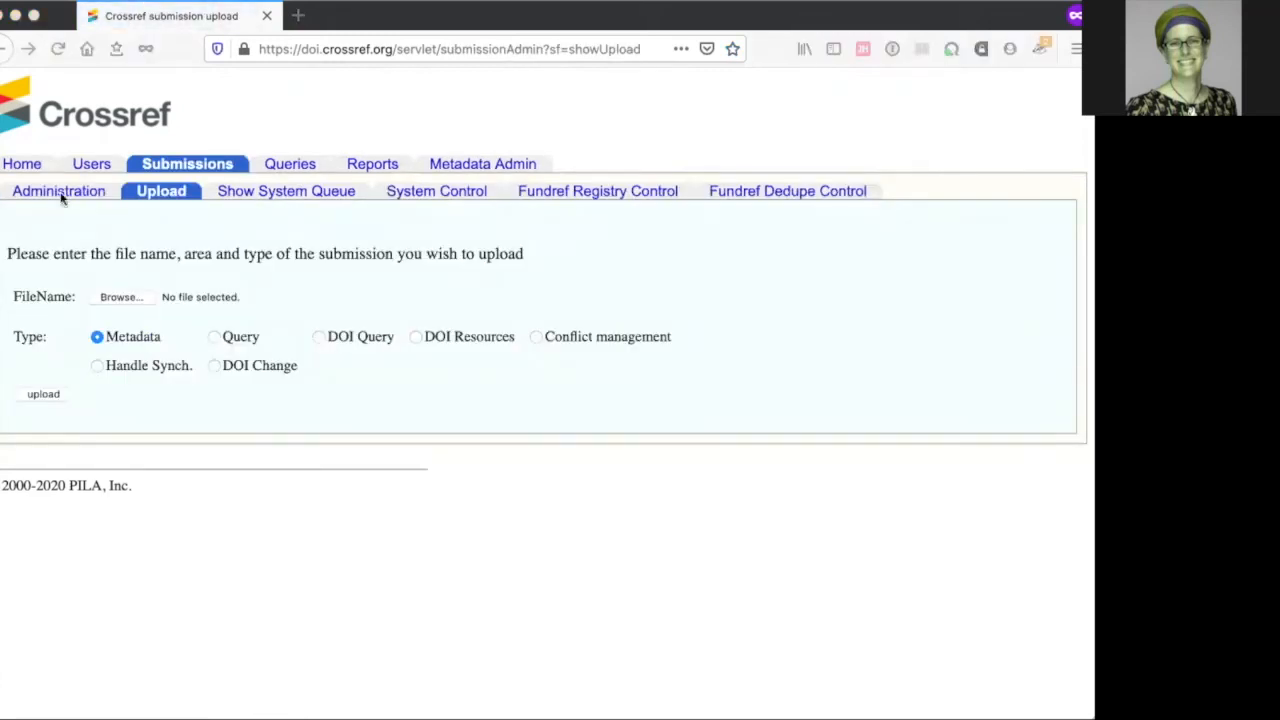
pyautogui.click(58, 192)
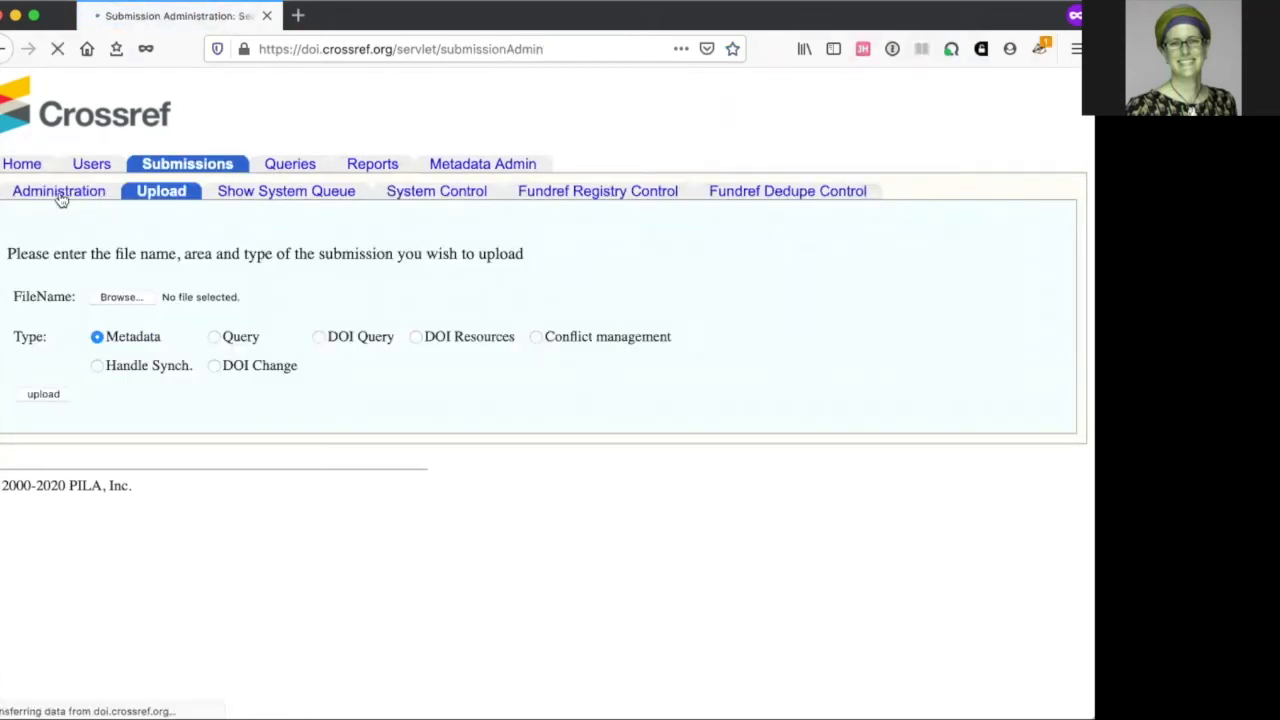
pyautogui.click(58, 192)
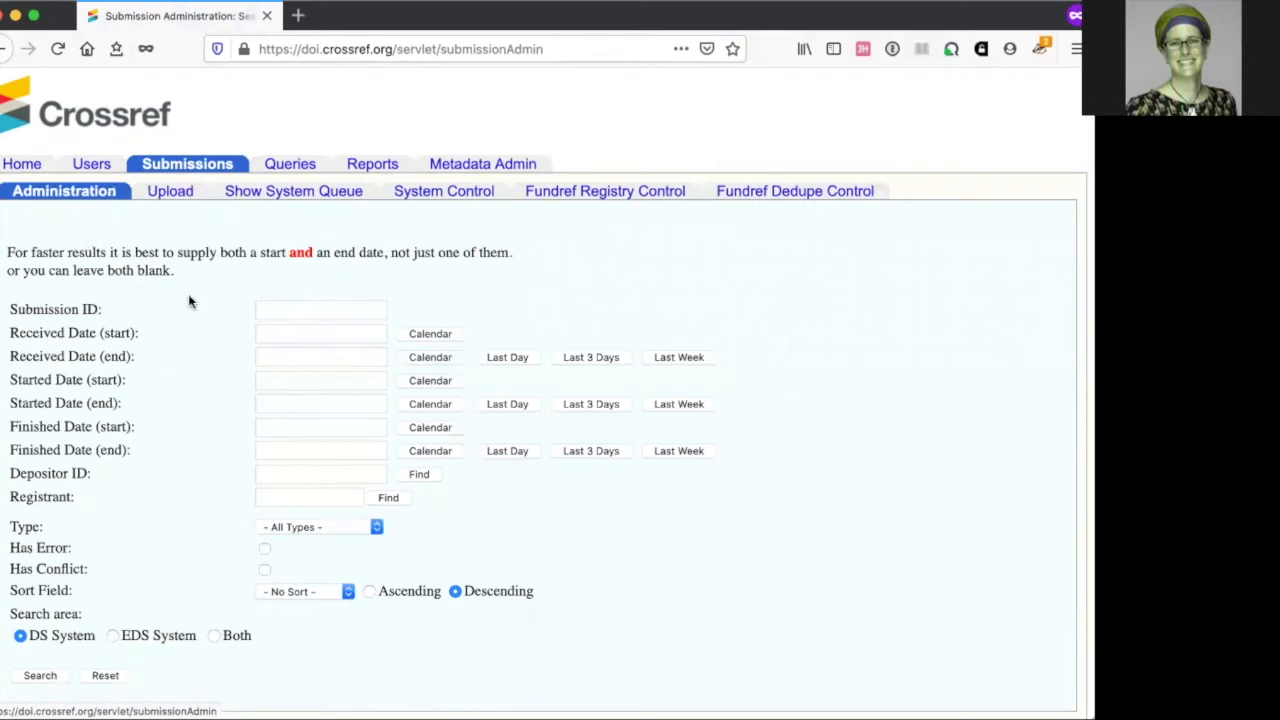
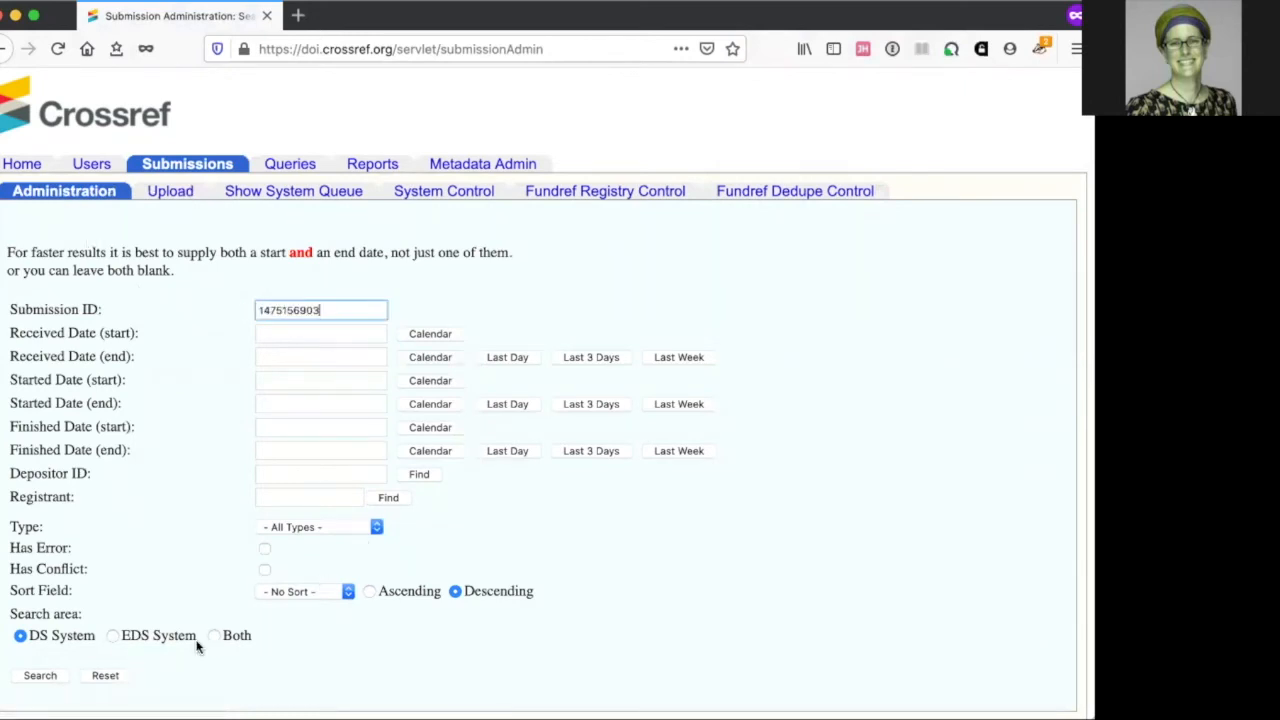
pyautogui.click(40, 676)
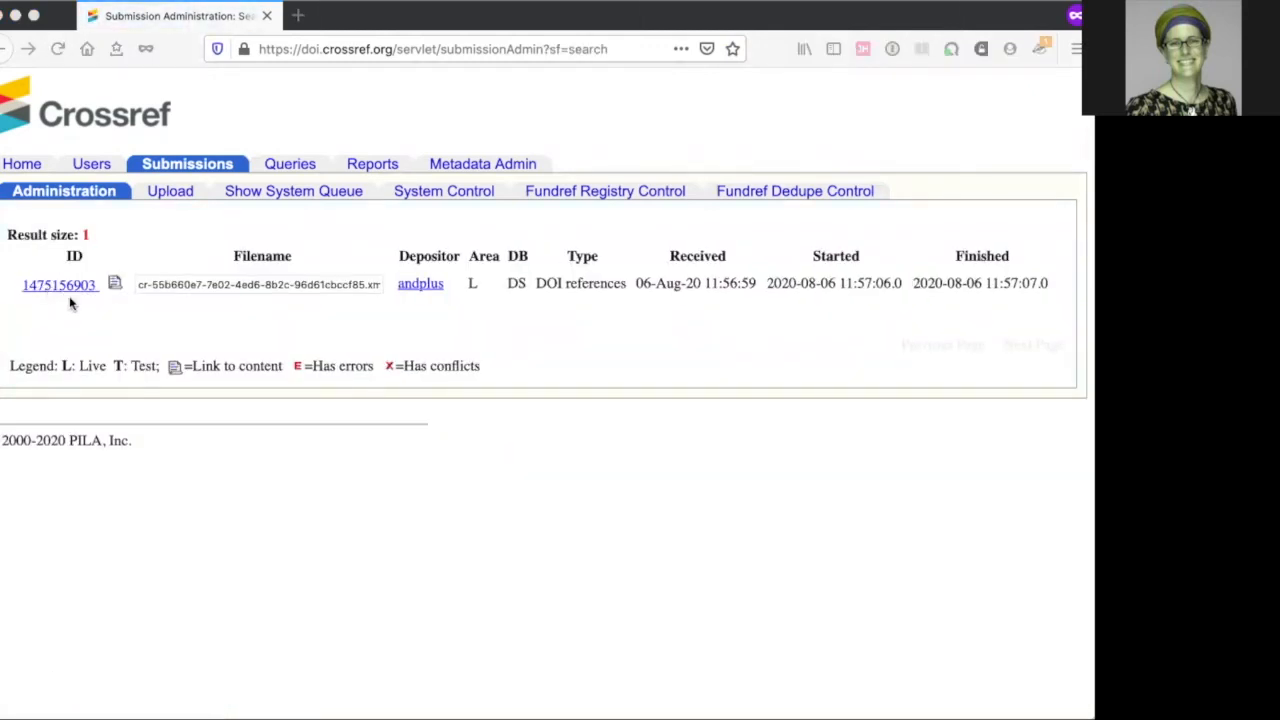
pyautogui.moveTo(72, 292)
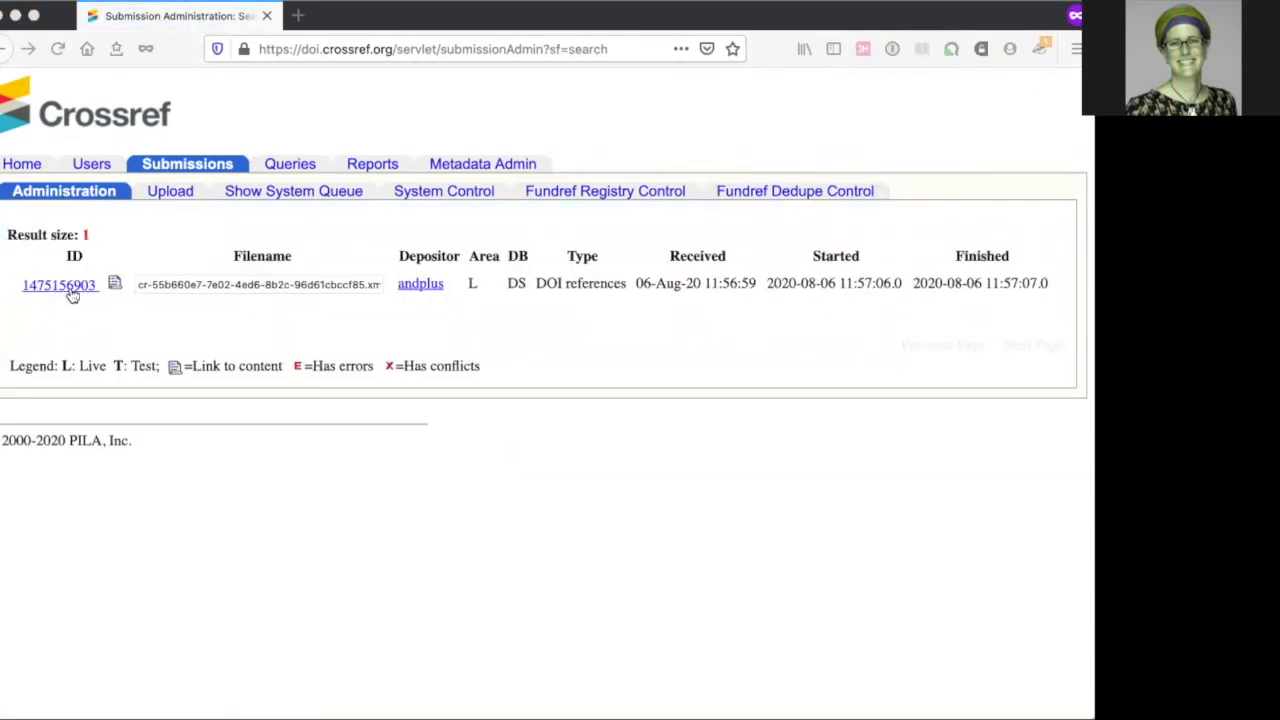
pyautogui.click(58, 284)
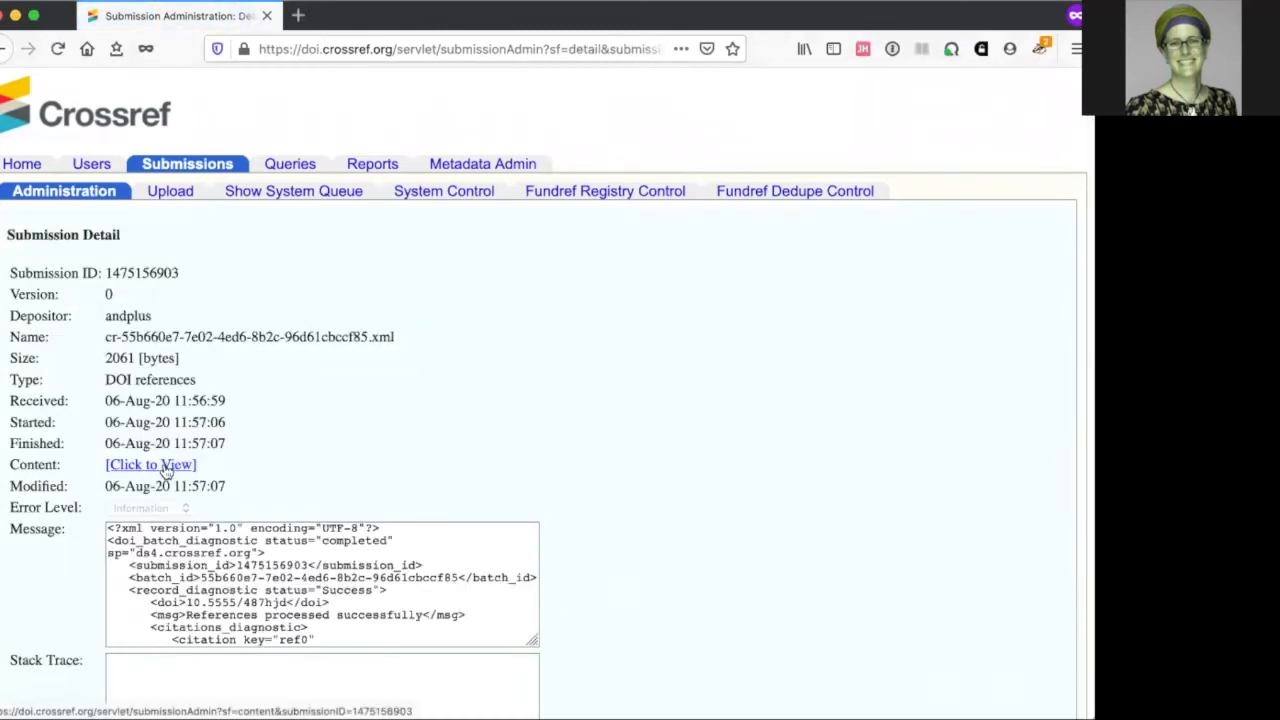
pyautogui.click(150, 464)
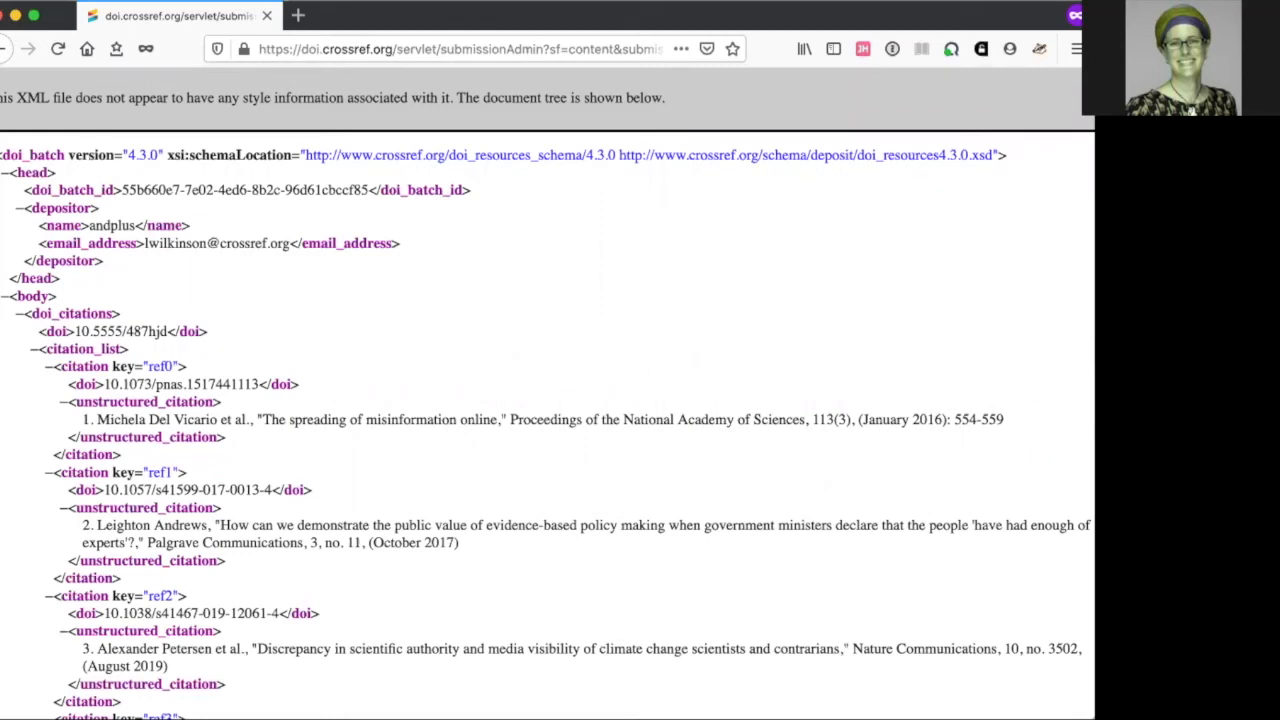
pyautogui.moveTo(944, 22)
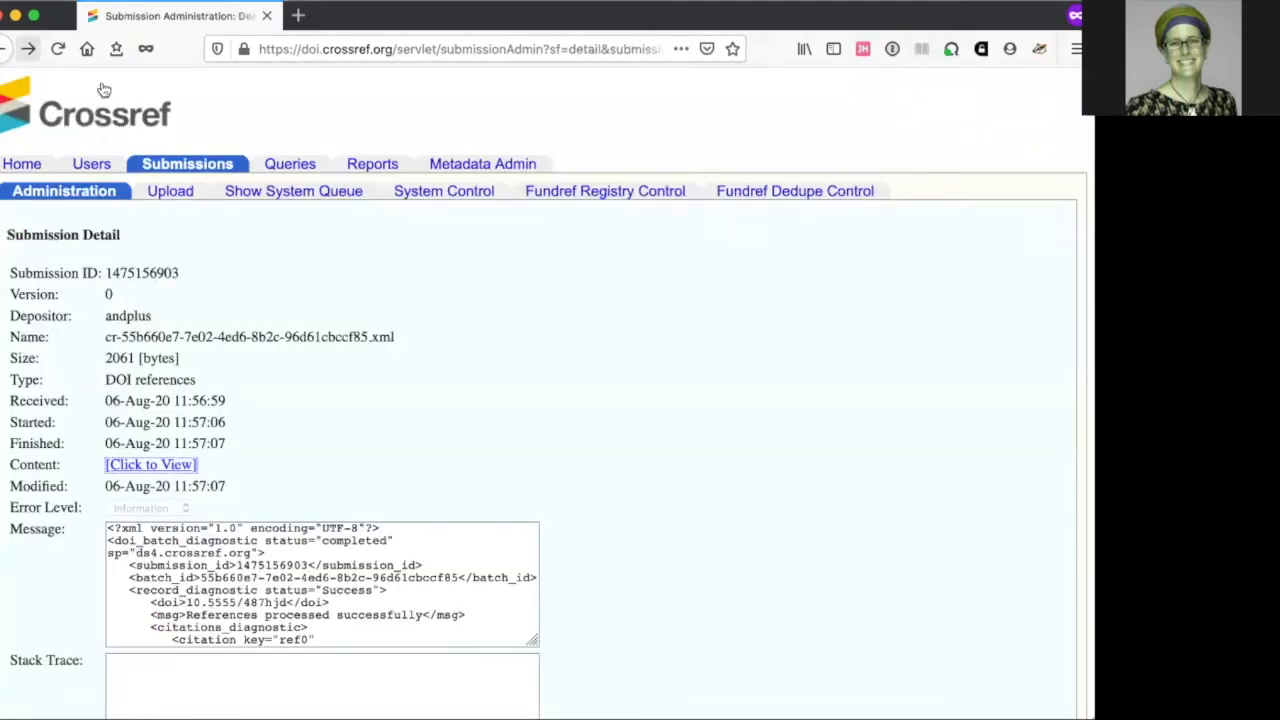
# Step: Show the DOI history report for 10.5555/487hjd in Reports
pyautogui.click(372, 164)
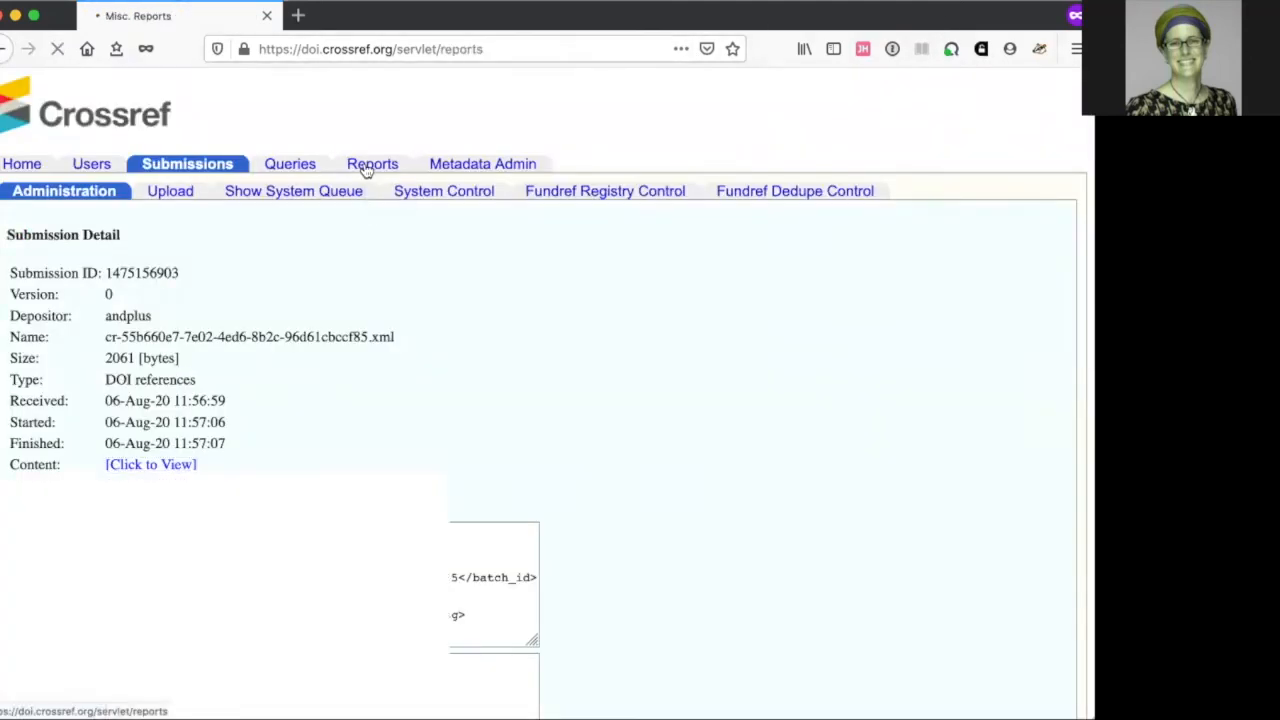
pyautogui.click(372, 164)
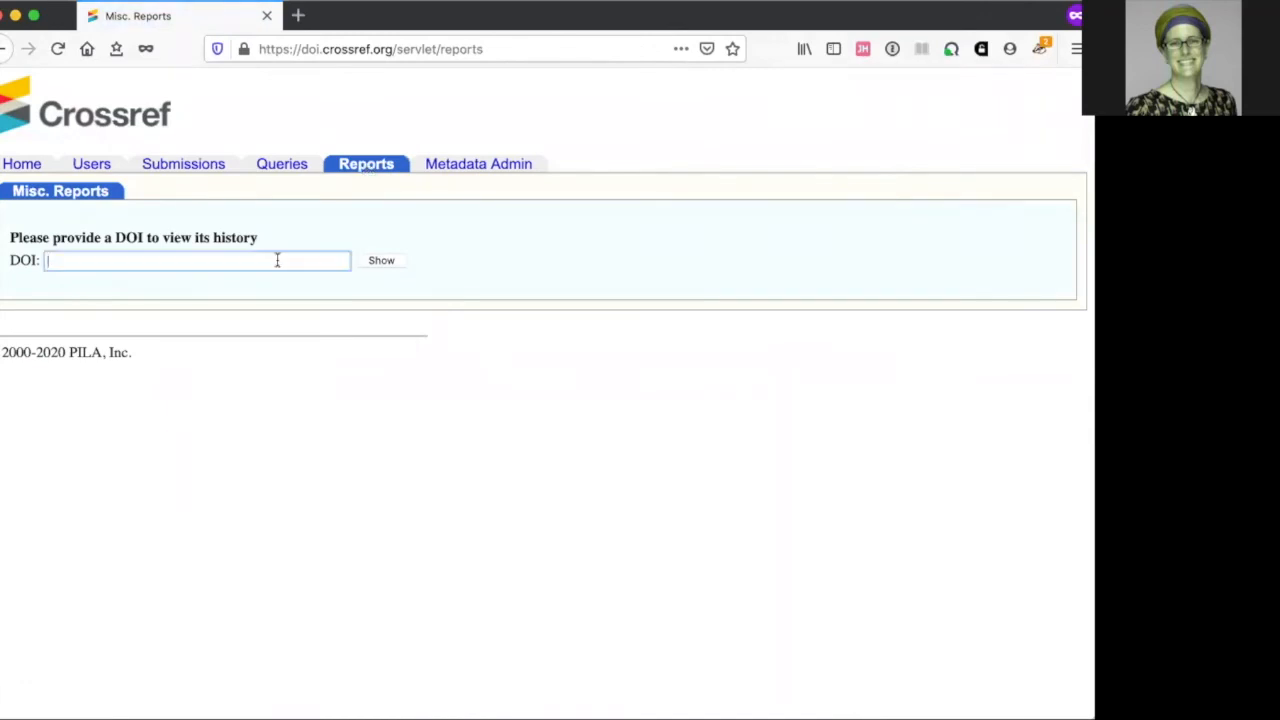
pyautogui.write('10.5555/487hjd')
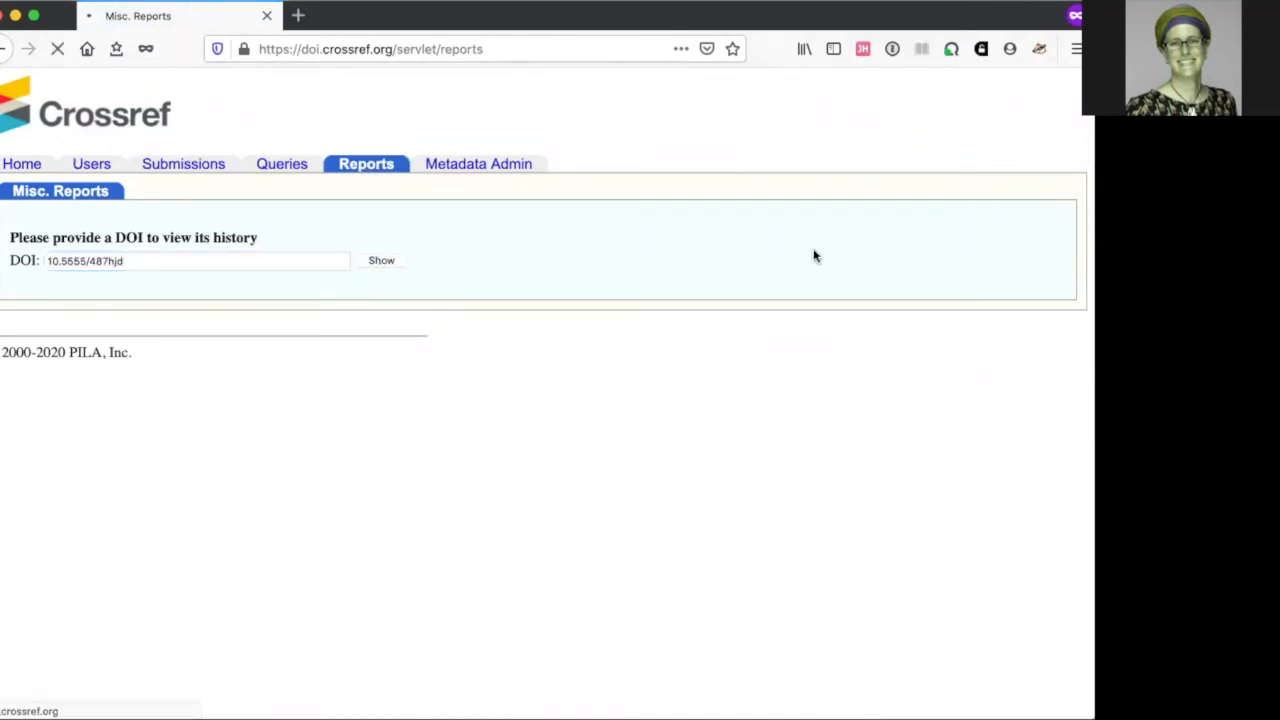
pyautogui.click(380, 260)
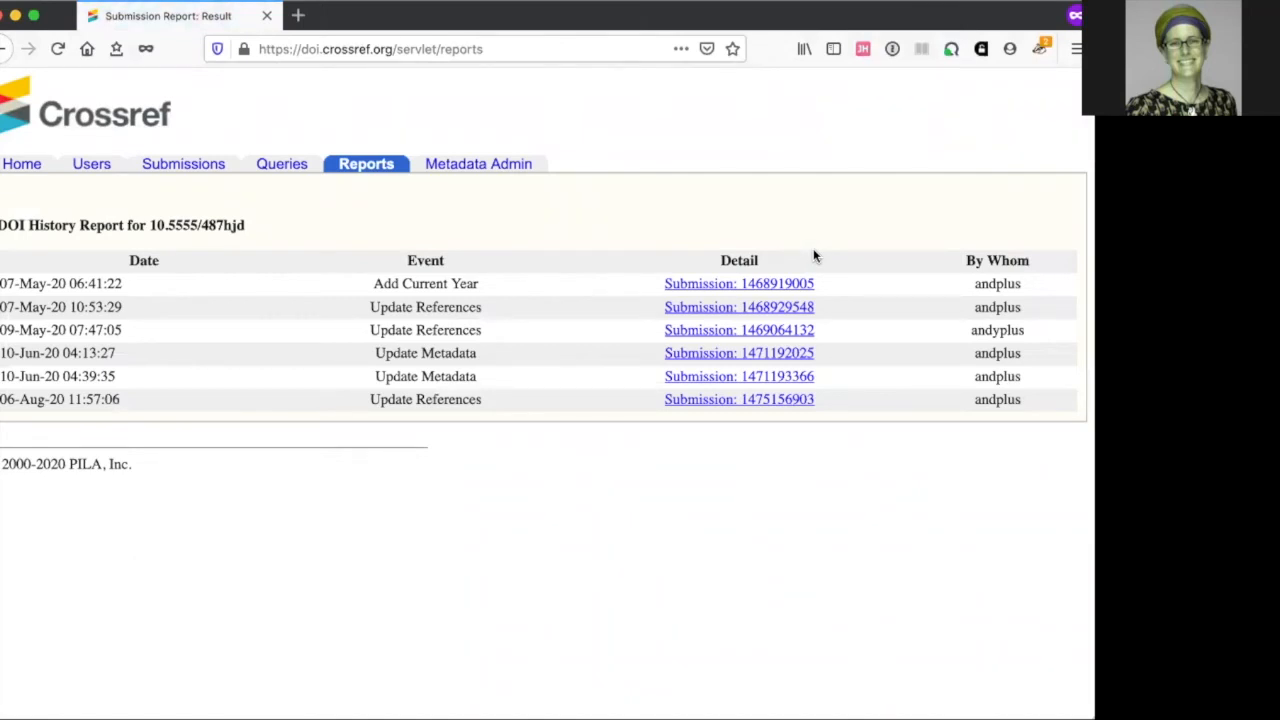
pyautogui.moveTo(572, 8)
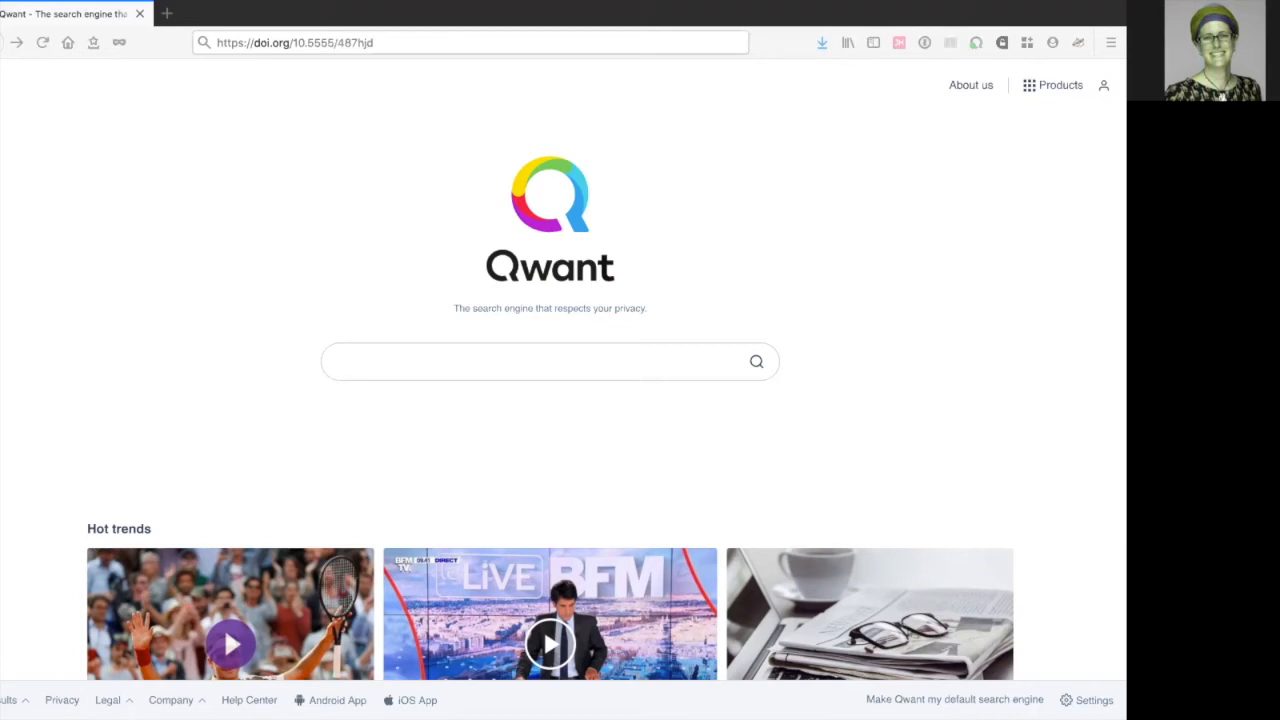
pyautogui.moveTo(444, 76)
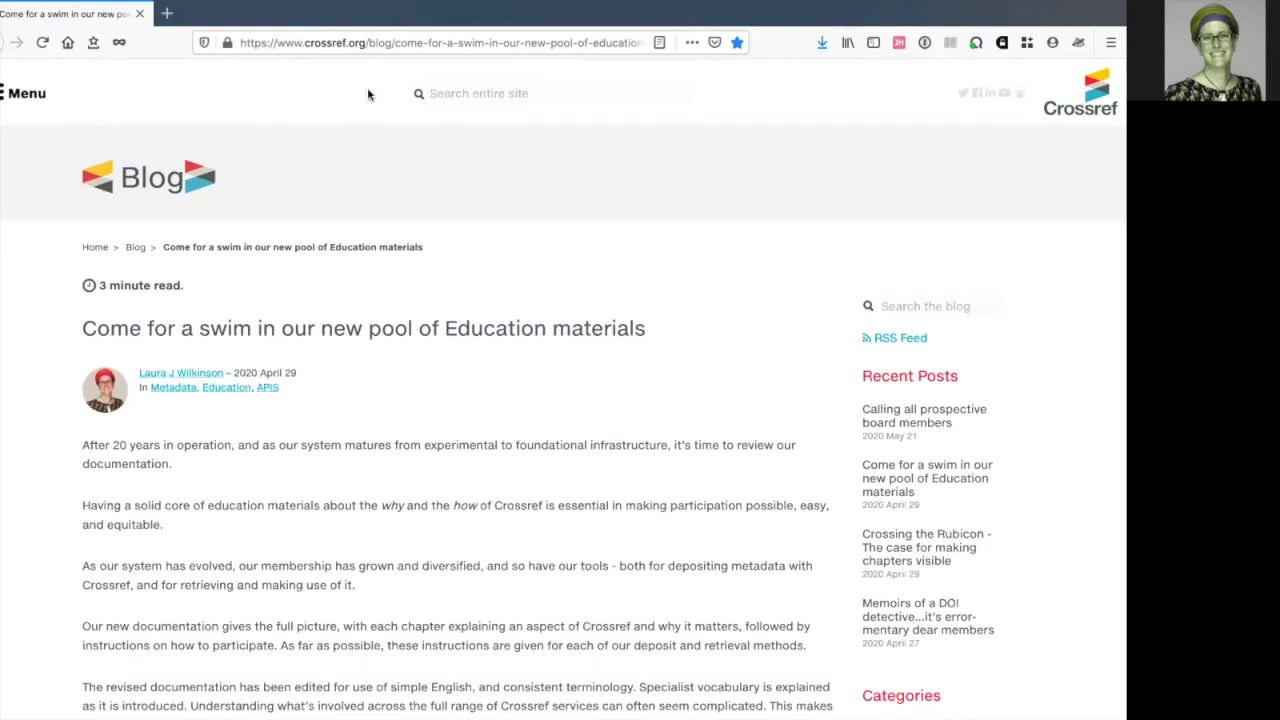
# Step: Request the DOI's record as XML via api.crossref.org/works/10.5555/487hjd/transform and review it
pyautogui.click(346, 12)
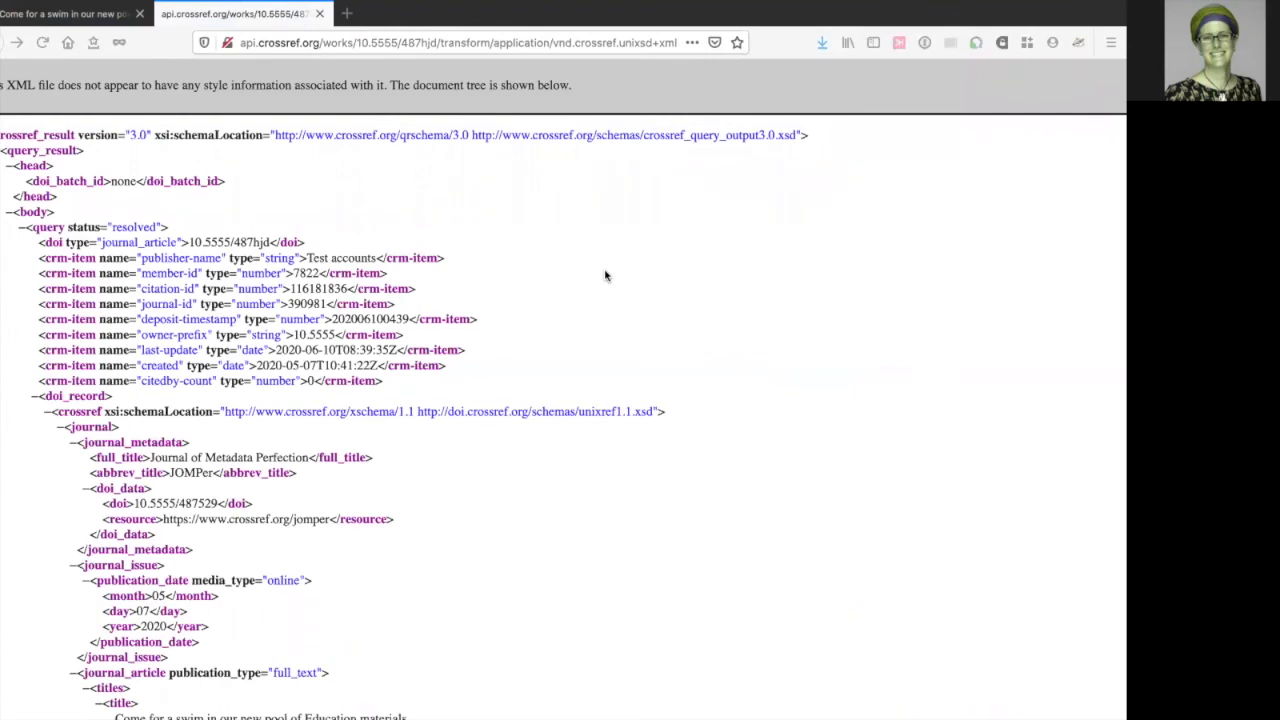
pyautogui.scroll(-3)
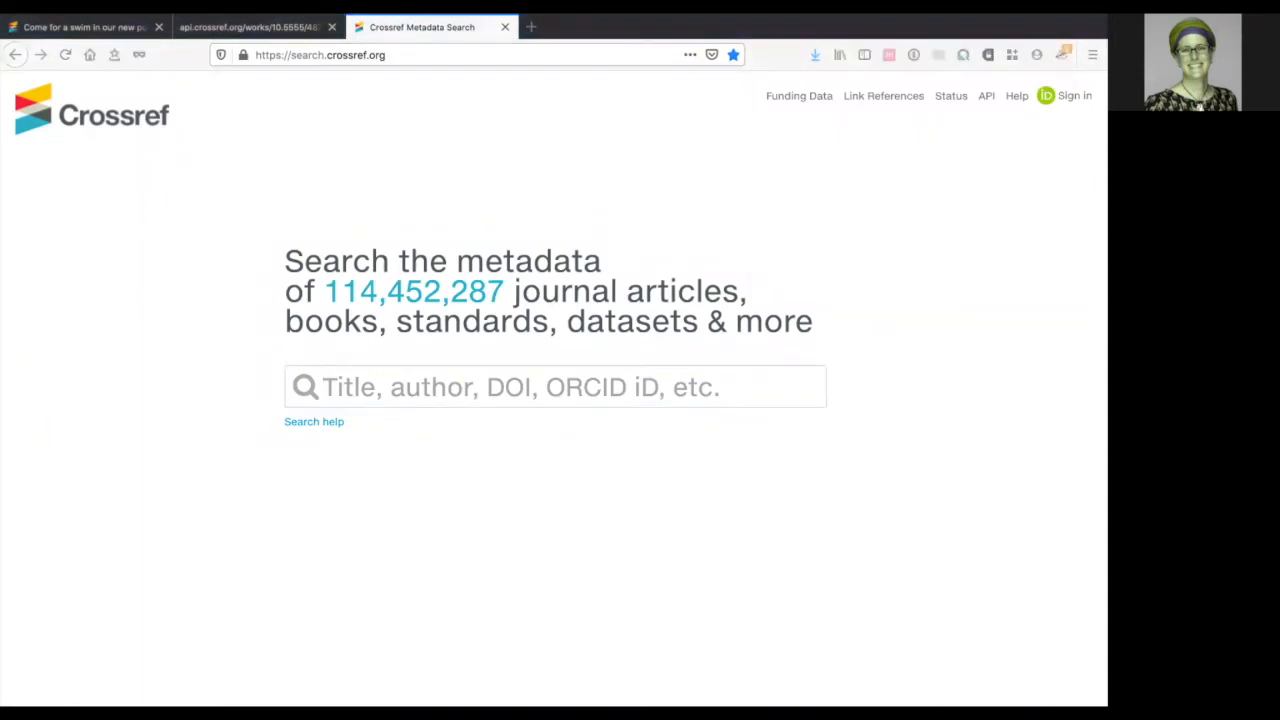
pyautogui.moveTo(332, 408)
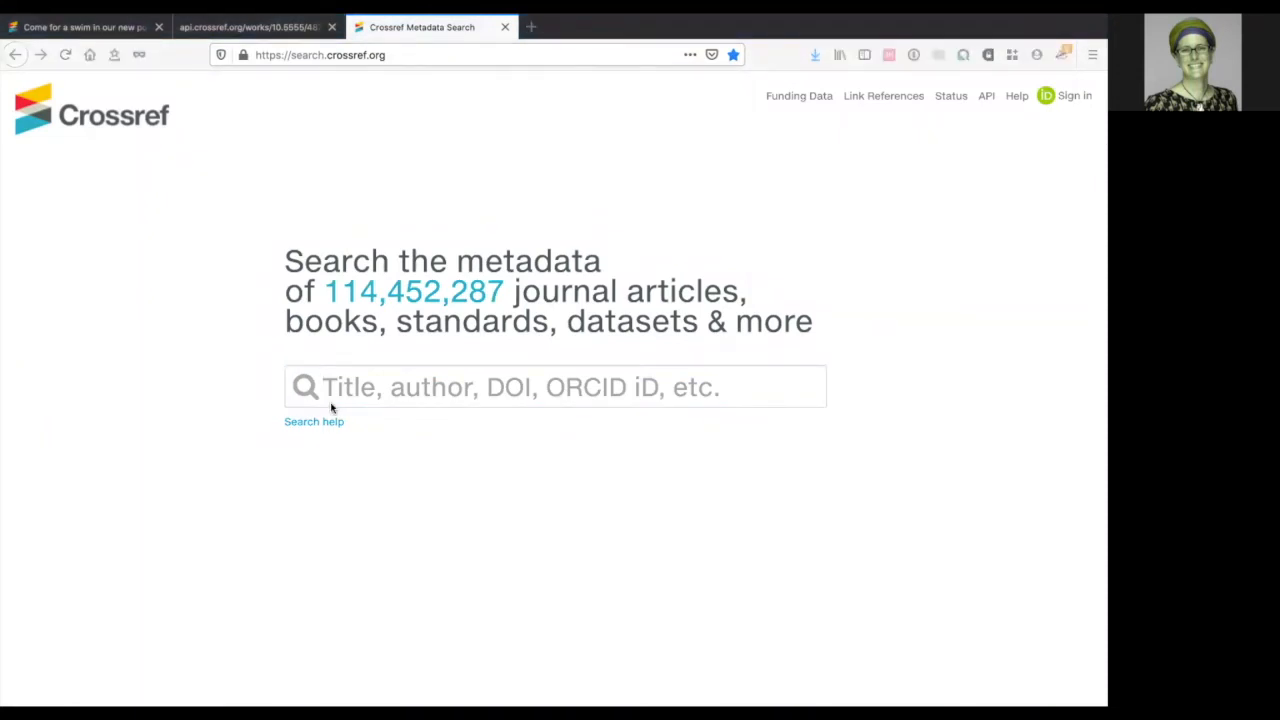
# Step: Search Crossref Metadata Search for the DOI 10.5555/487hjd
pyautogui.write('10.5555/487hjd')
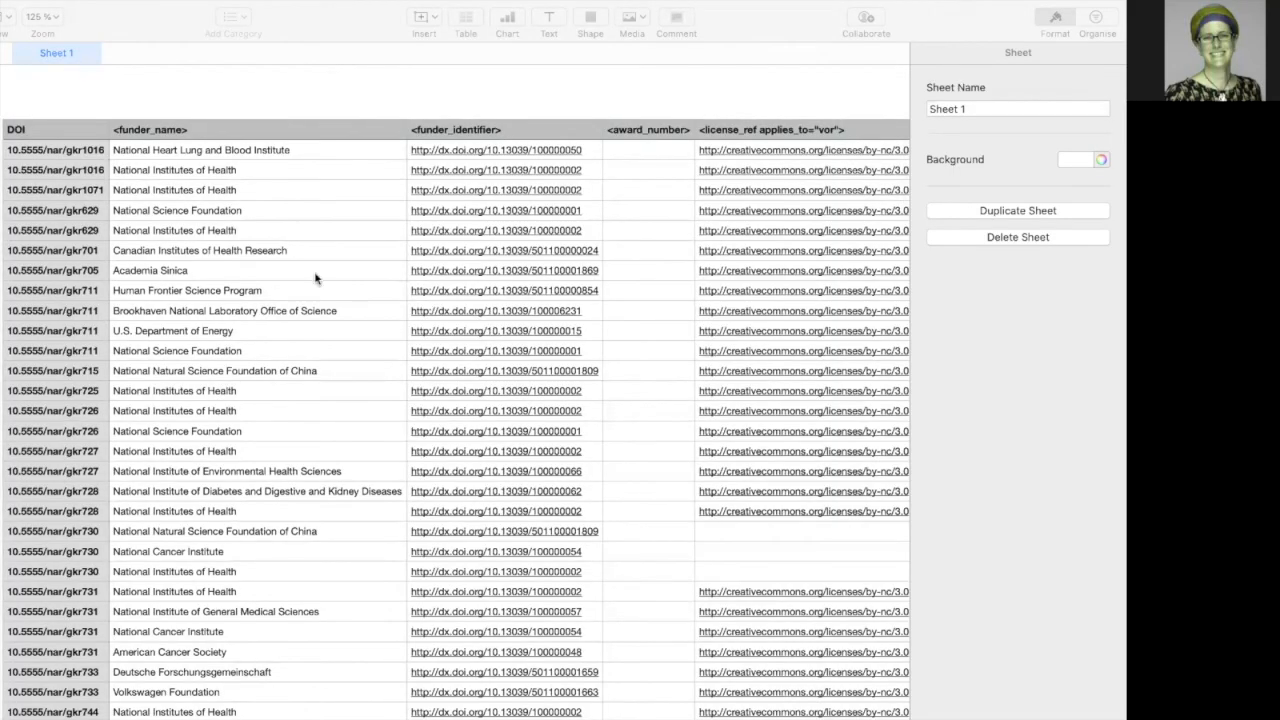
pyautogui.moveTo(78, 164)
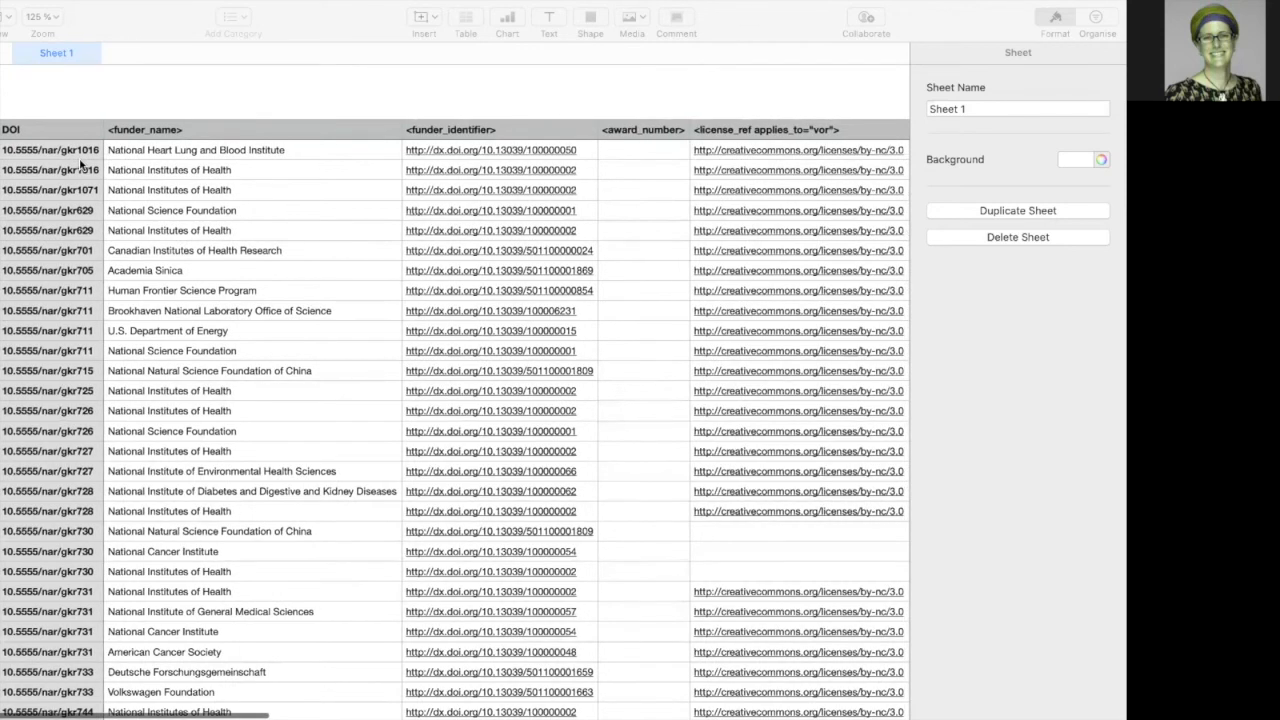
pyautogui.moveTo(70, 160)
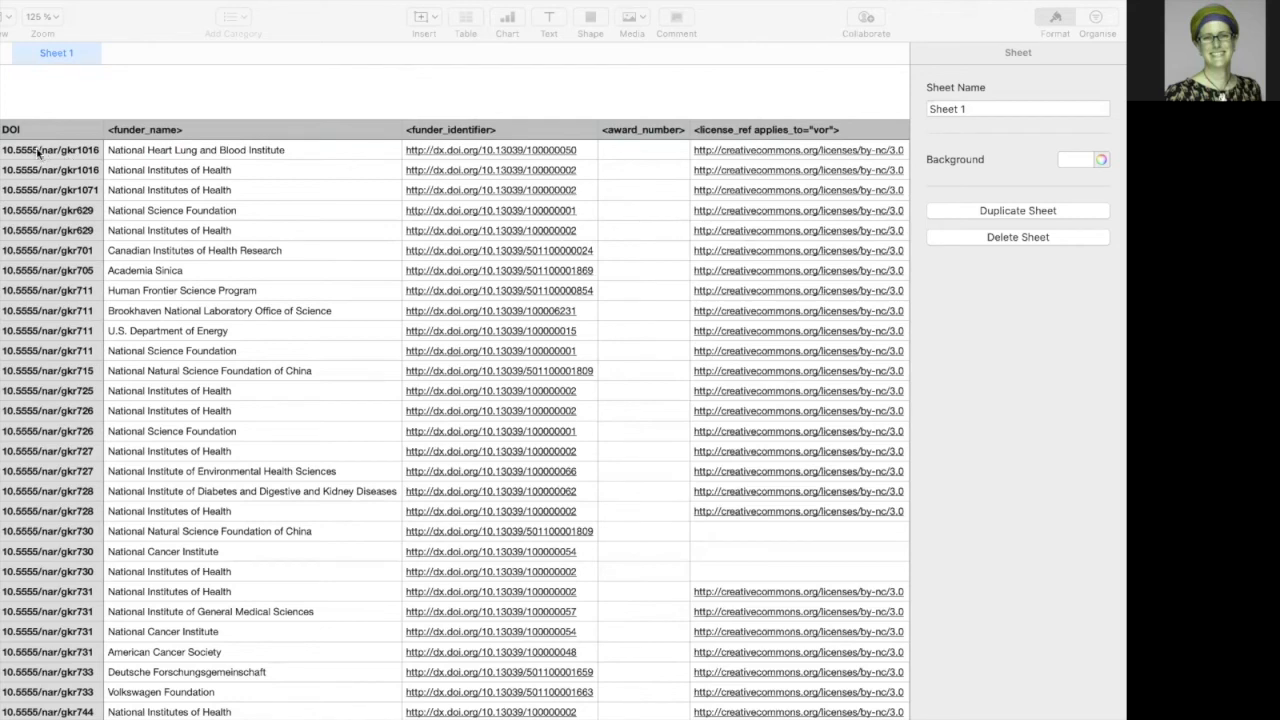
pyautogui.moveTo(184, 136)
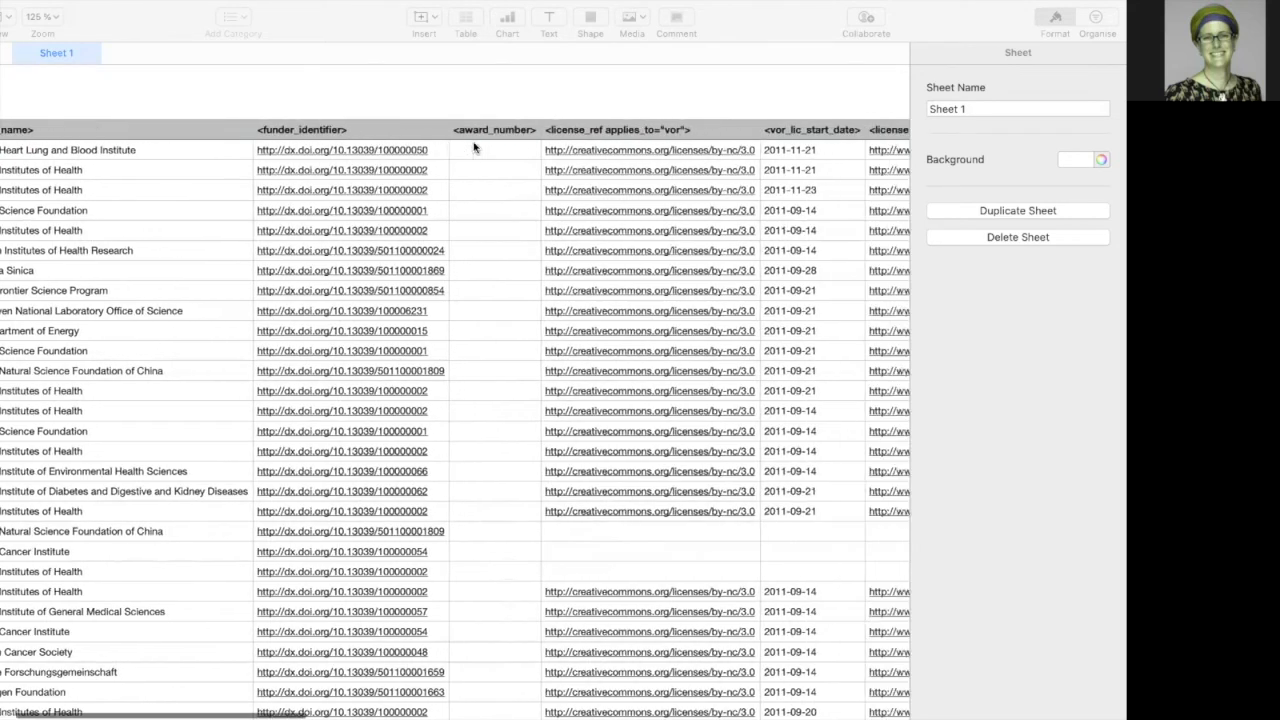
# Step: Review the funding columns and export the license-funding table as CSV
pyautogui.hscroll(3)
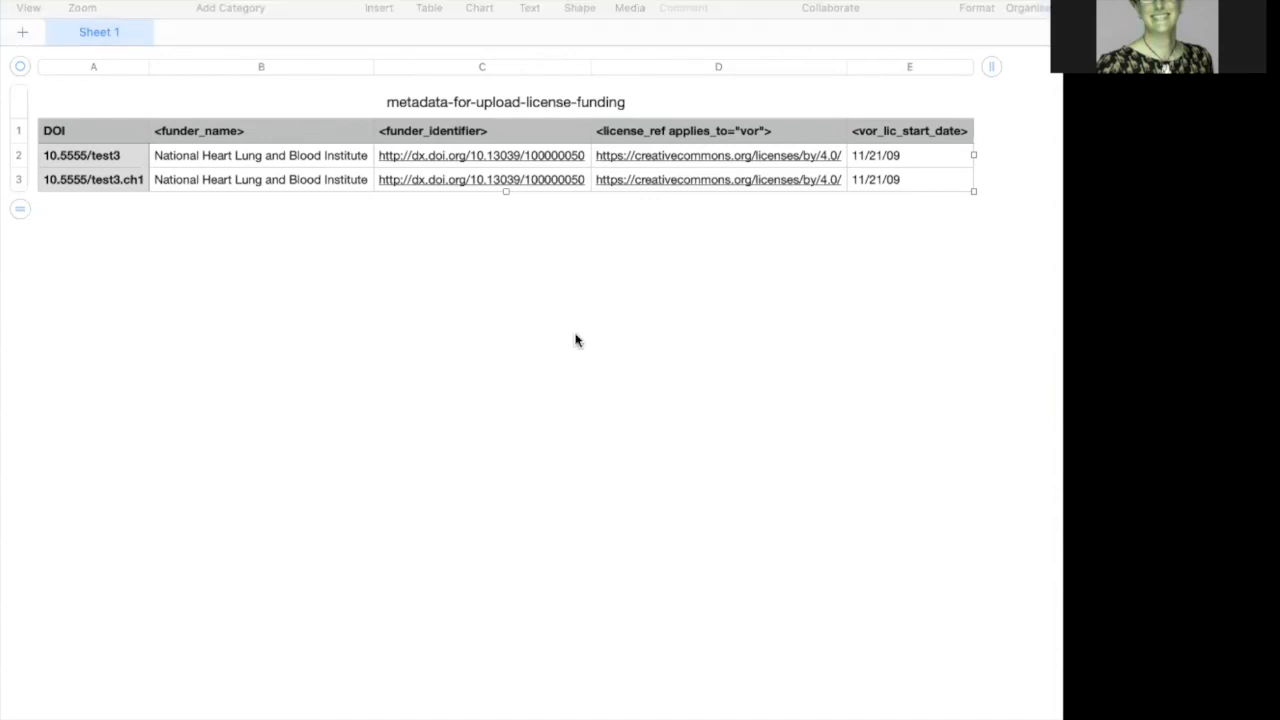
pyautogui.moveTo(244, 96)
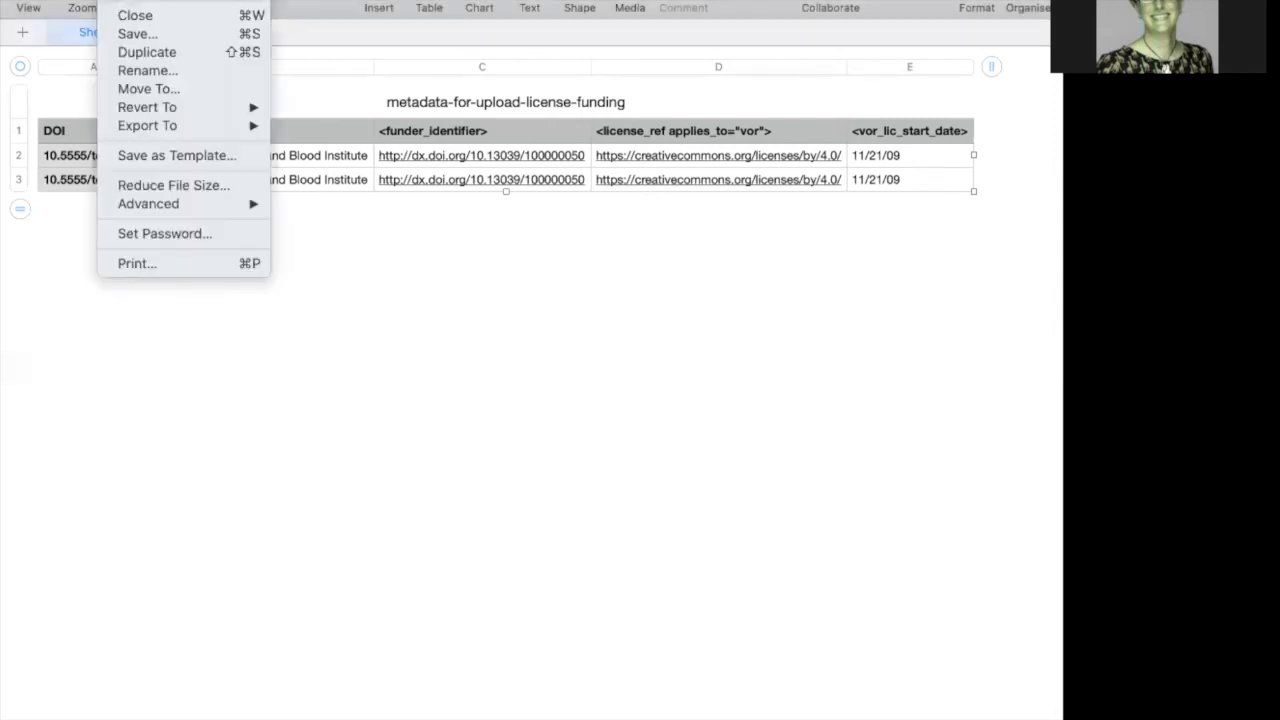
pyautogui.moveTo(148, 124)
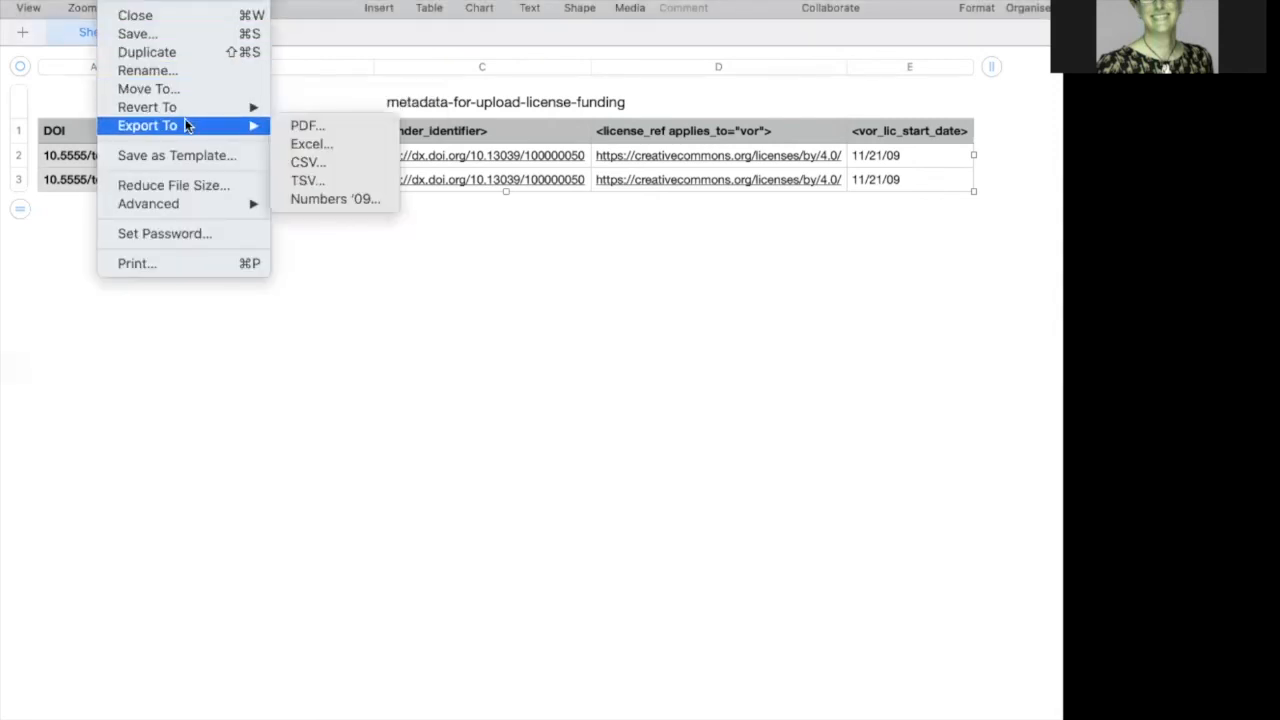
pyautogui.click(308, 160)
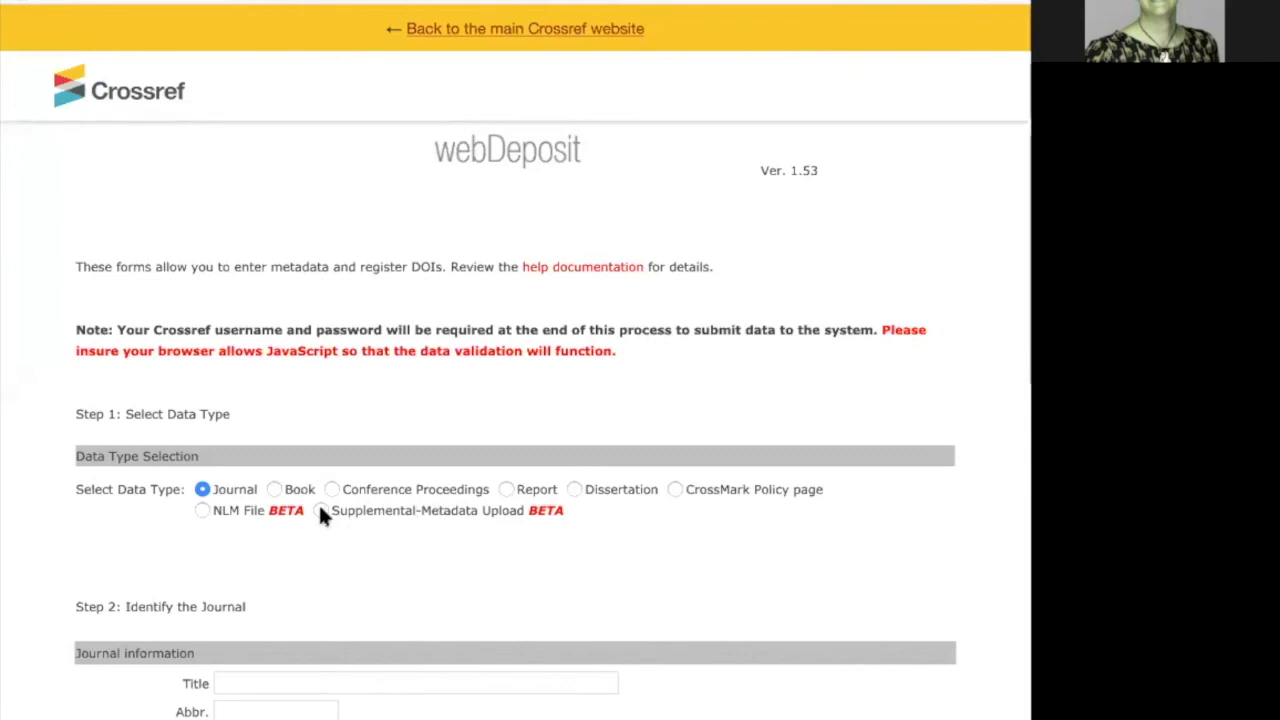
pyautogui.click(332, 510)
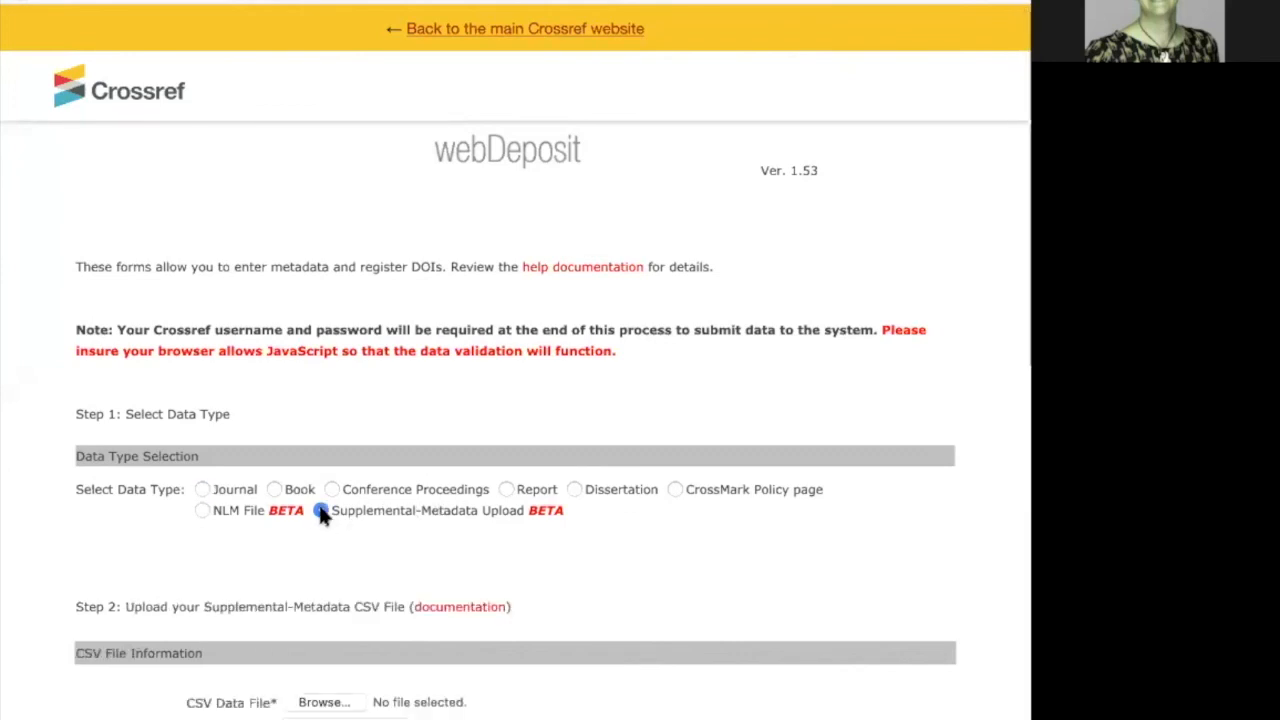
pyautogui.click(320, 510)
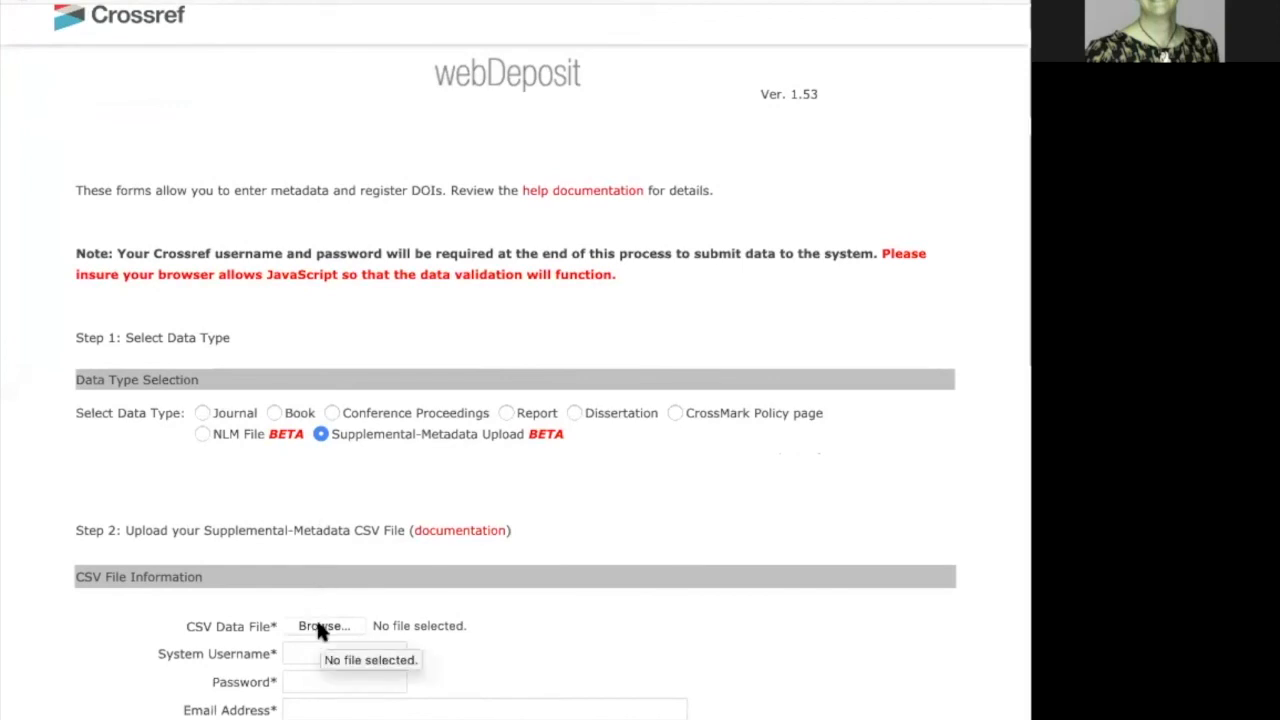
pyautogui.click(324, 624)
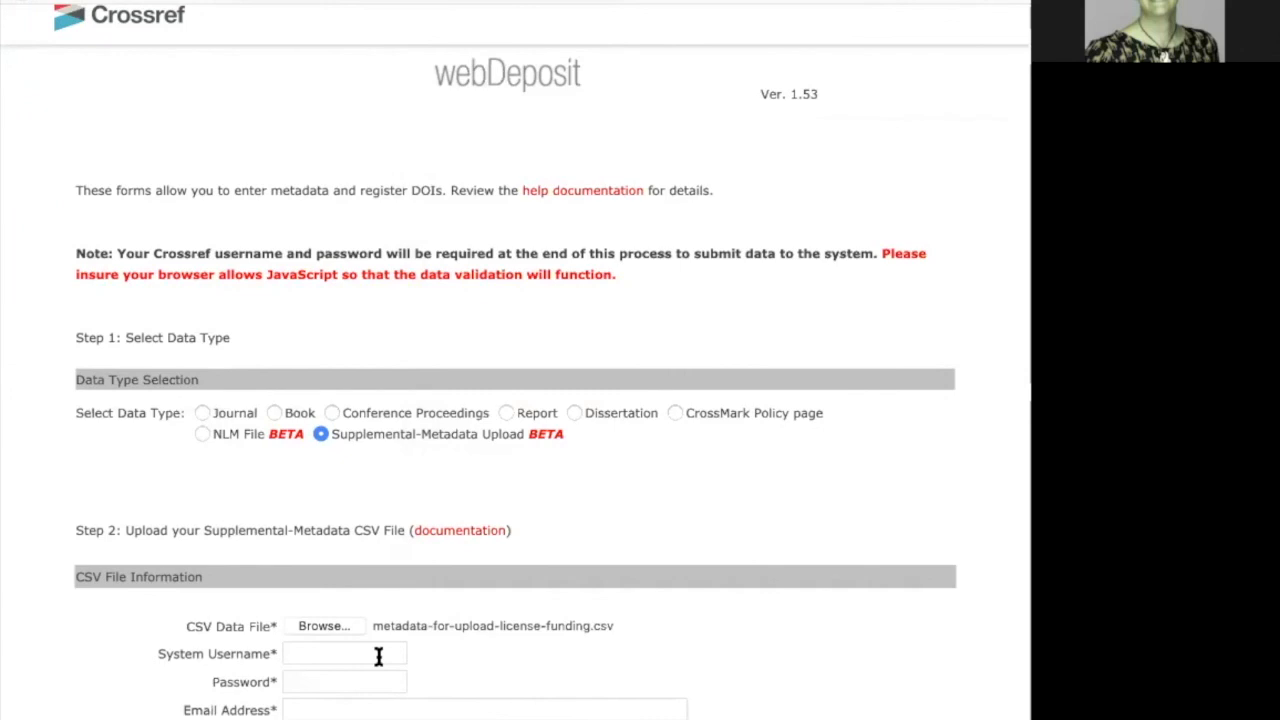
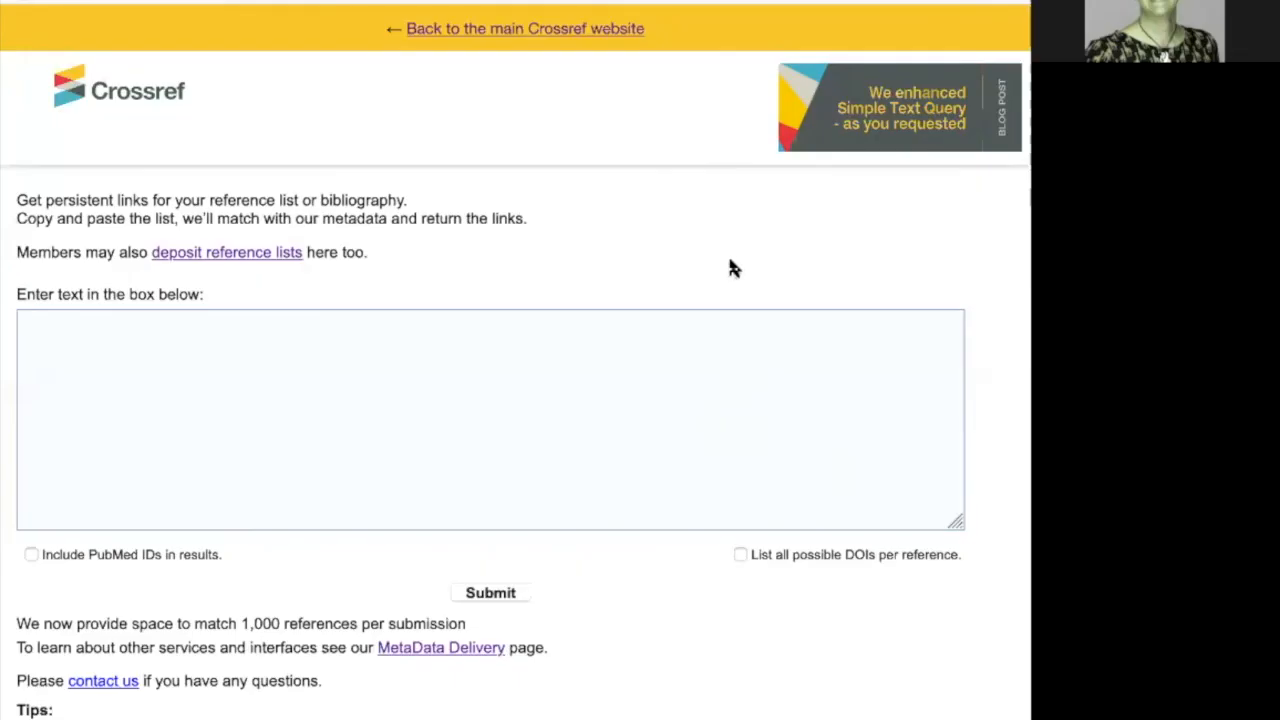
pyautogui.moveTo(608, 332)
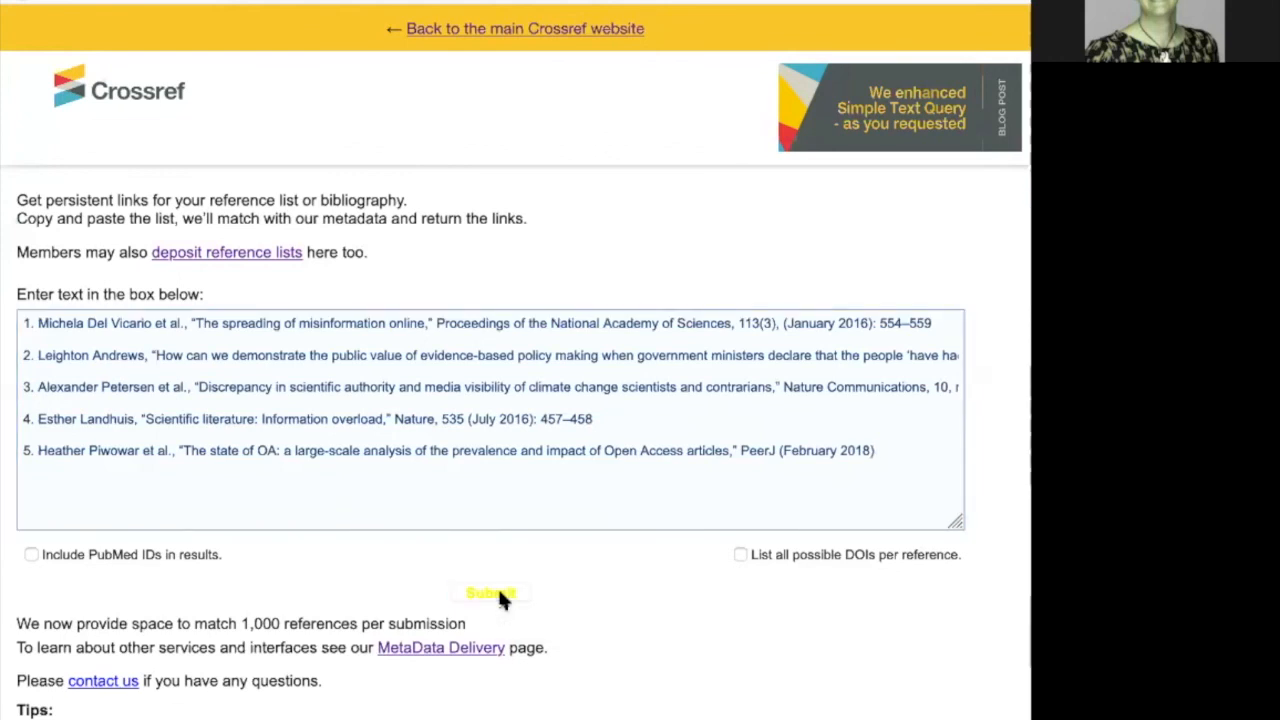
# Step: Submit the five pasted references to match each one to a DOI link
pyautogui.click(490, 592)
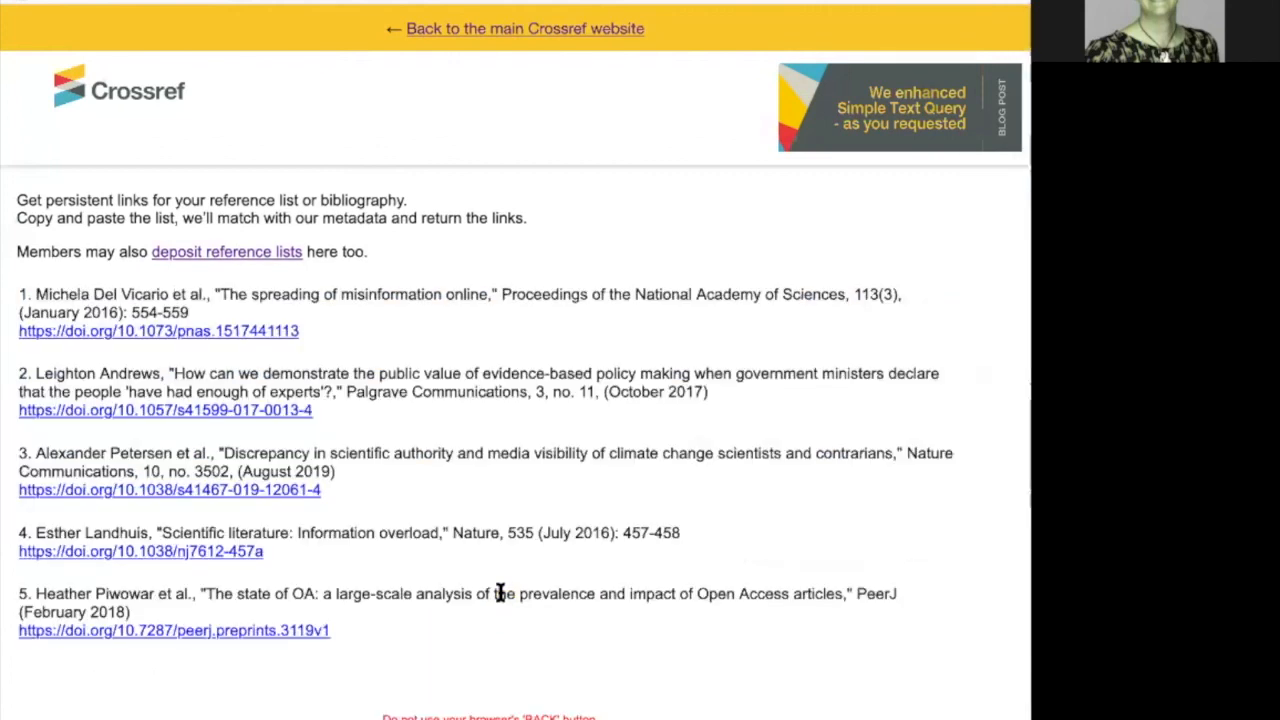
pyautogui.moveTo(490, 572)
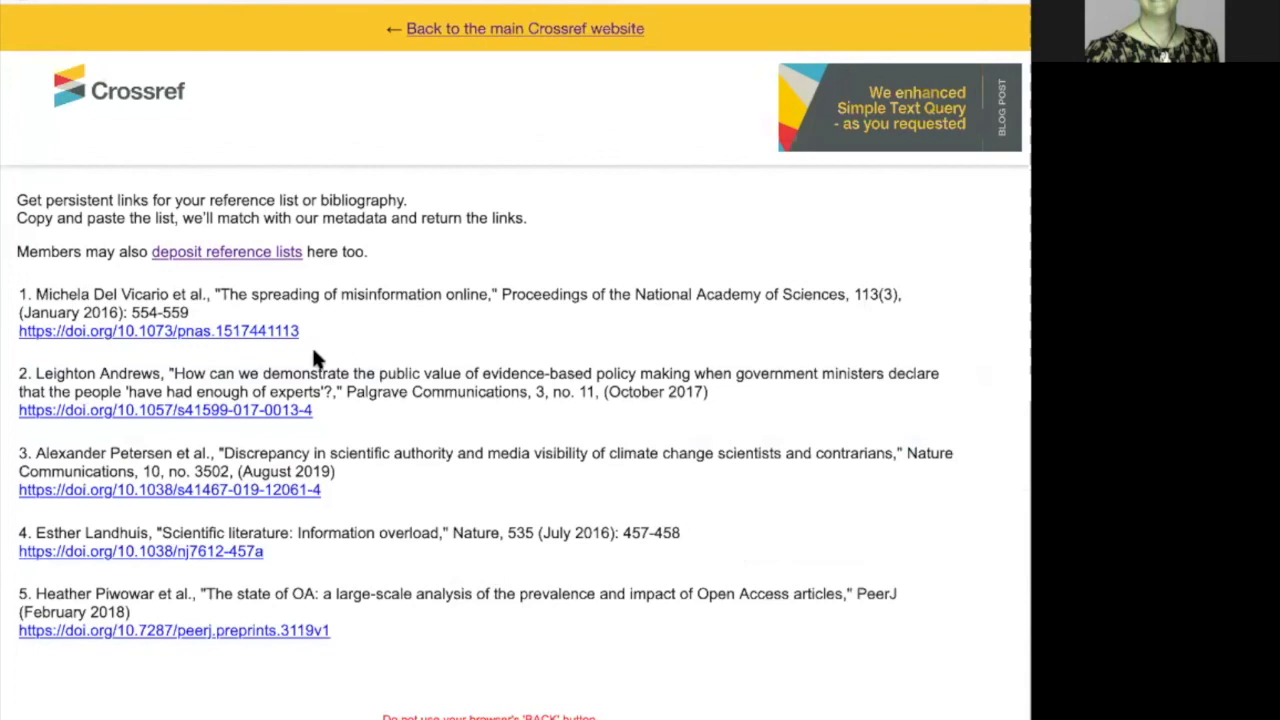
pyautogui.moveTo(676, 700)
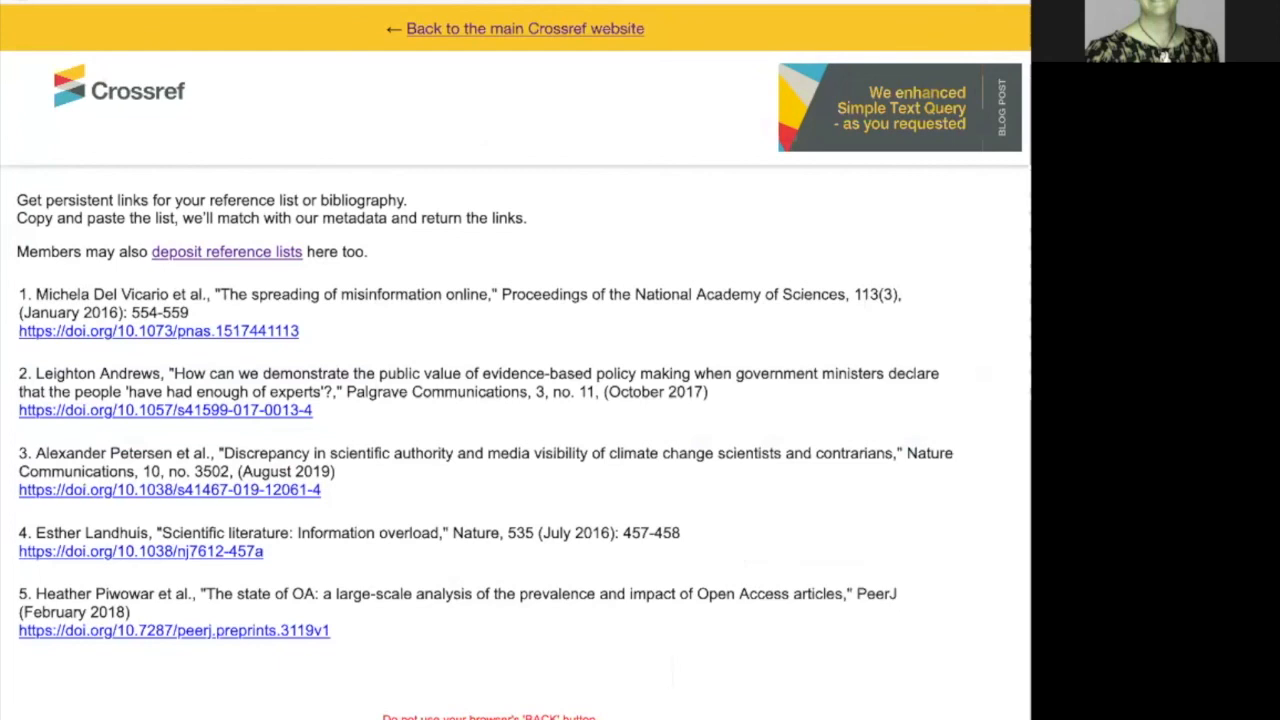
# Step: Deposit the matched references under parent DOI 10.5555/487hjd with email and credentials filled in
pyautogui.scroll(-3)
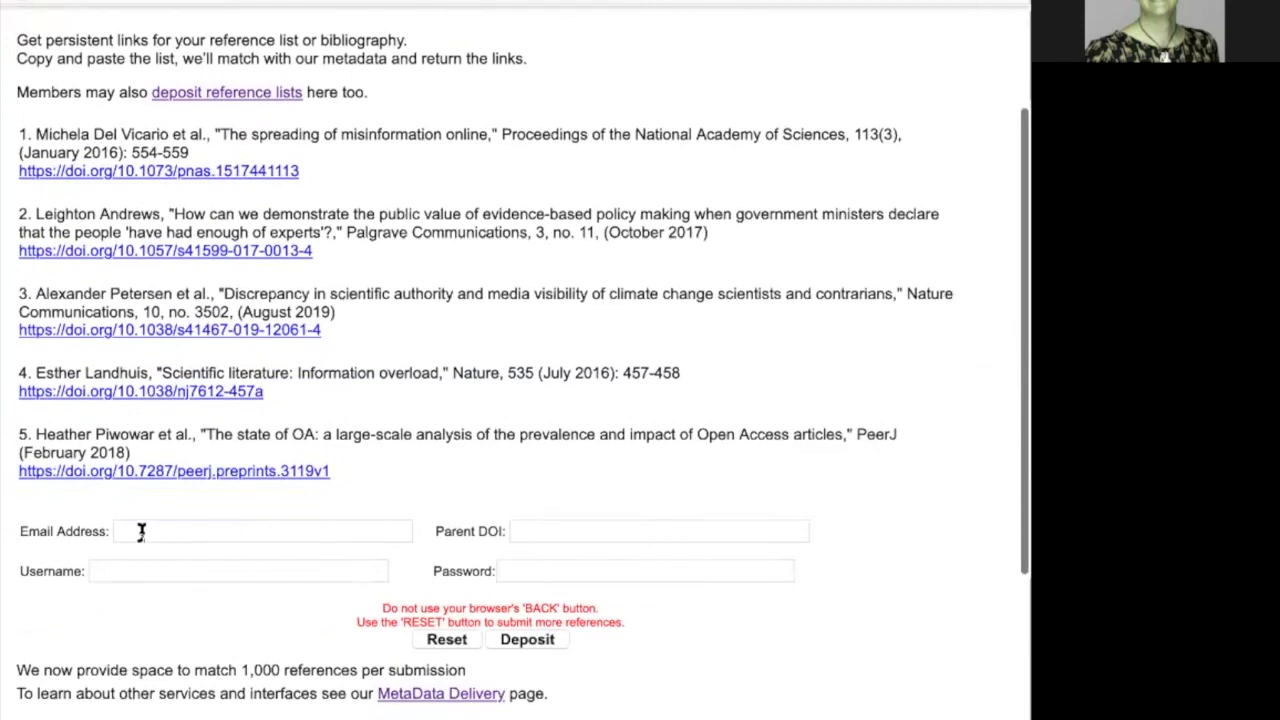
pyautogui.moveTo(500, 576)
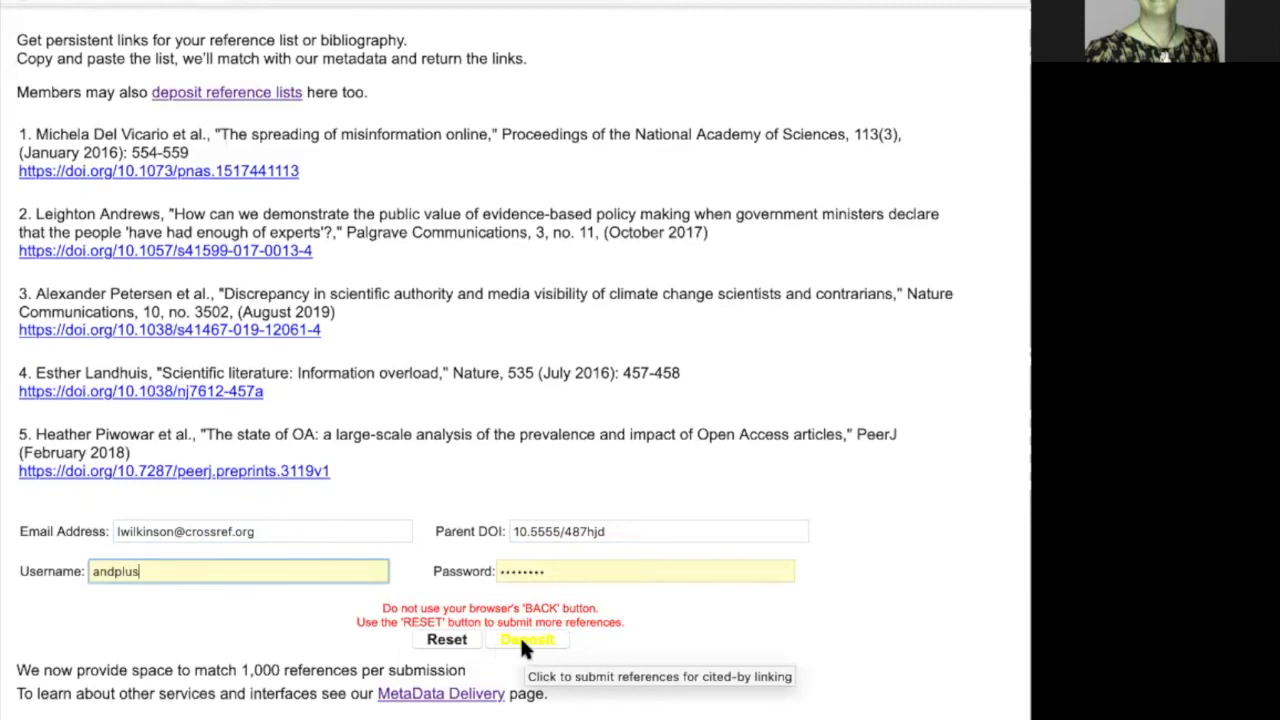
pyautogui.click(528, 640)
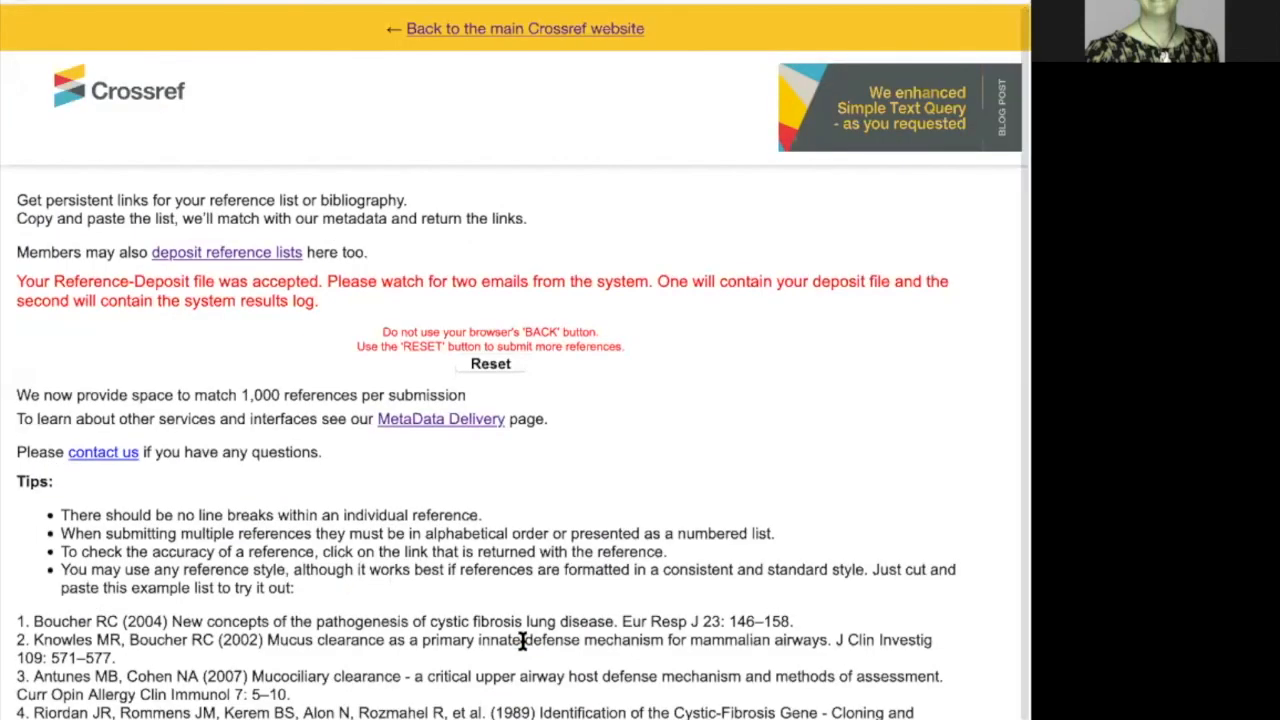